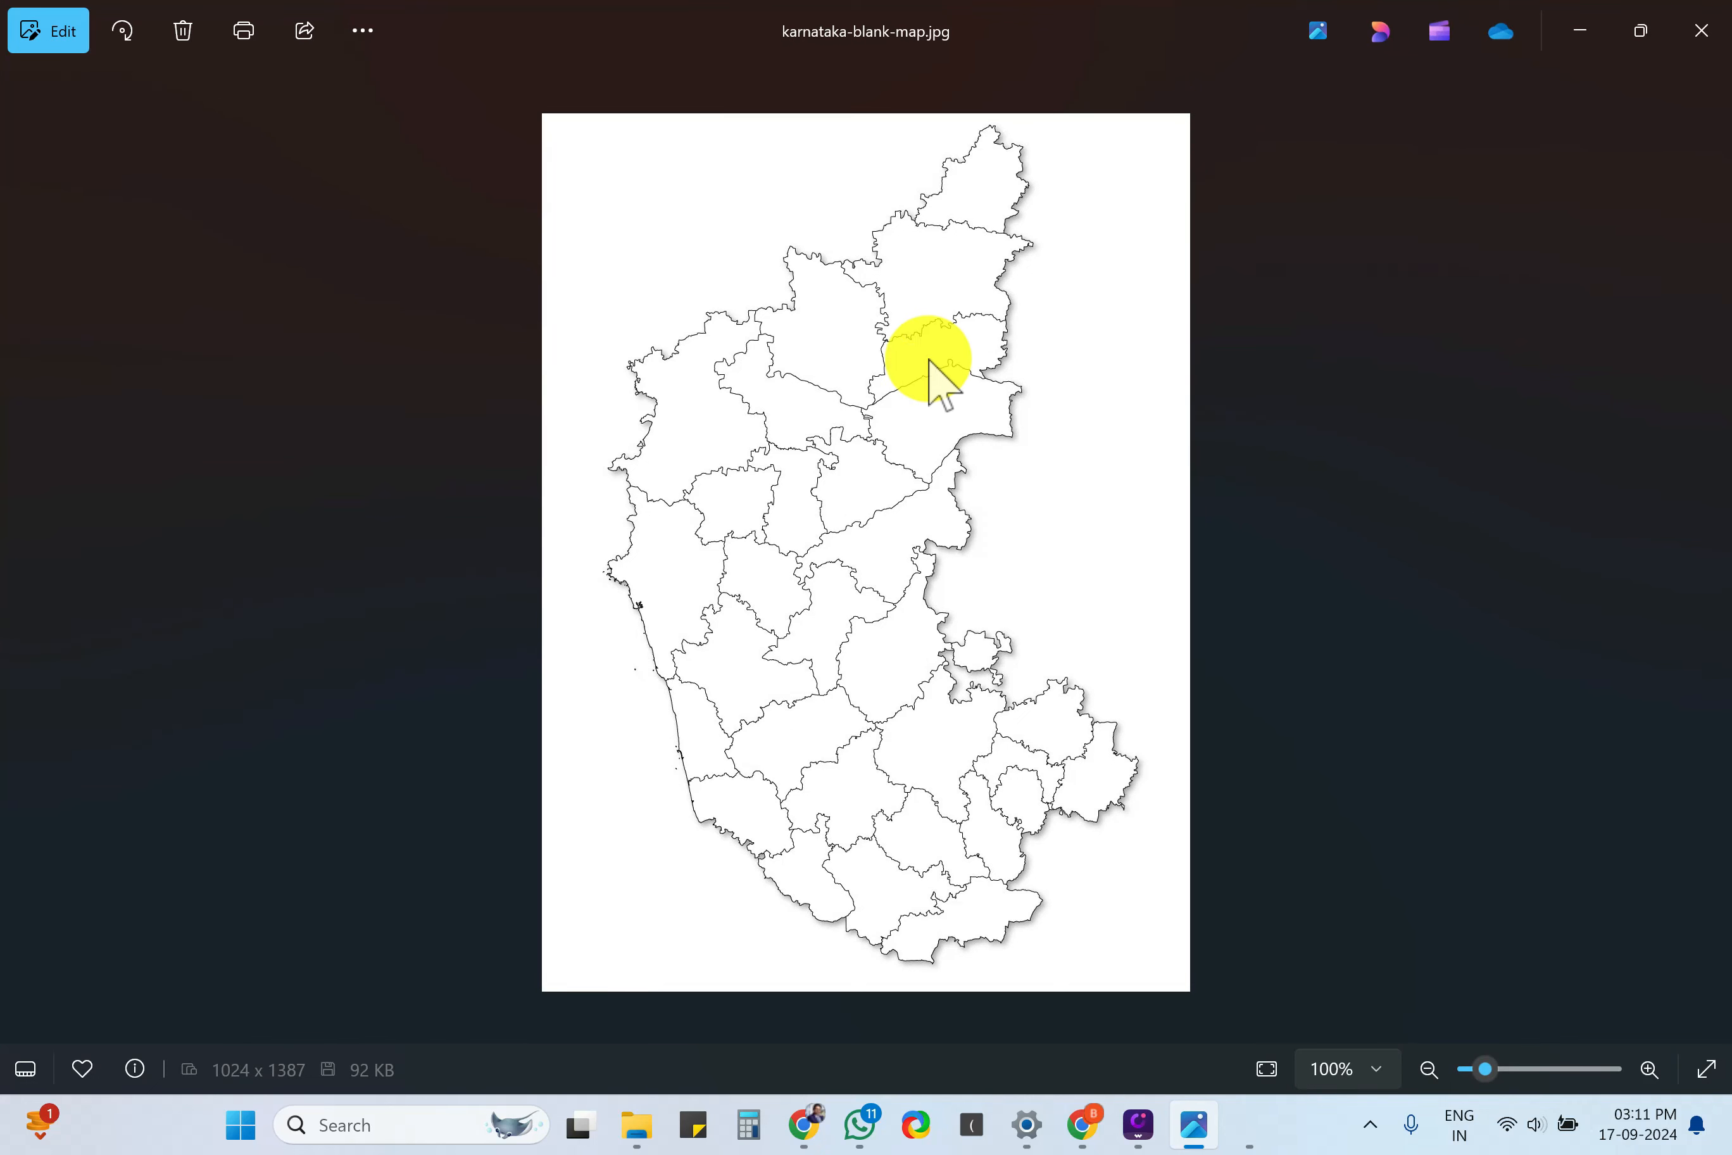
{"action": "mouse_move", "coordinate": [983, 238]}
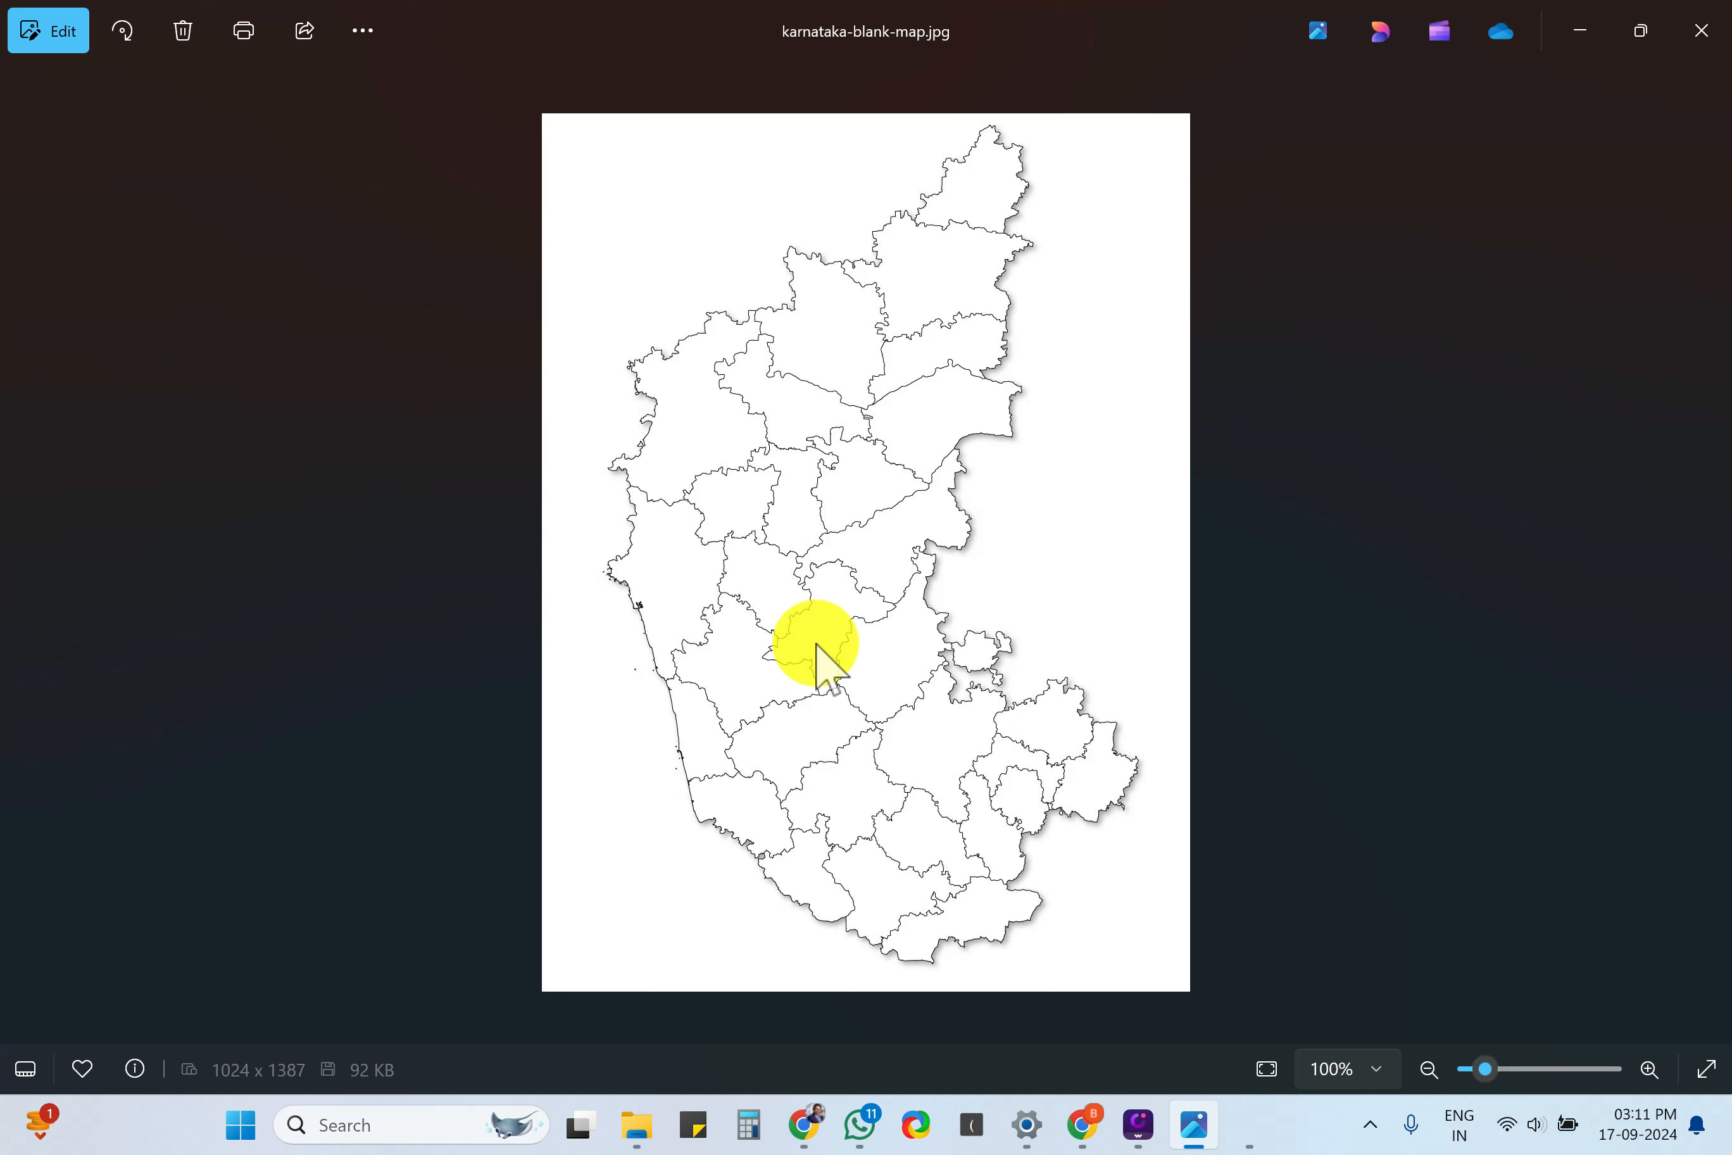
{"action": "mouse_move", "coordinate": [958, 834]}
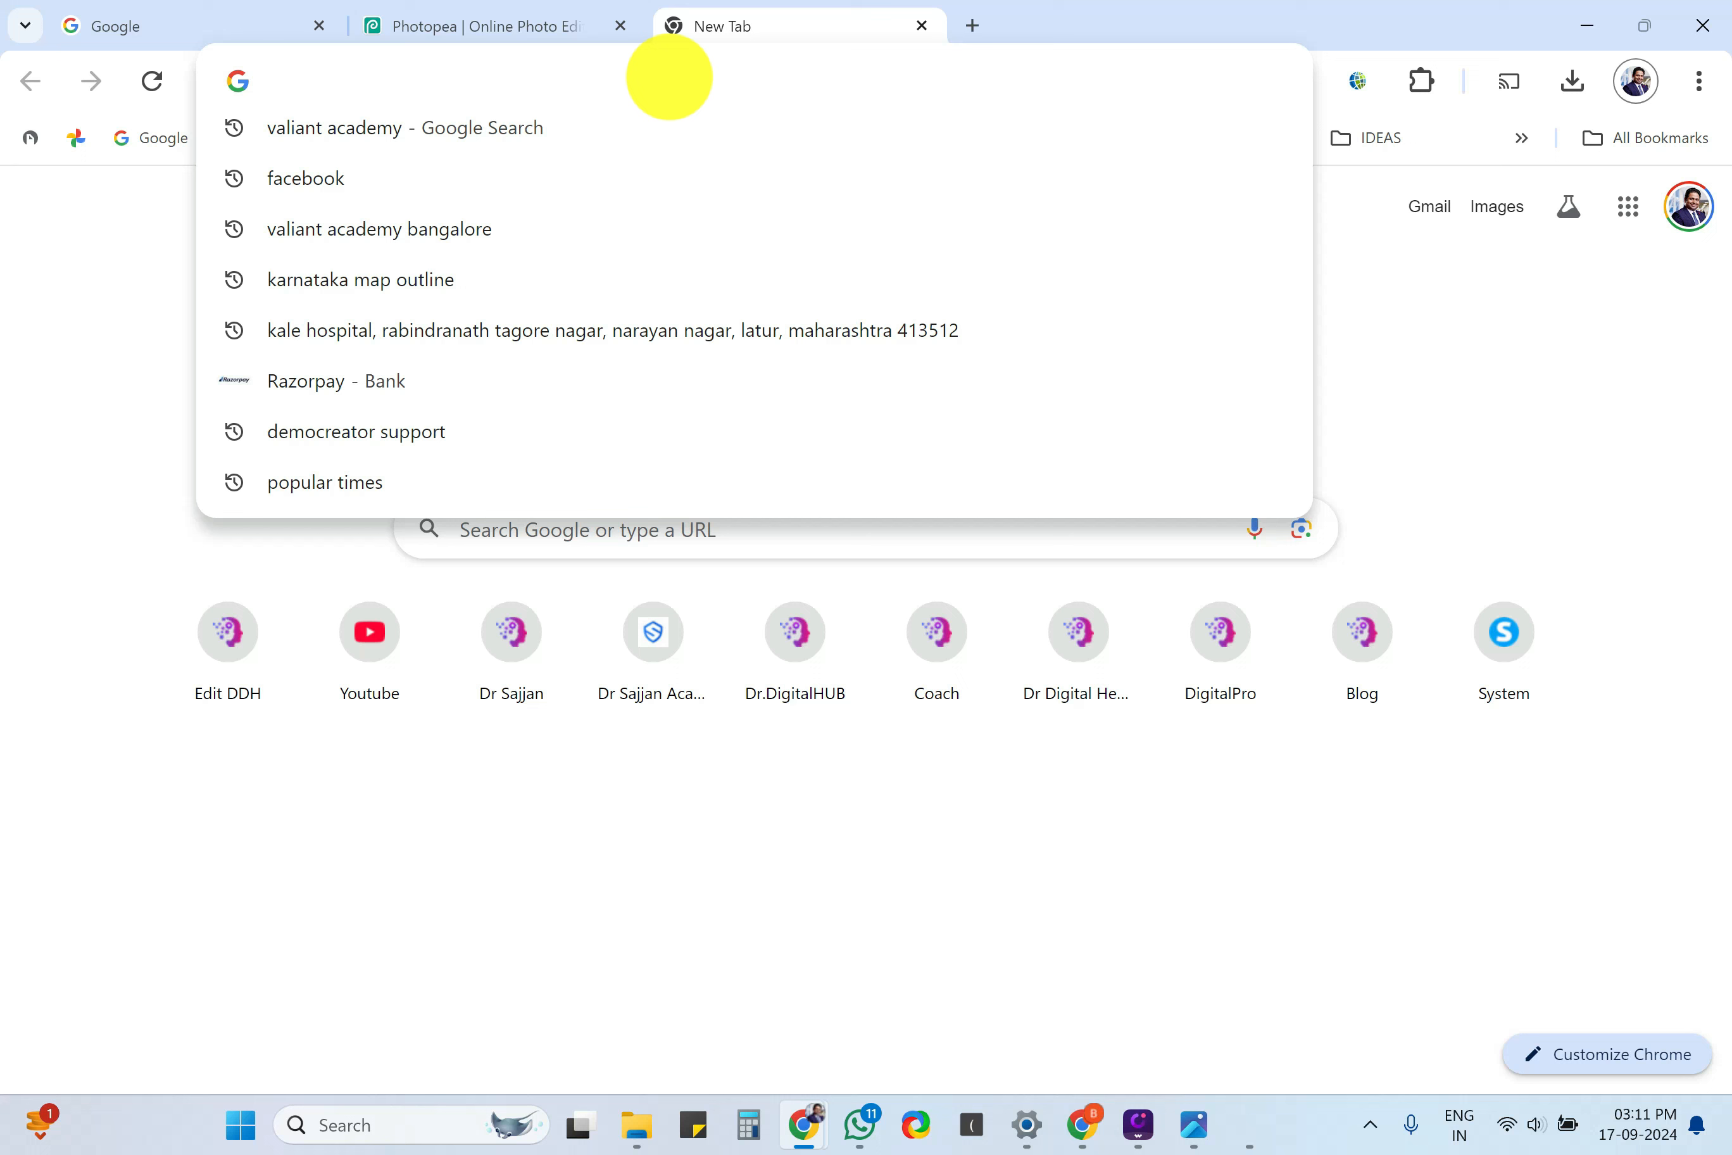
Search 'photopea' and load the Photopea site, reloading after the connection error.
{"action": "type", "text": "photop[er"}
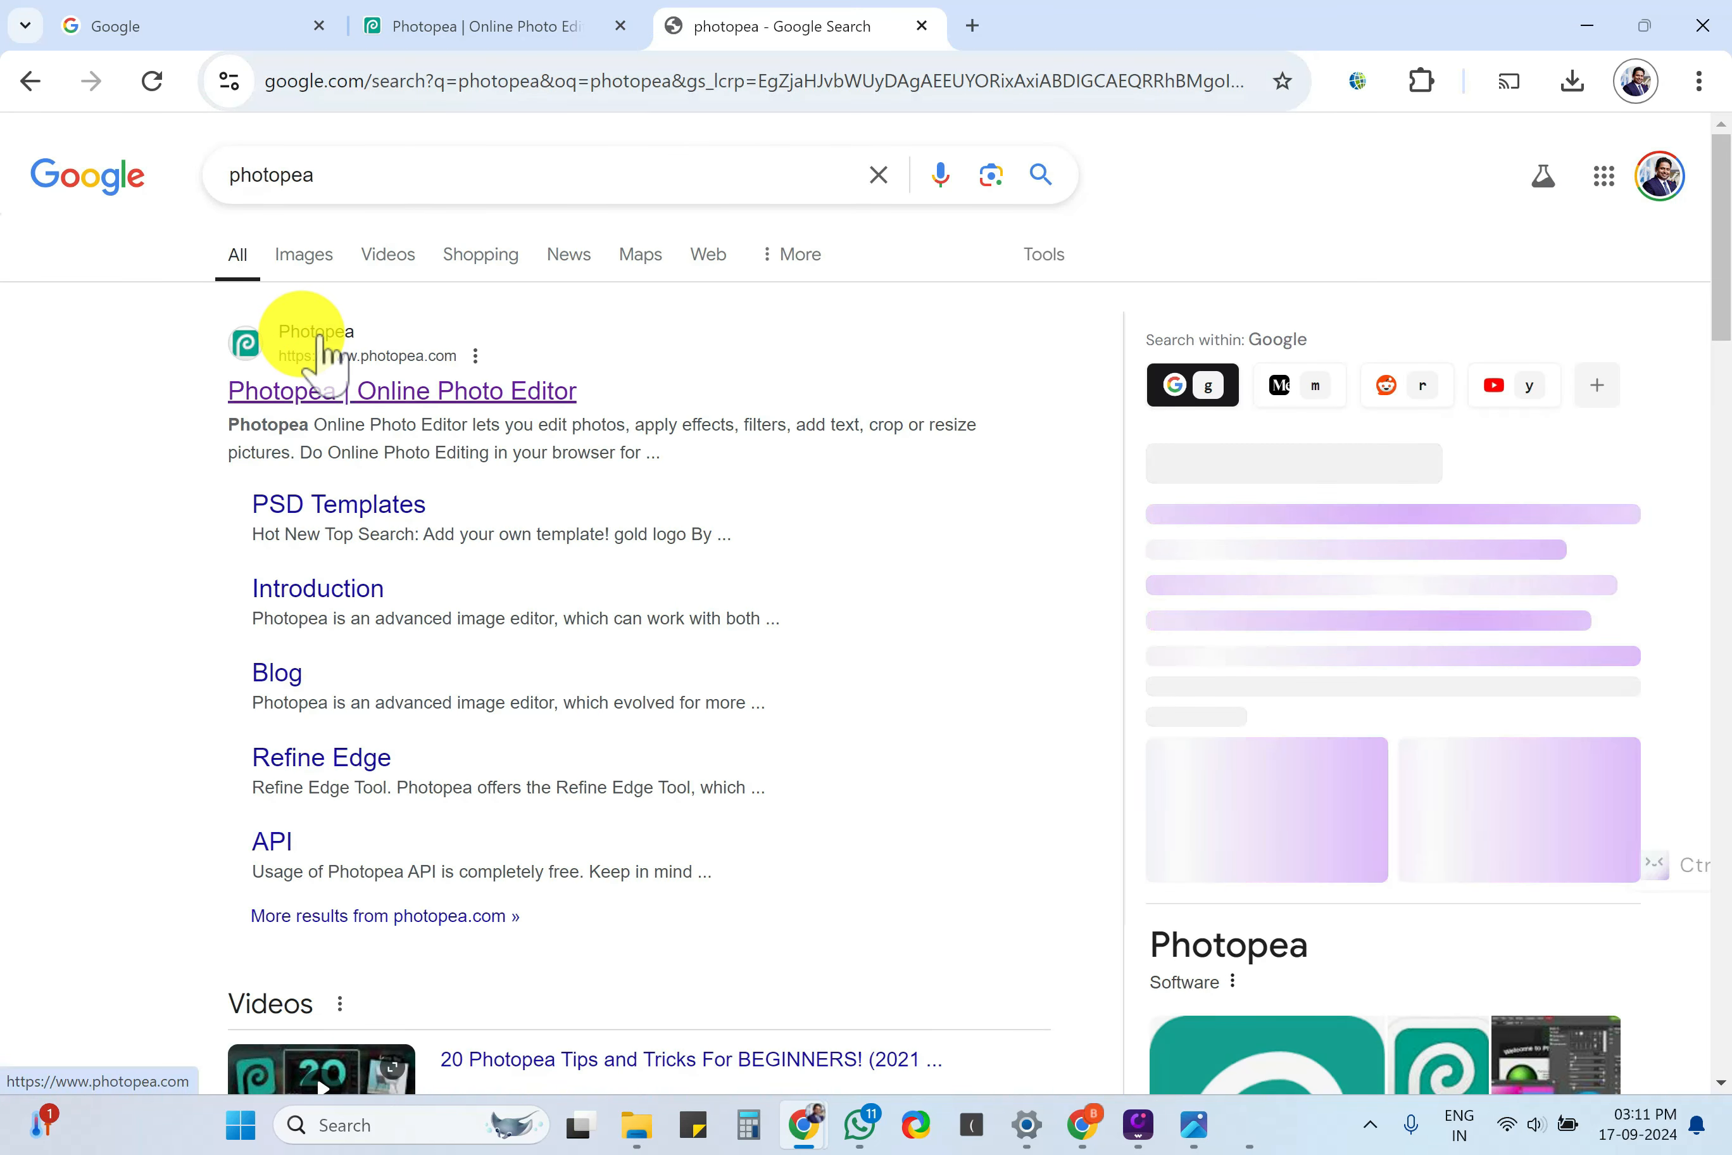
{"action": "left_click", "coordinate": [401, 390]}
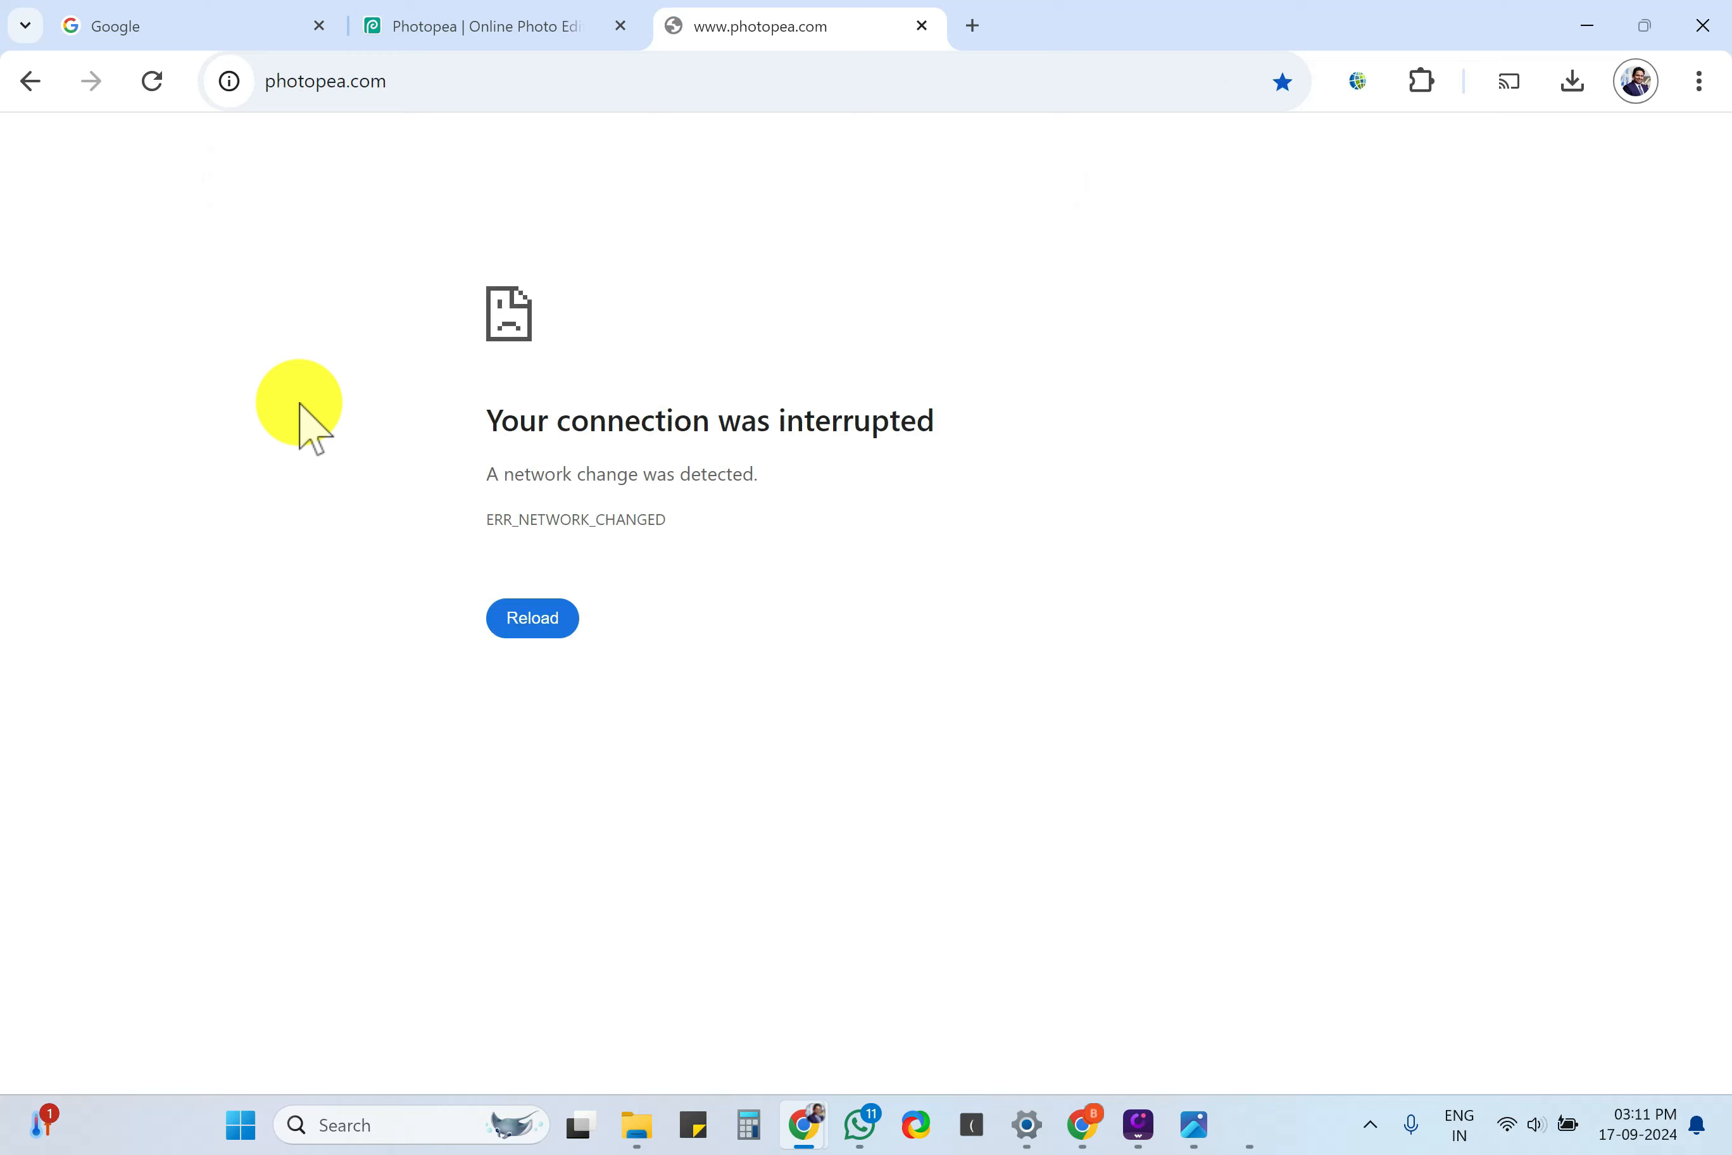
{"action": "left_click", "coordinate": [531, 616]}
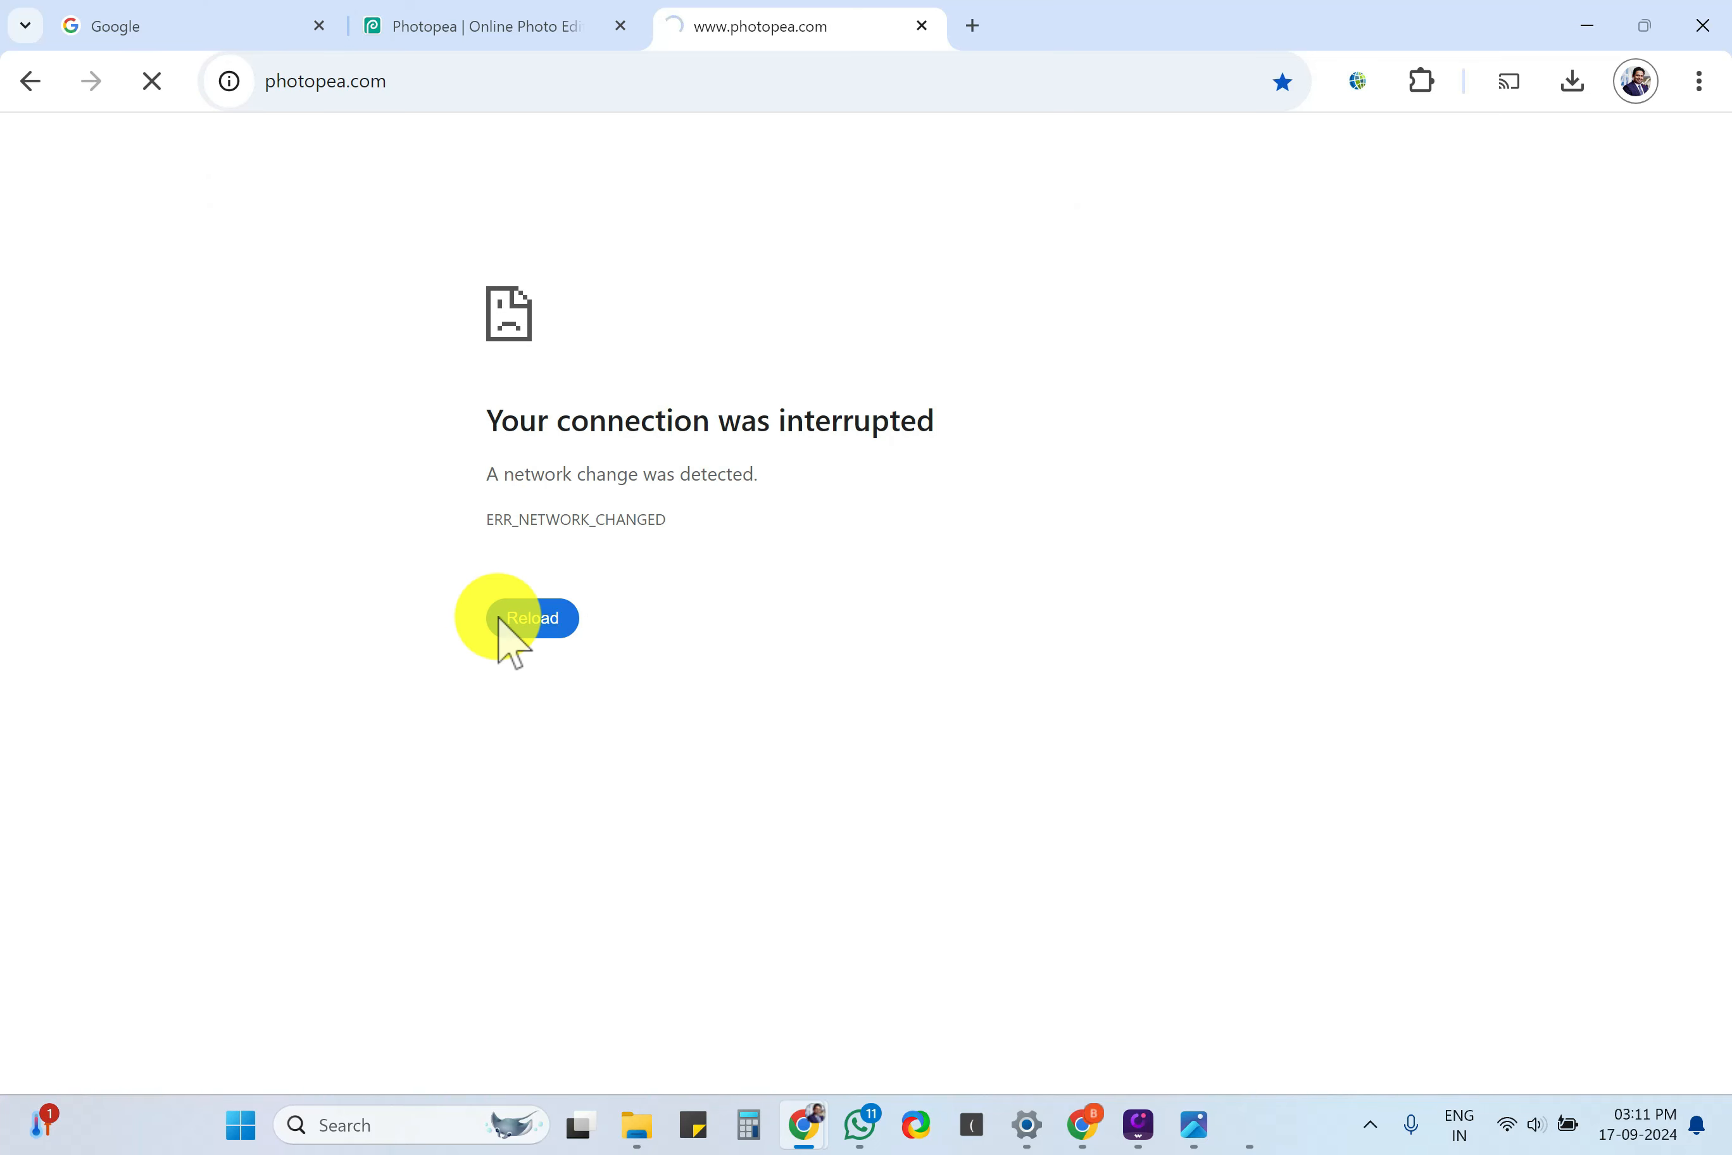
{"action": "left_click", "coordinate": [532, 618]}
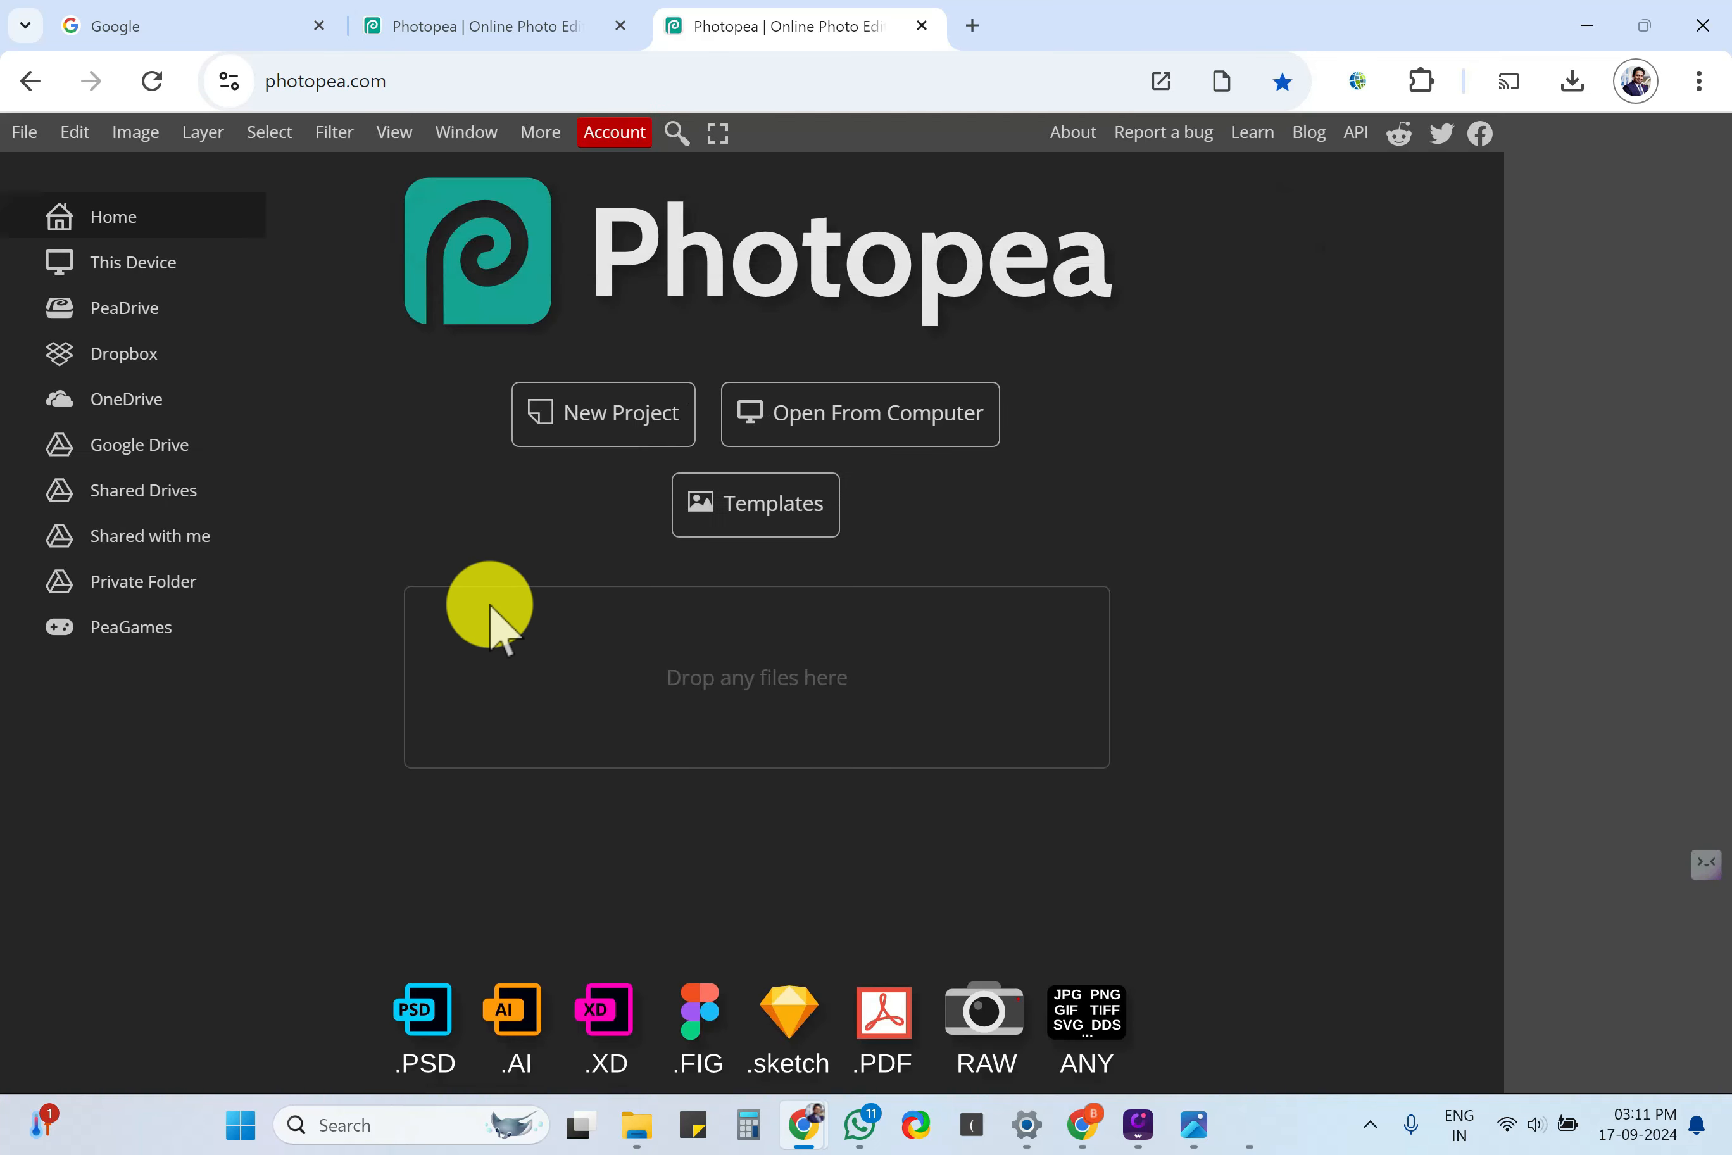
{"action": "mouse_move", "coordinate": [834, 580]}
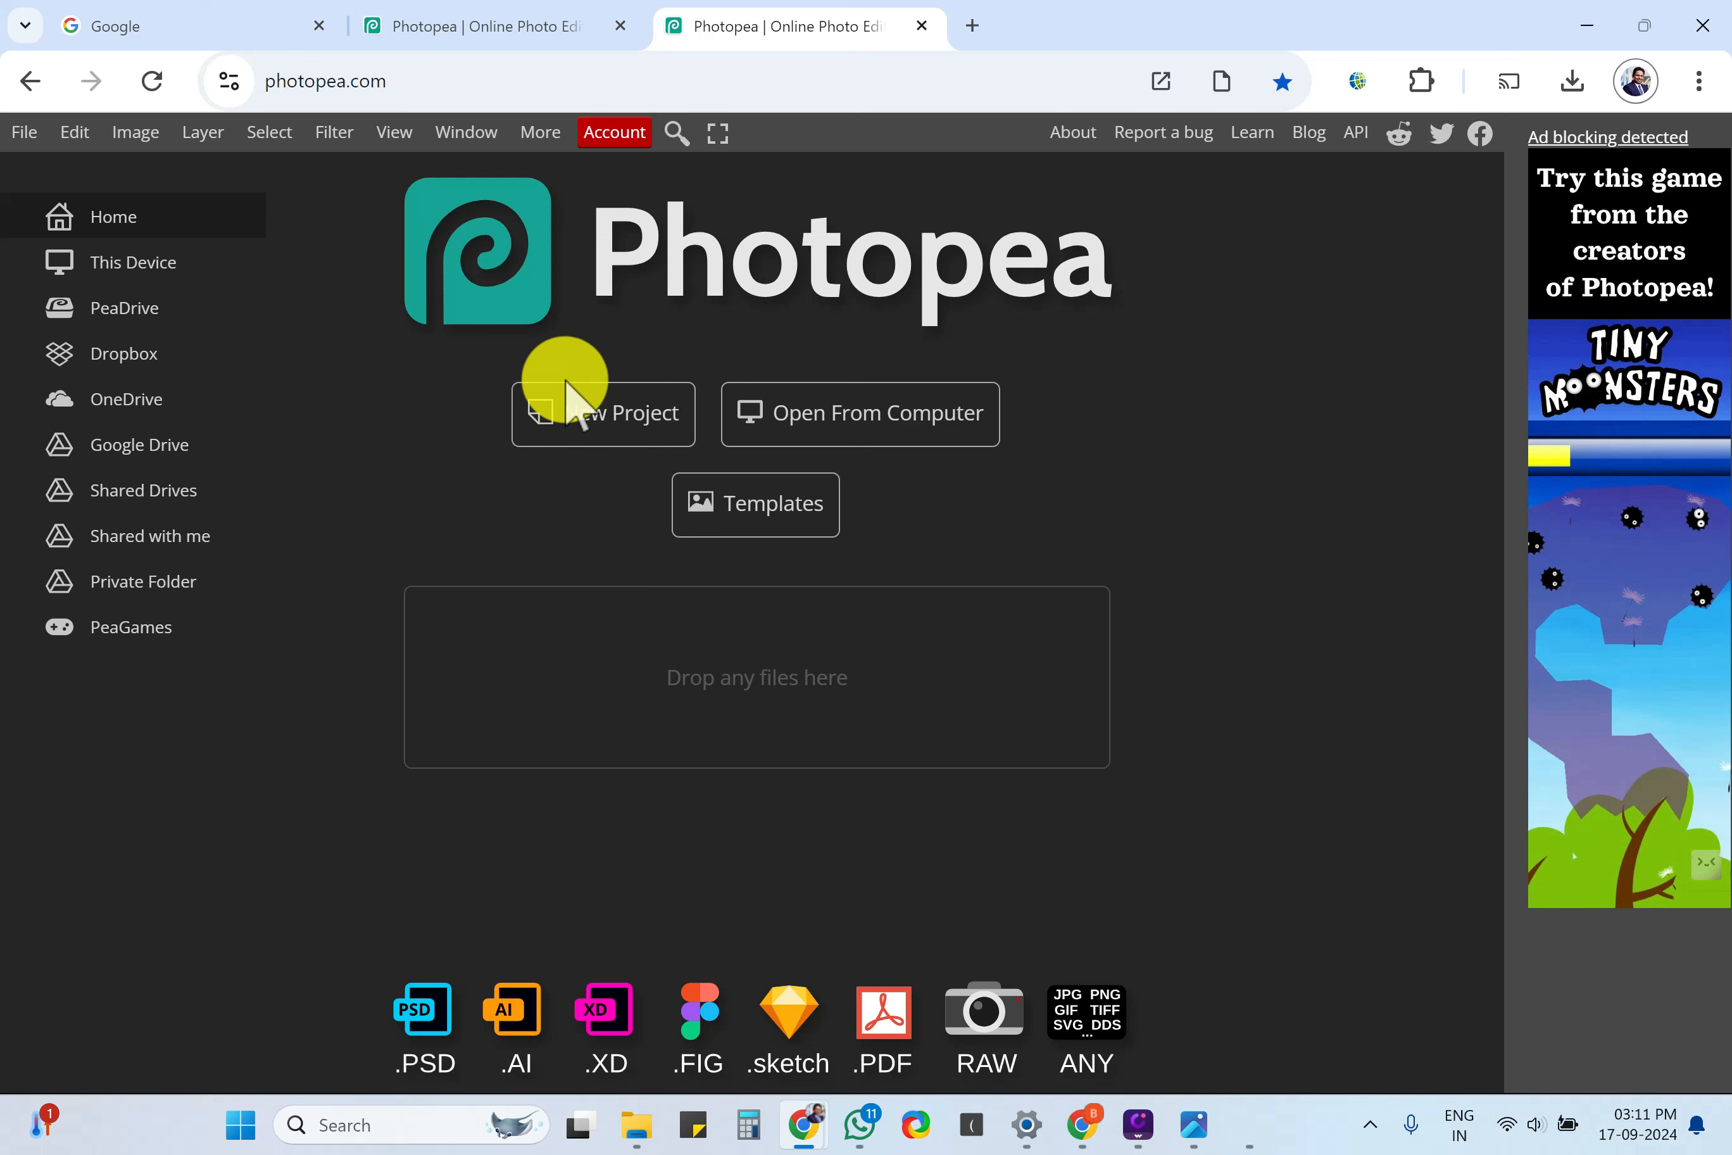
{"action": "mouse_move", "coordinate": [645, 398]}
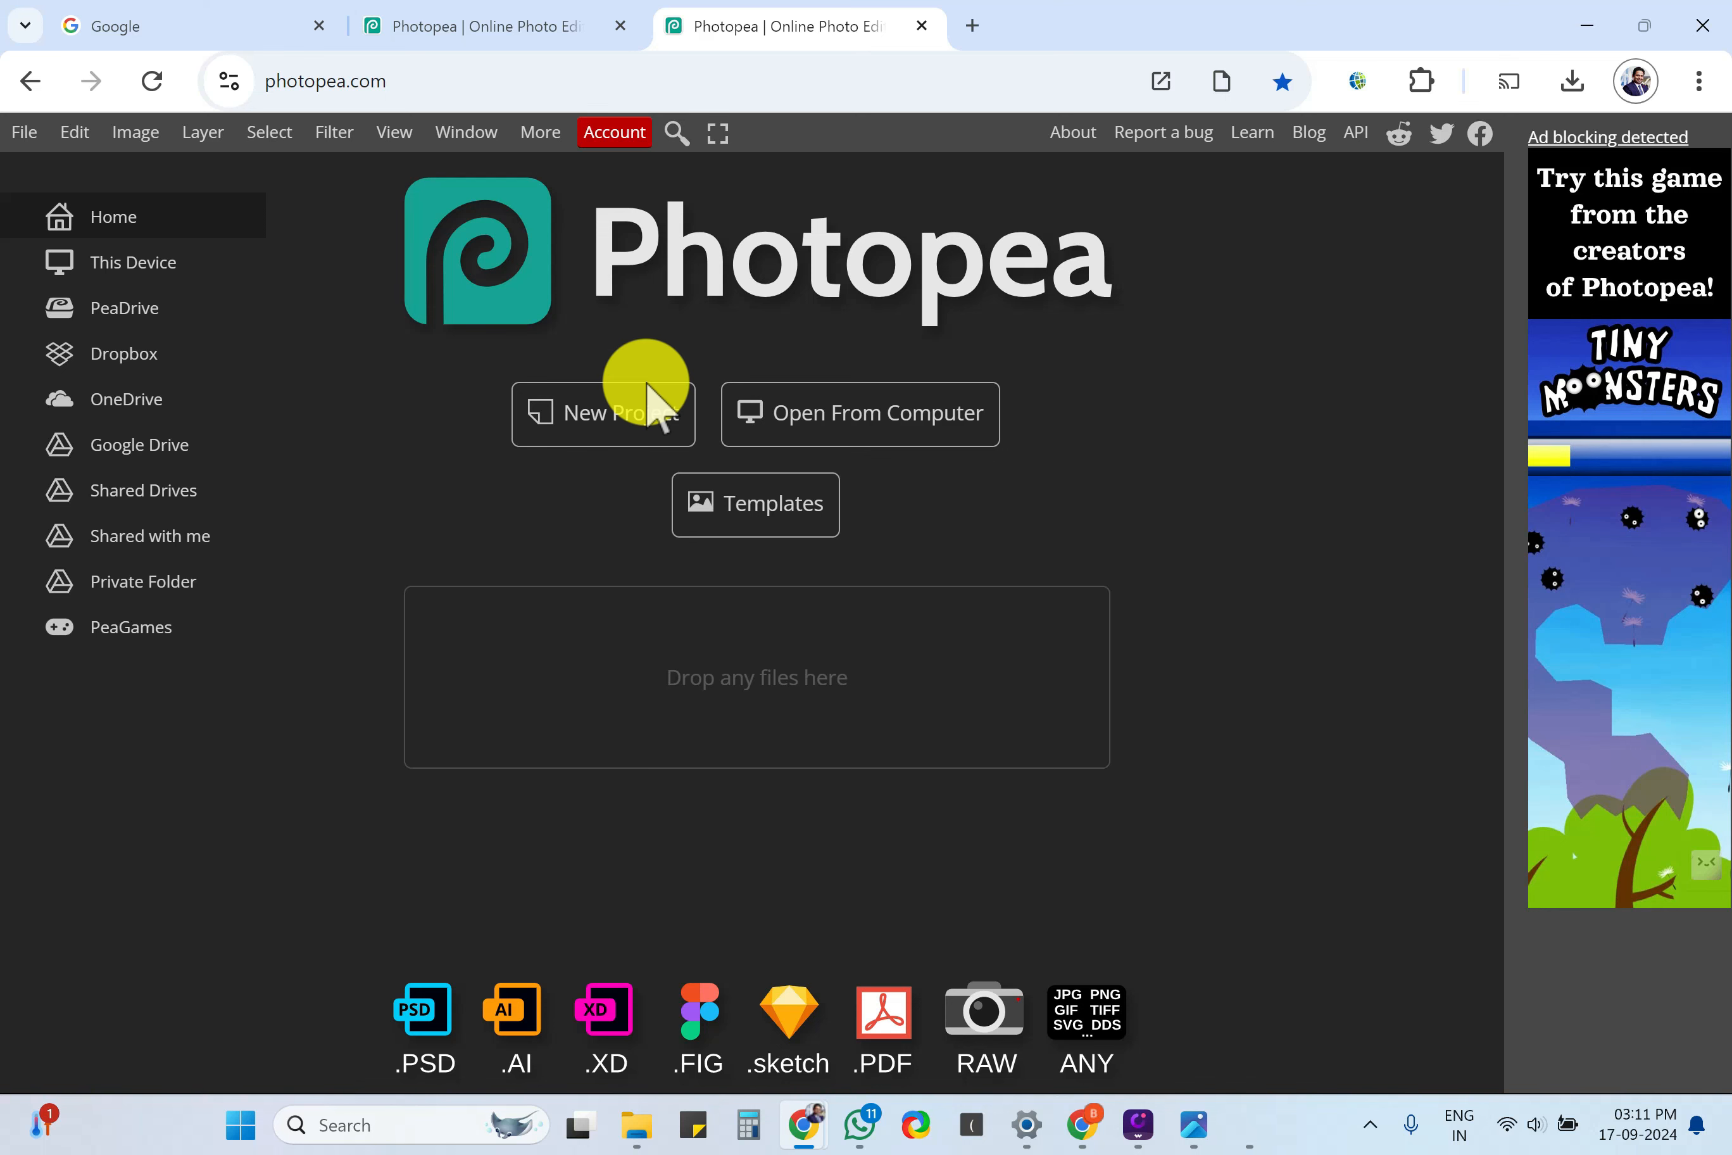
{"action": "mouse_move", "coordinate": [879, 448]}
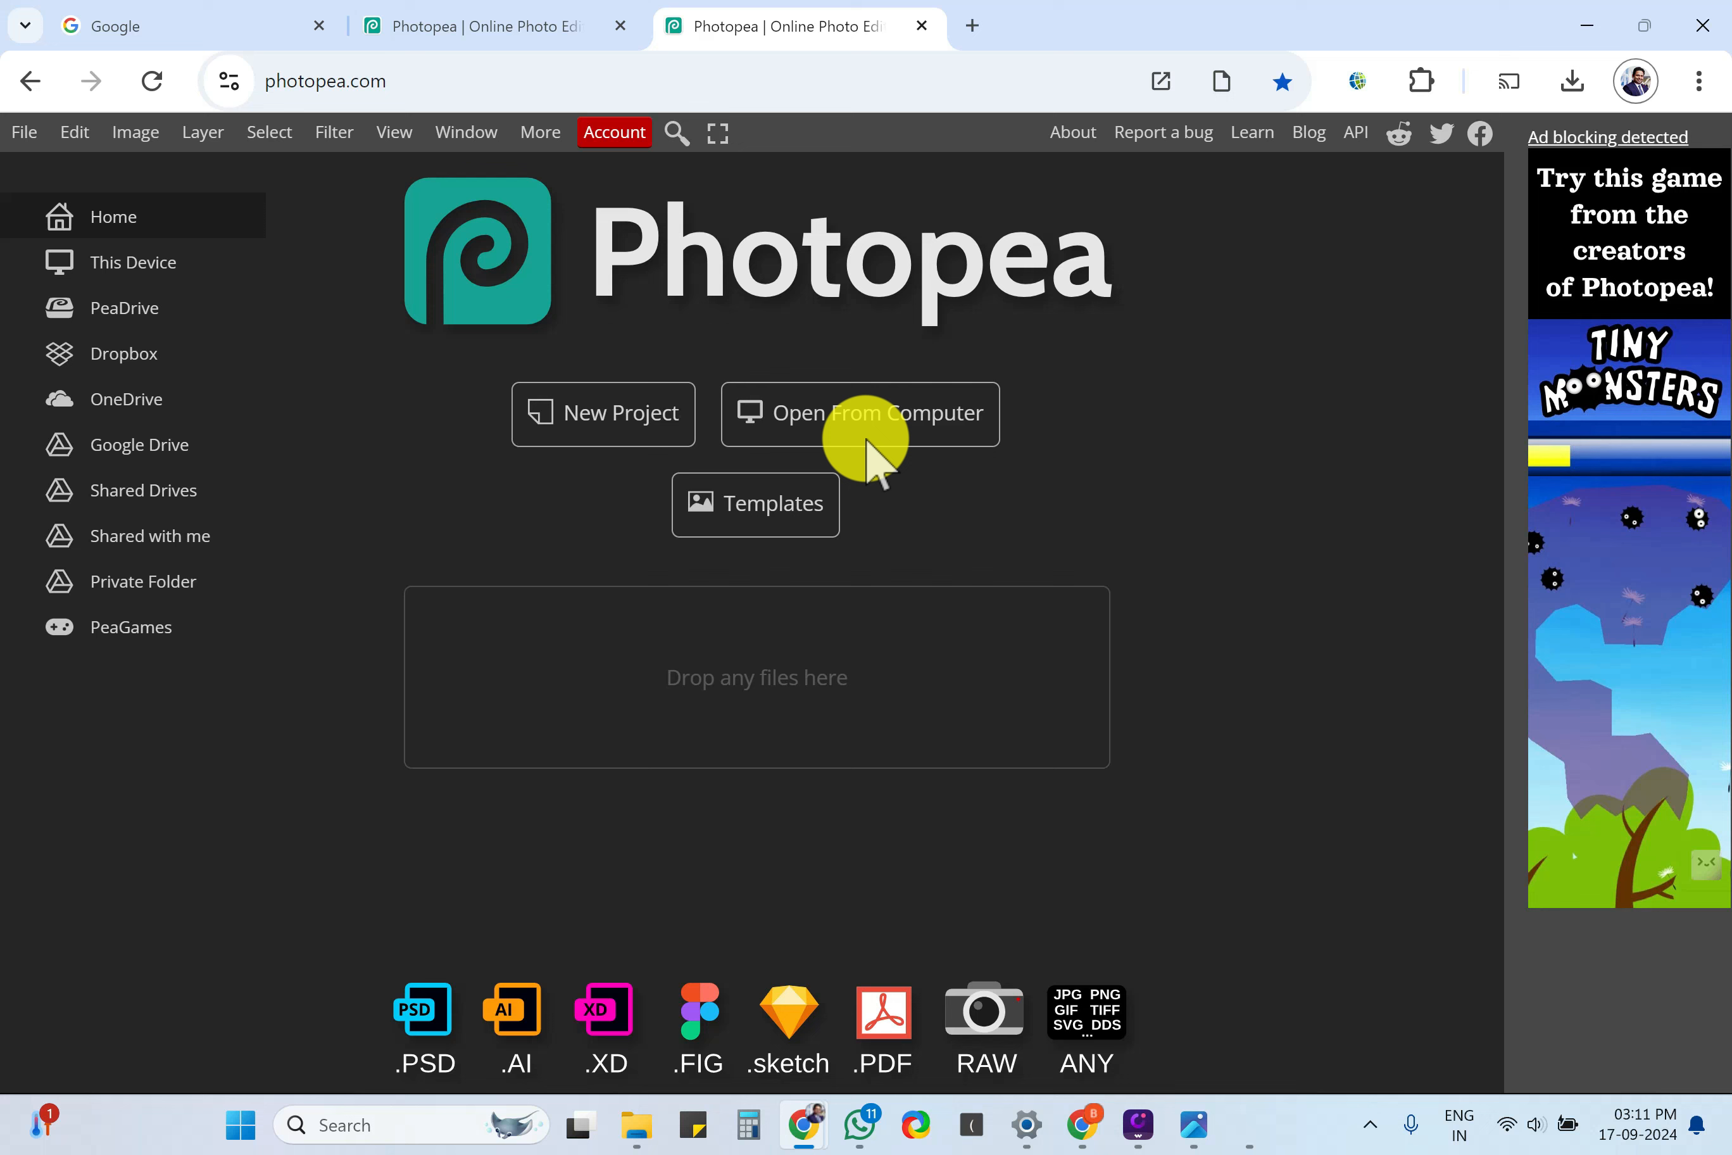
Load the karnataka-blank-map image from the Desktop into Photopea.
{"action": "left_click", "coordinate": [860, 414]}
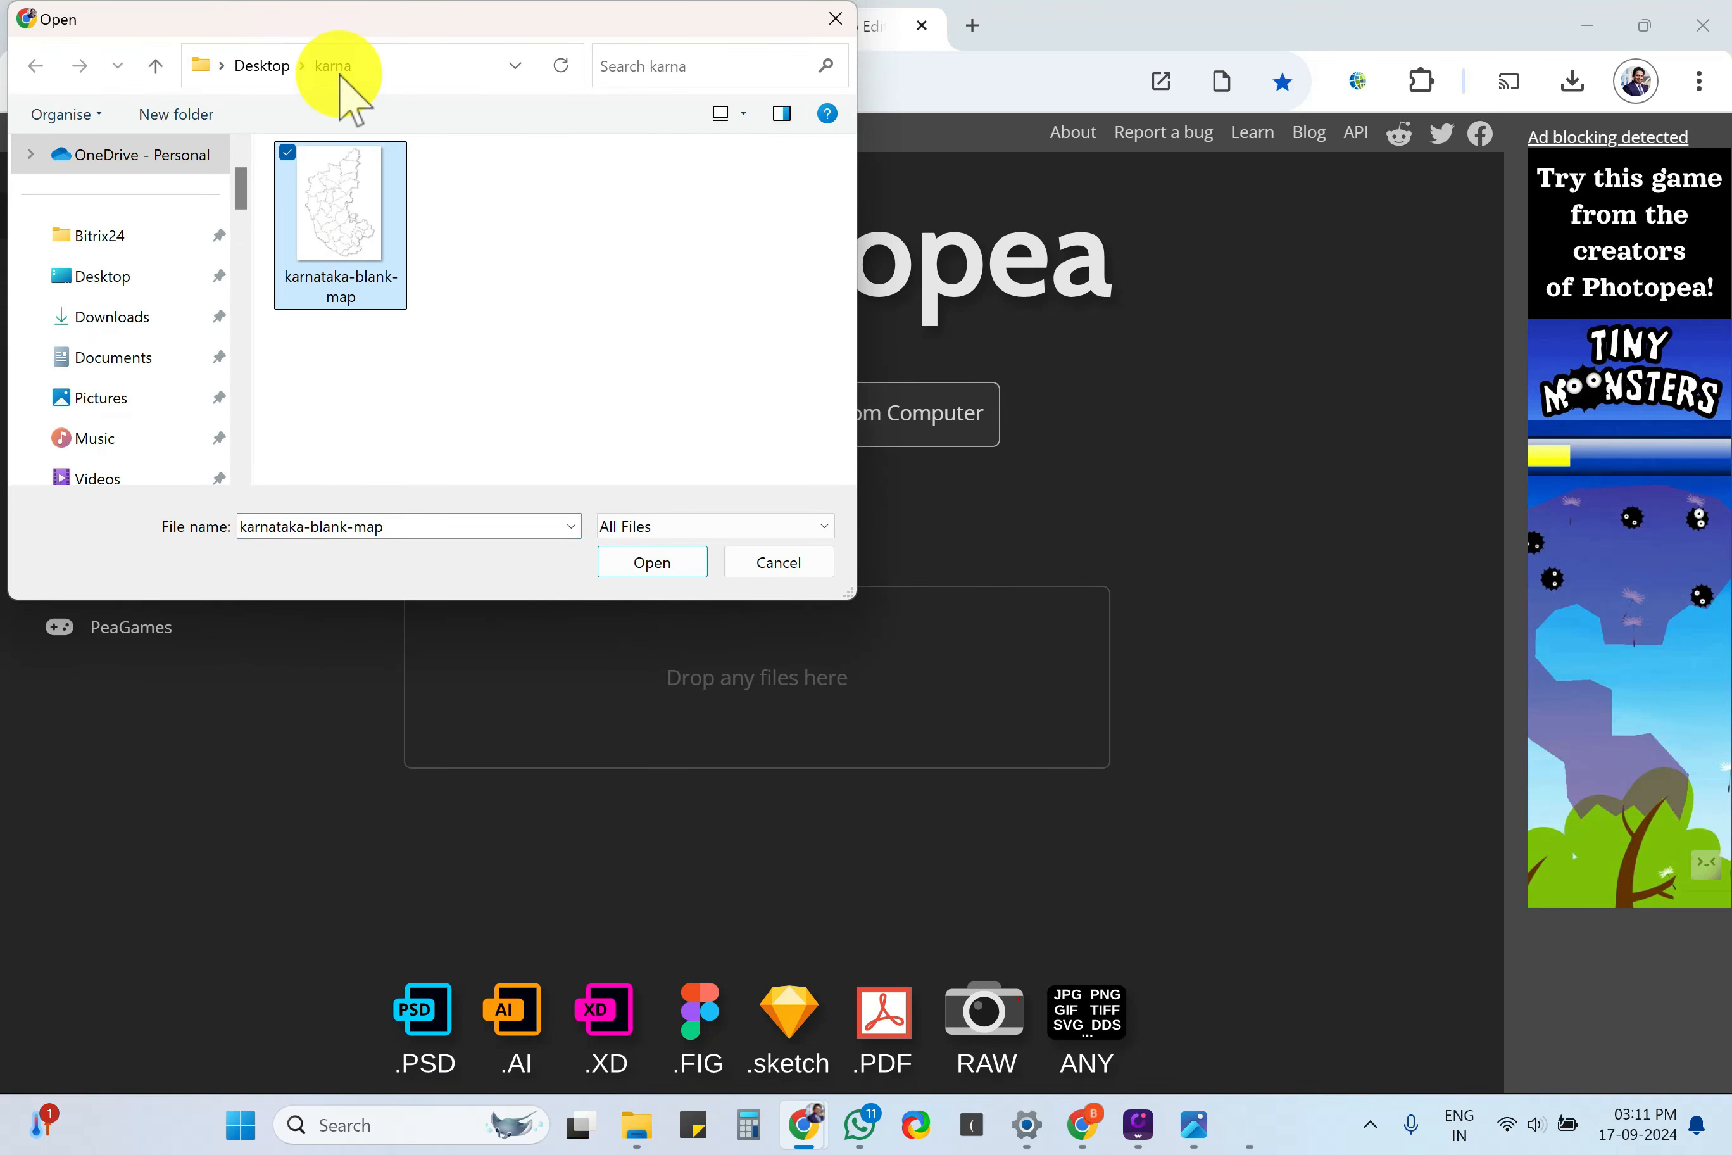
{"action": "left_click", "coordinate": [778, 561]}
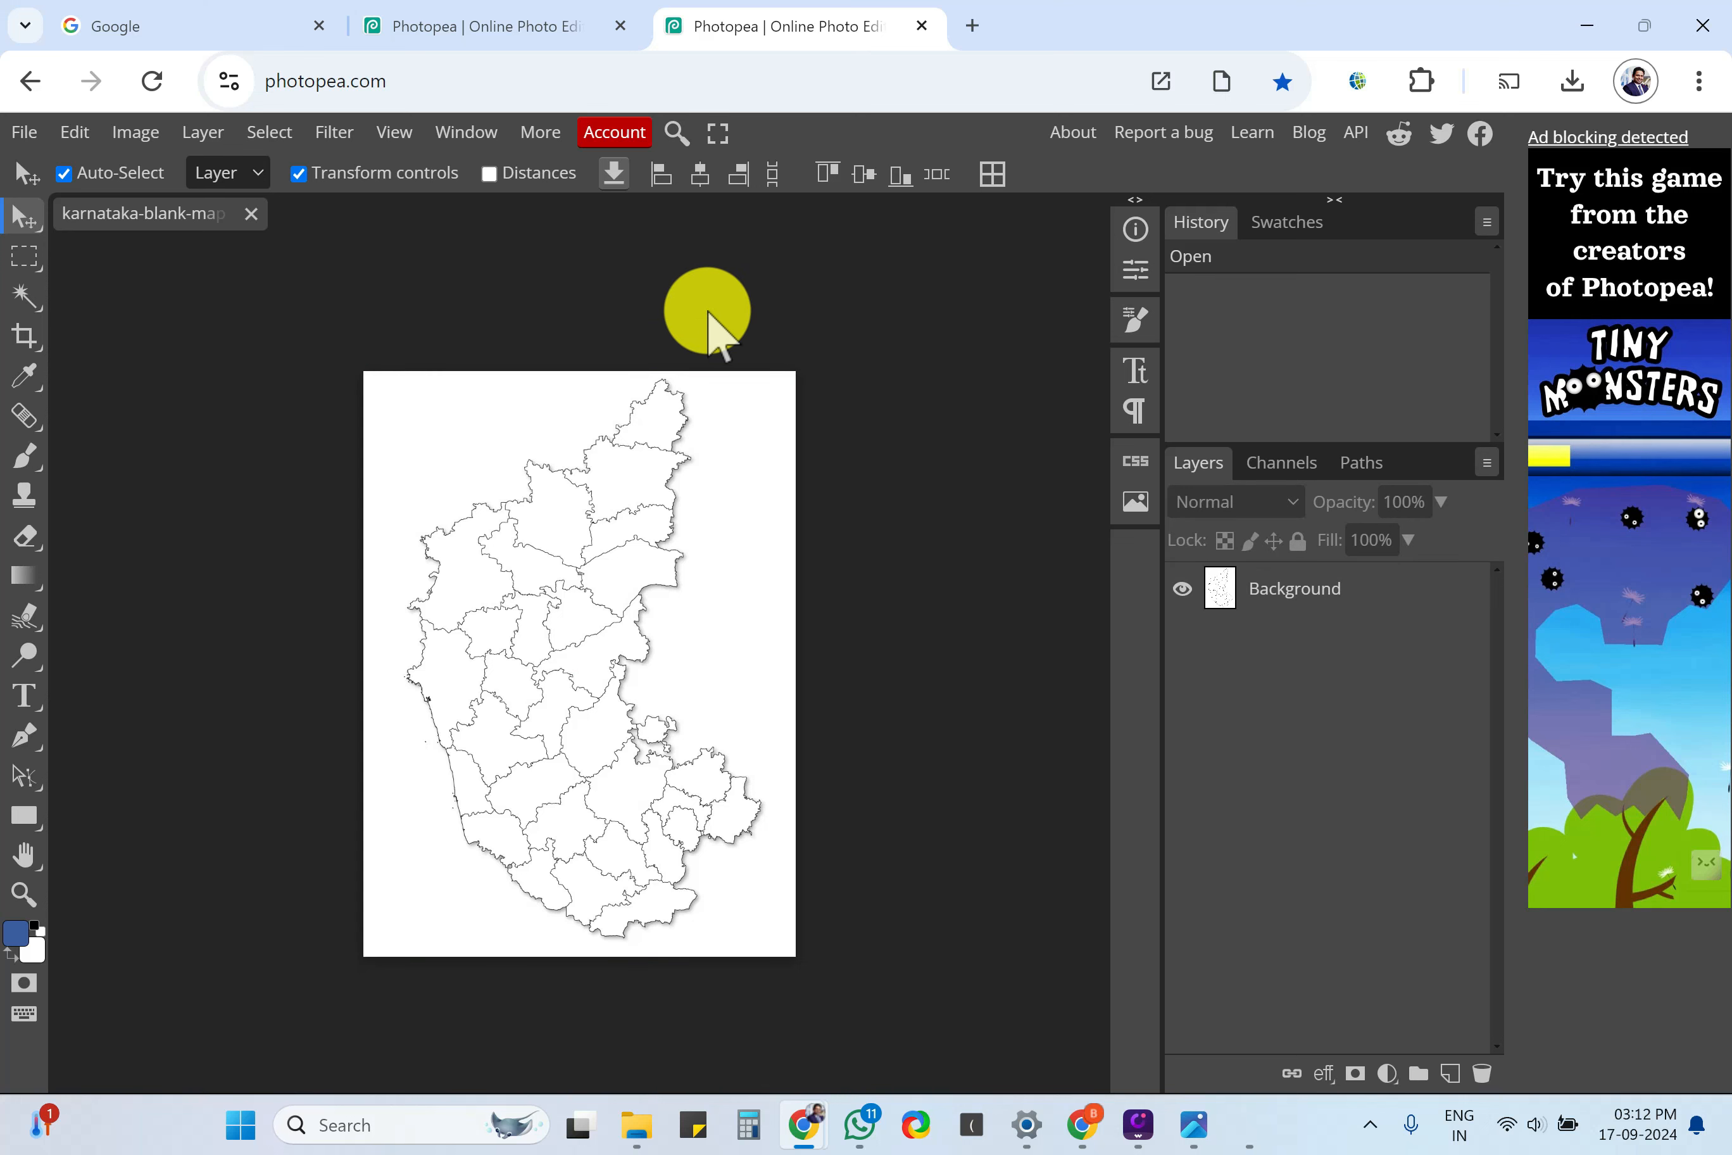
{"action": "mouse_move", "coordinate": [45, 304]}
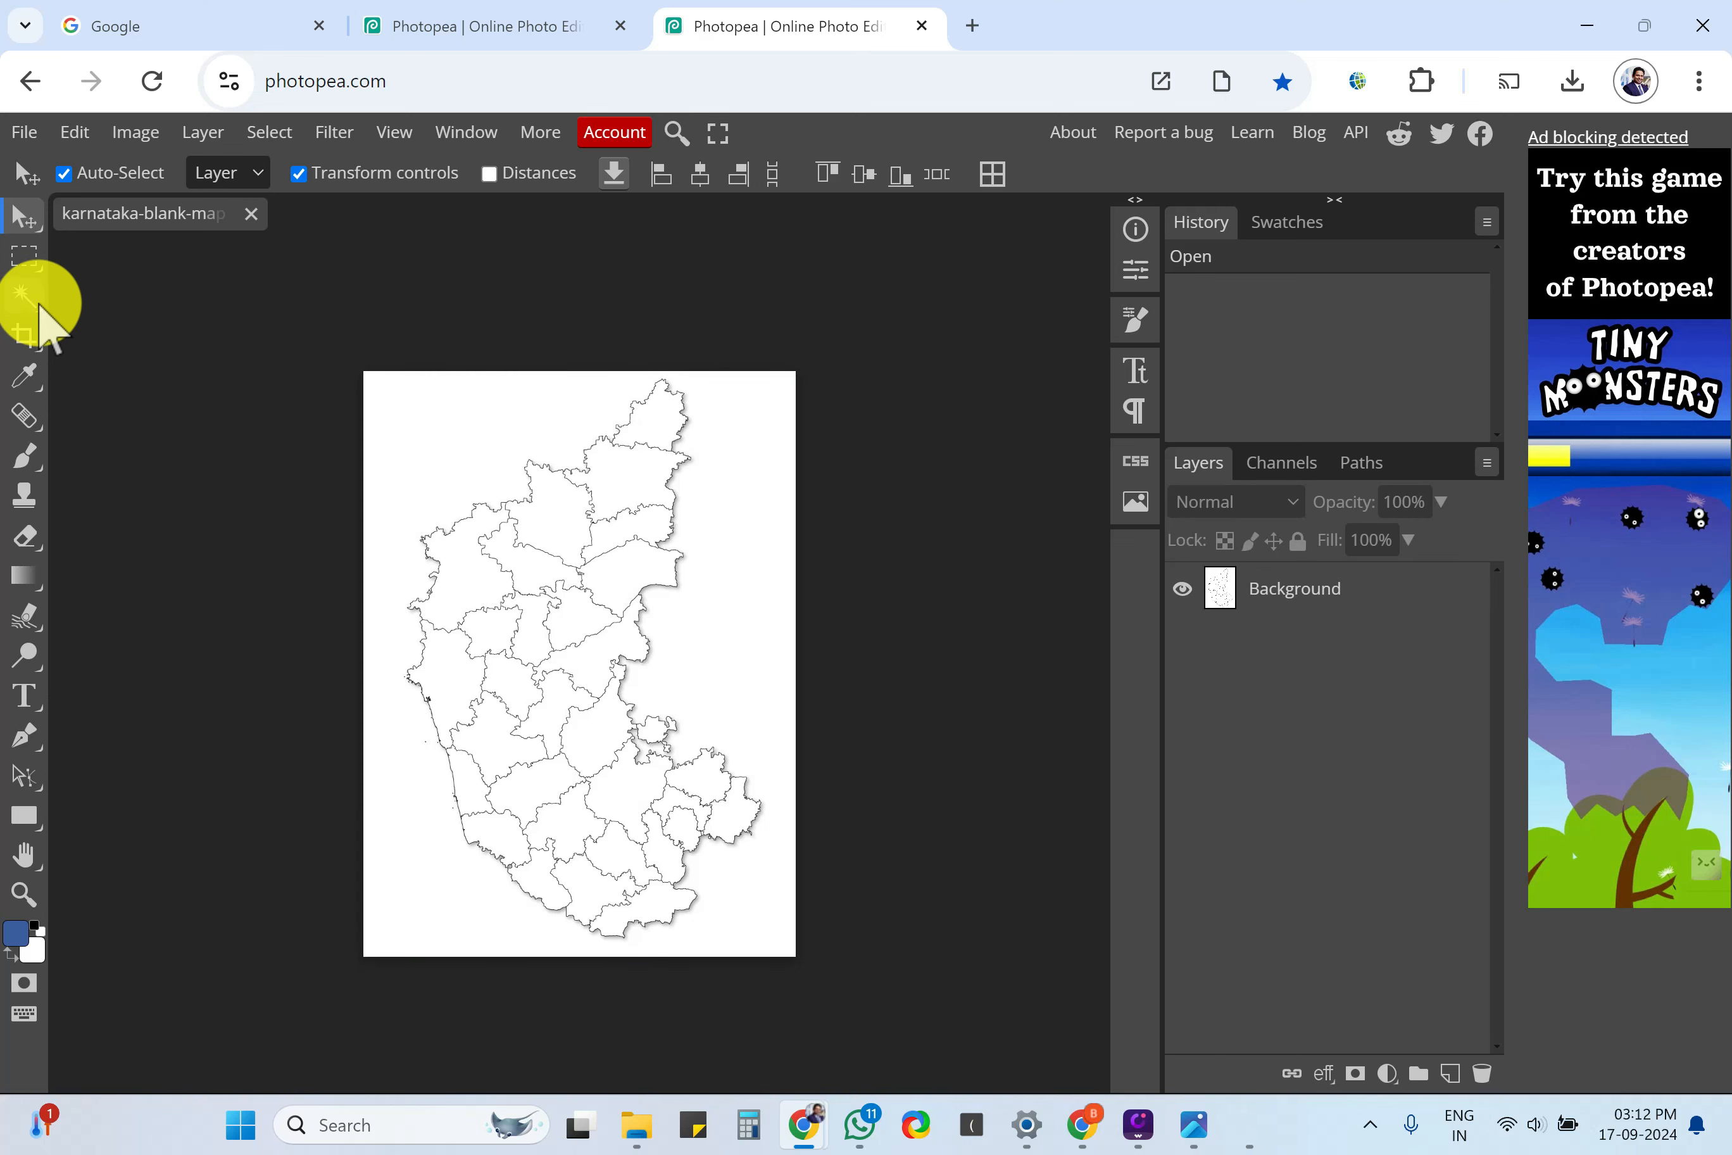
{"action": "mouse_move", "coordinate": [28, 299]}
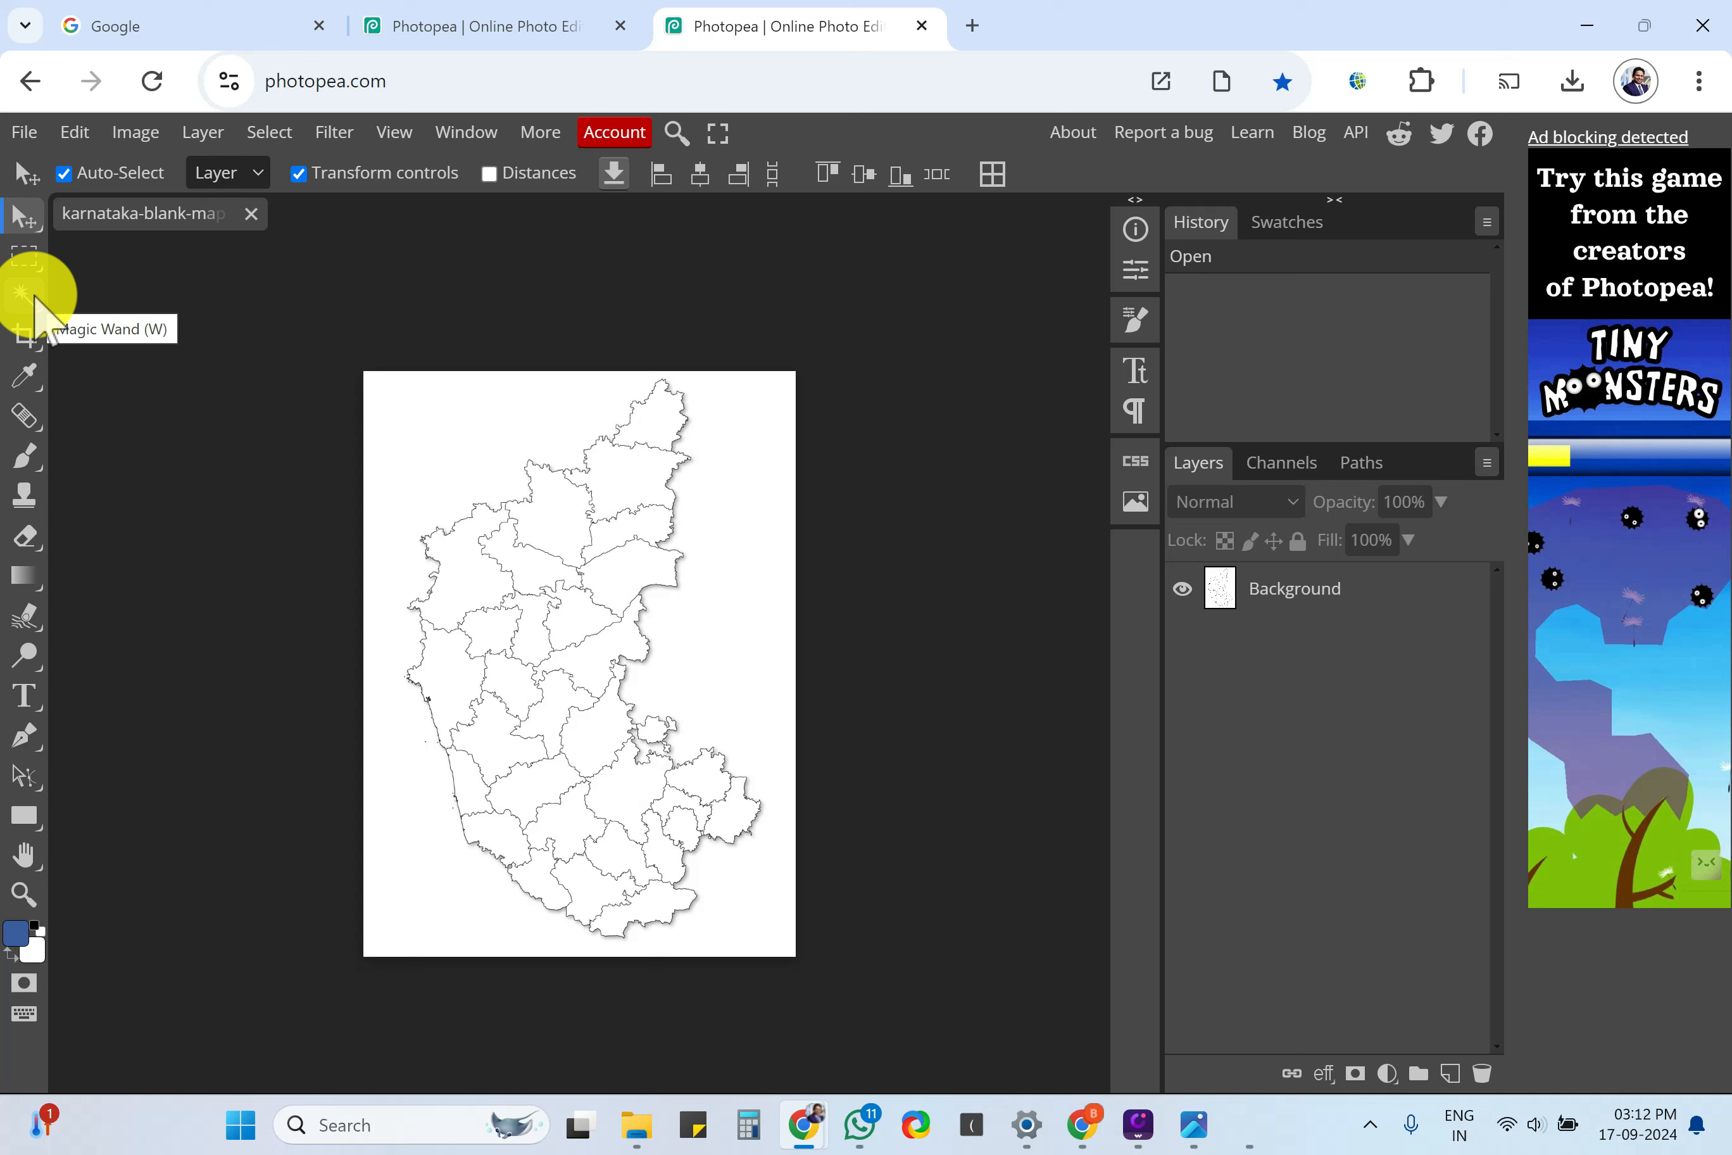
Activate the Magic Wand tool with tolerance 33.
{"action": "left_click", "coordinate": [24, 299]}
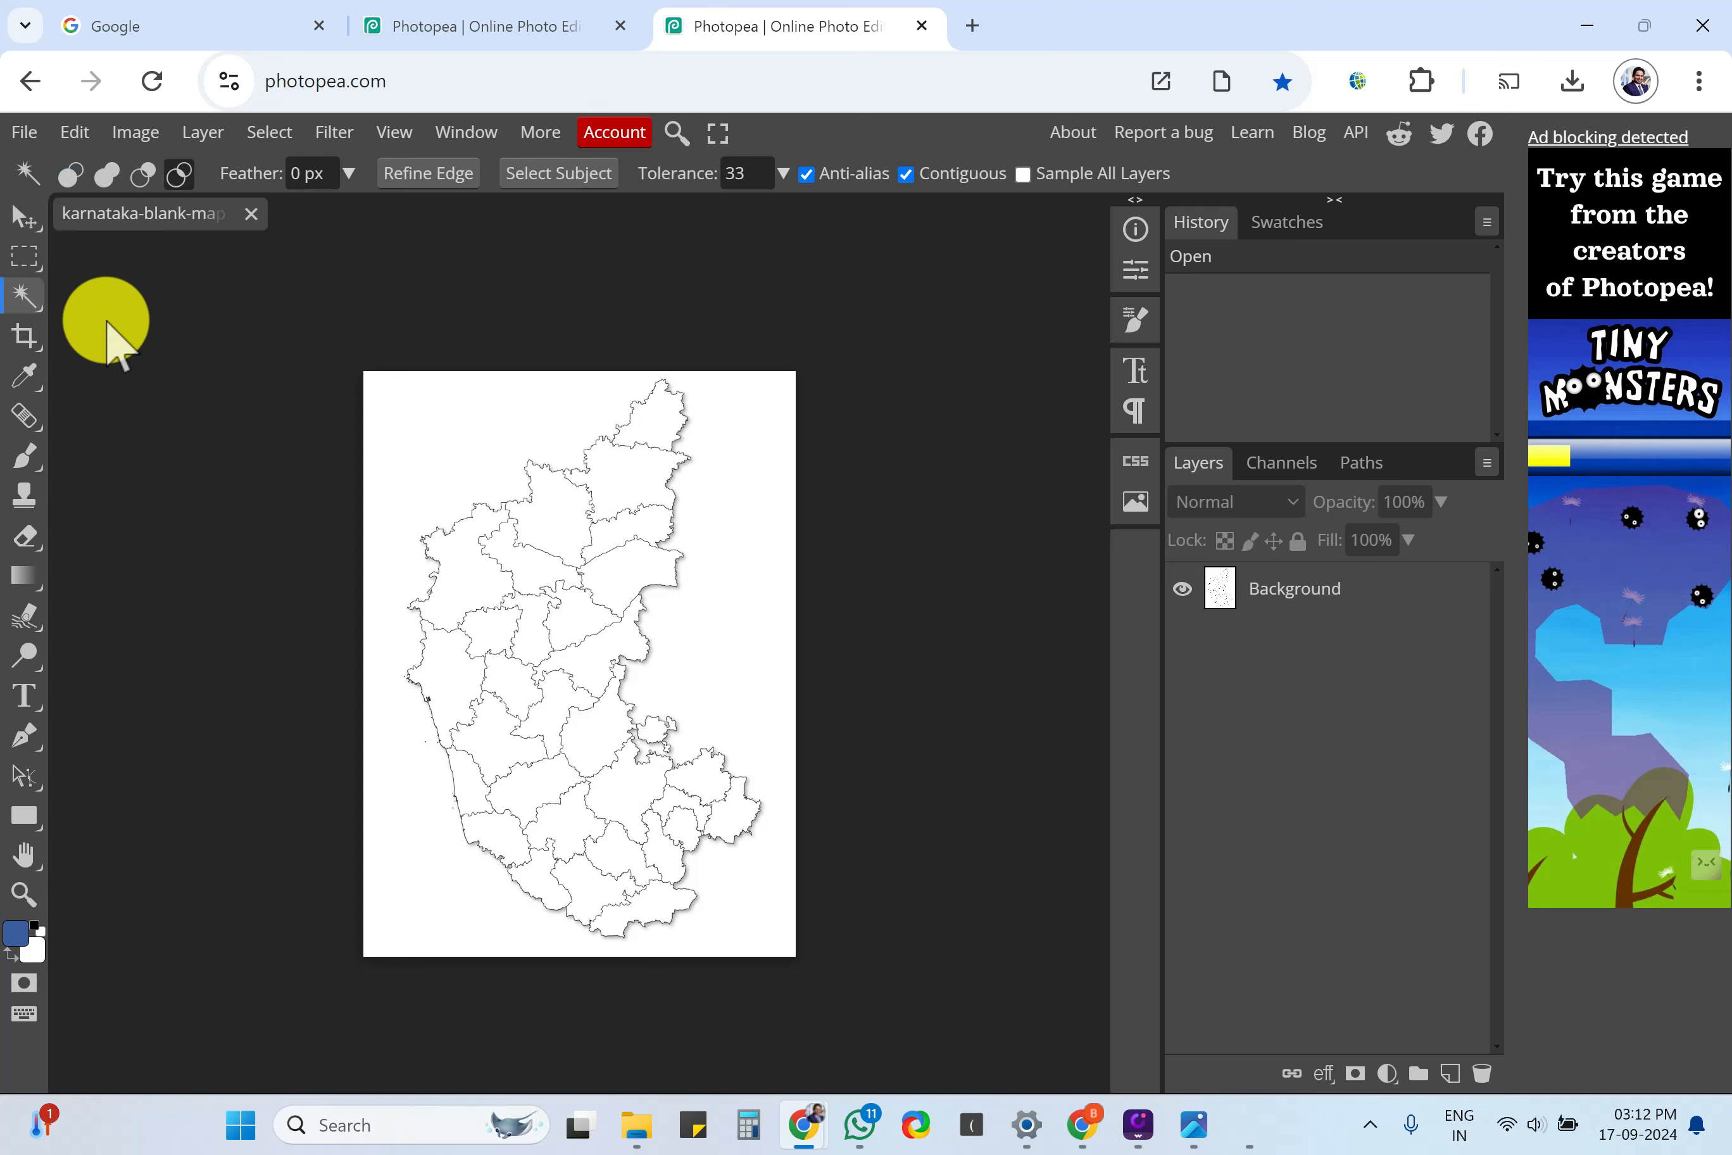
{"action": "mouse_move", "coordinate": [27, 295]}
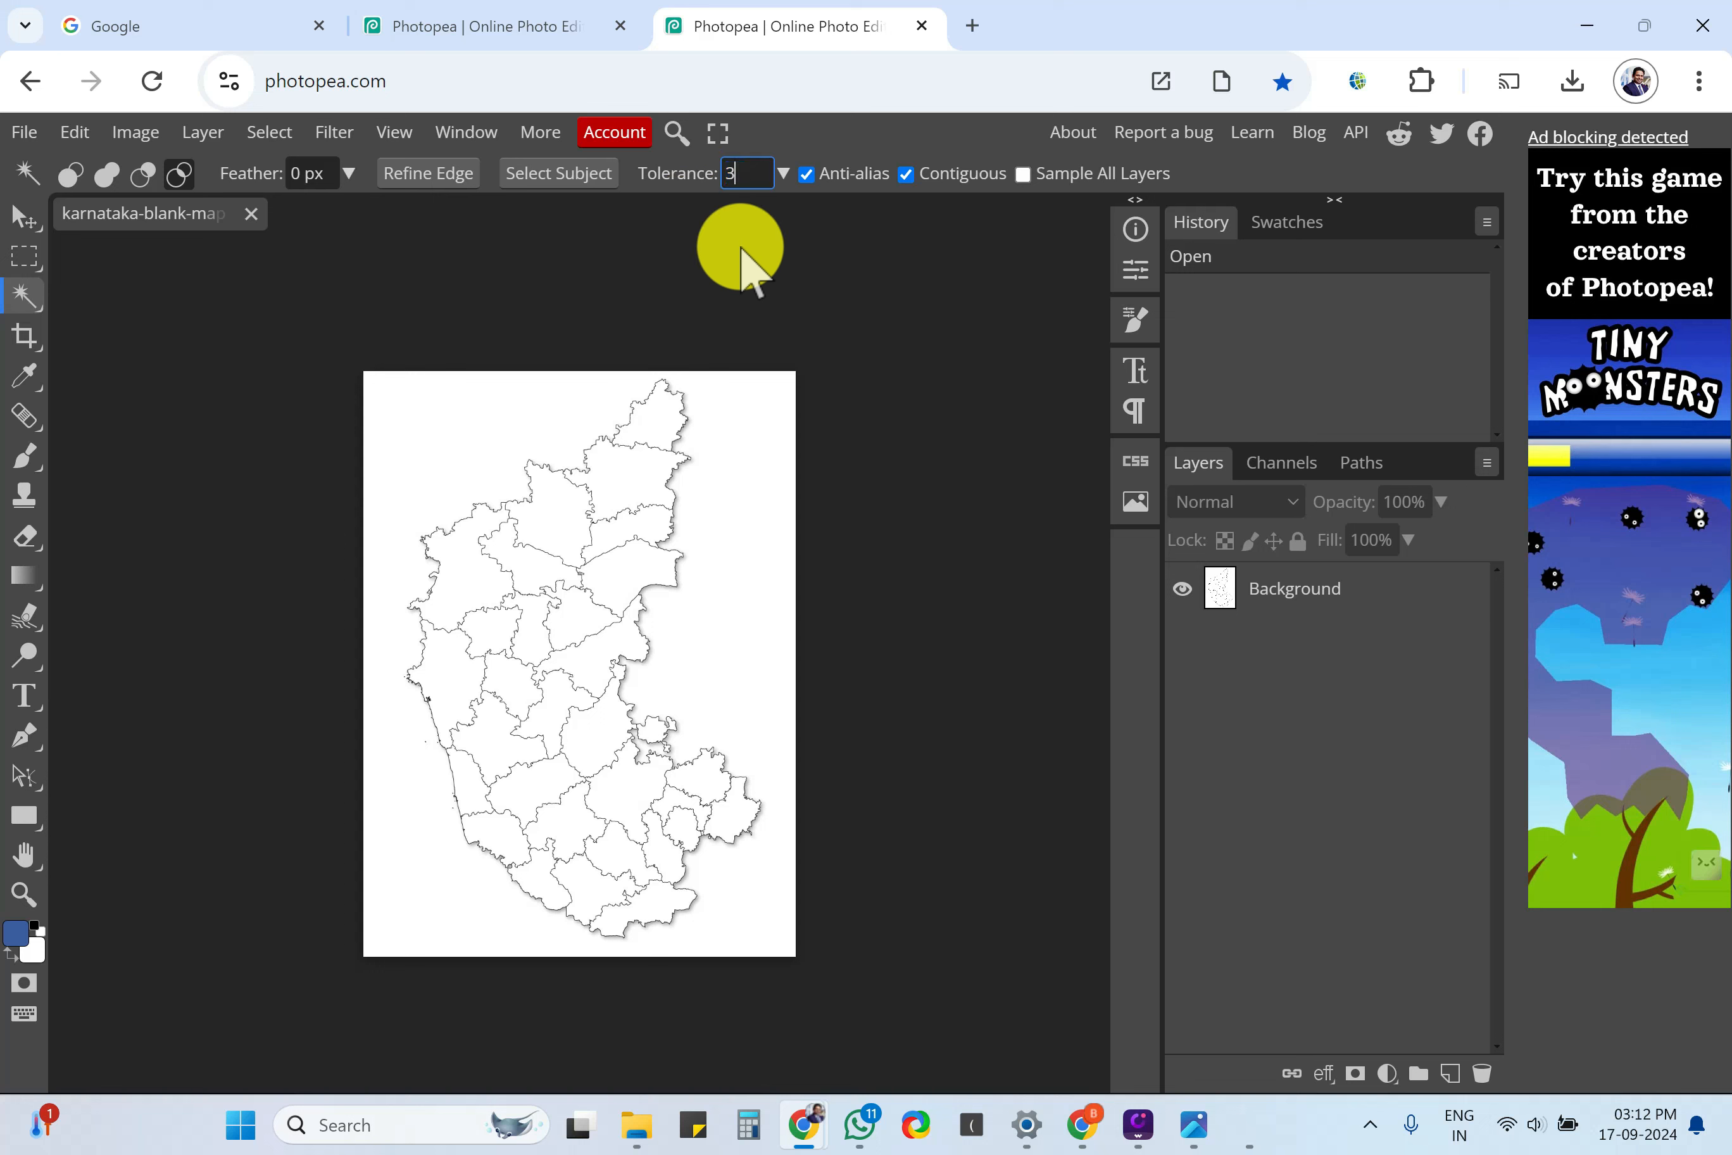
{"action": "type", "text": "3"}
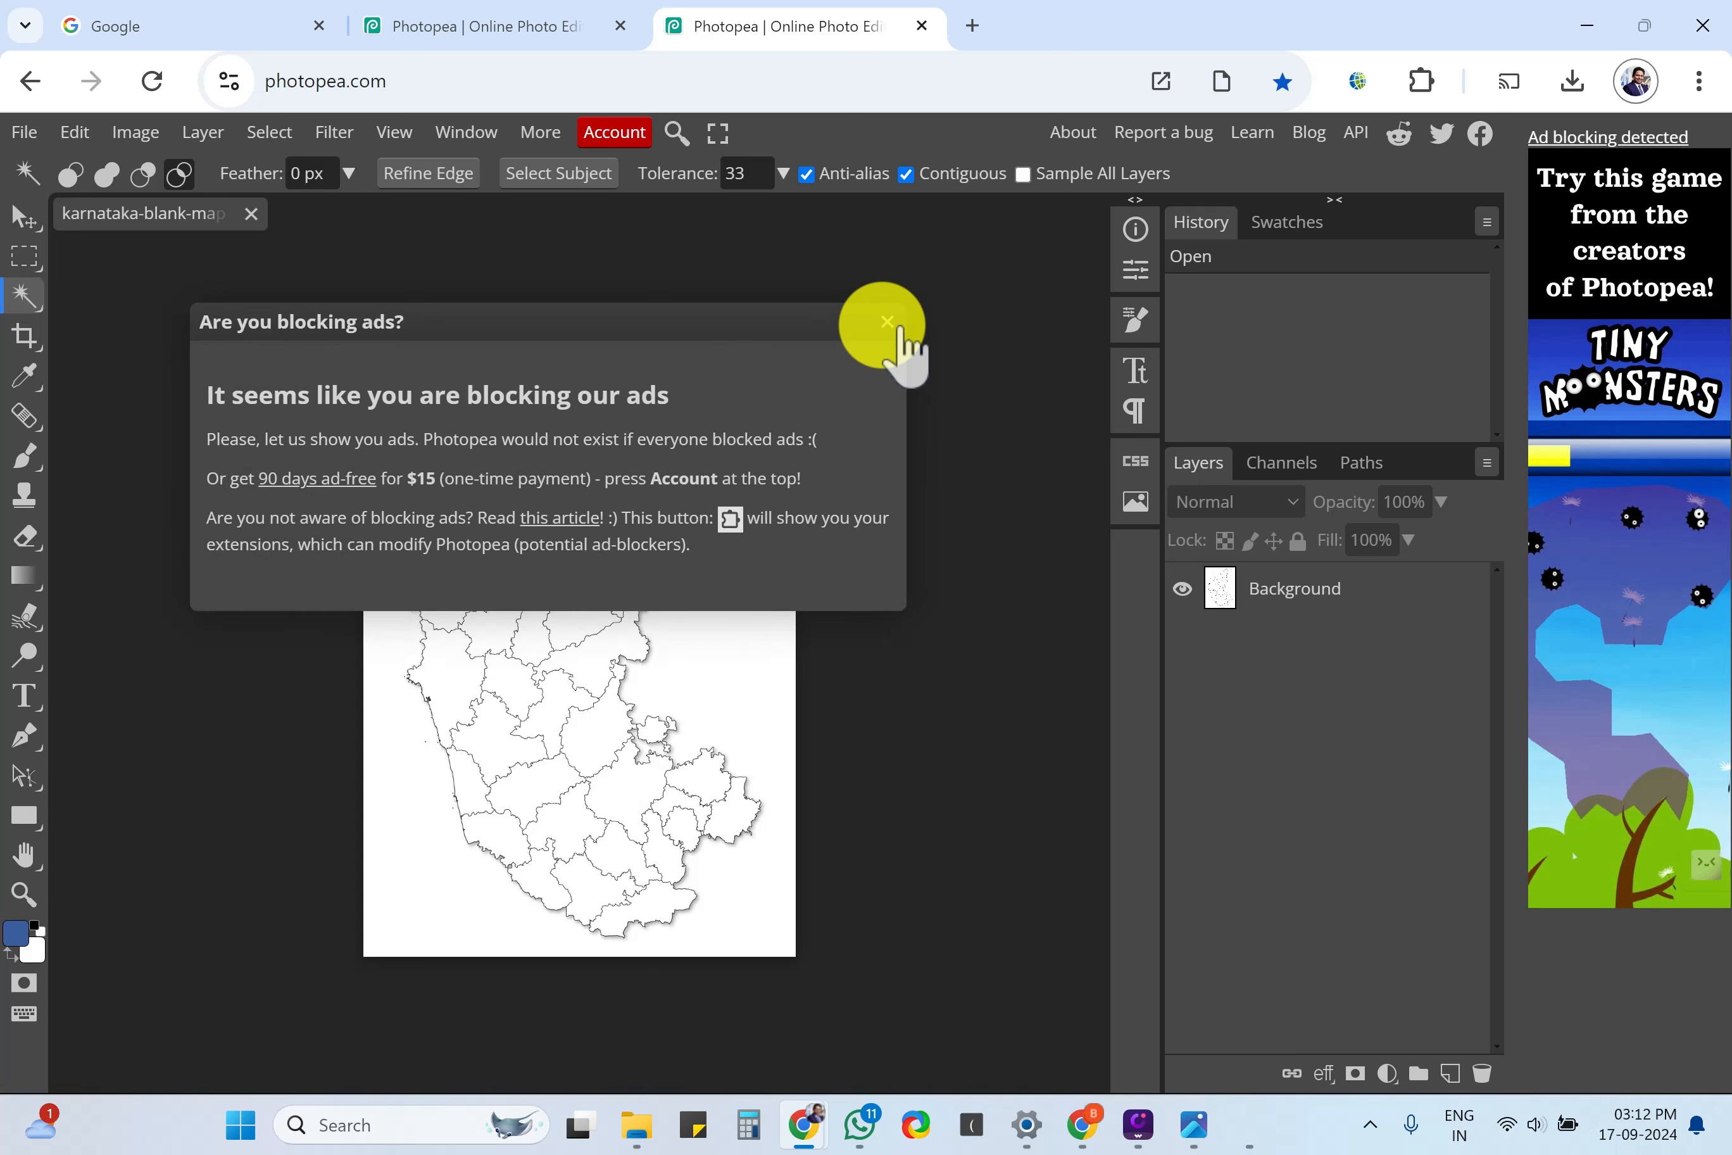
Dismiss the ad-blocking notice and try magic-wand selecting a northern district.
{"action": "left_click", "coordinate": [885, 322]}
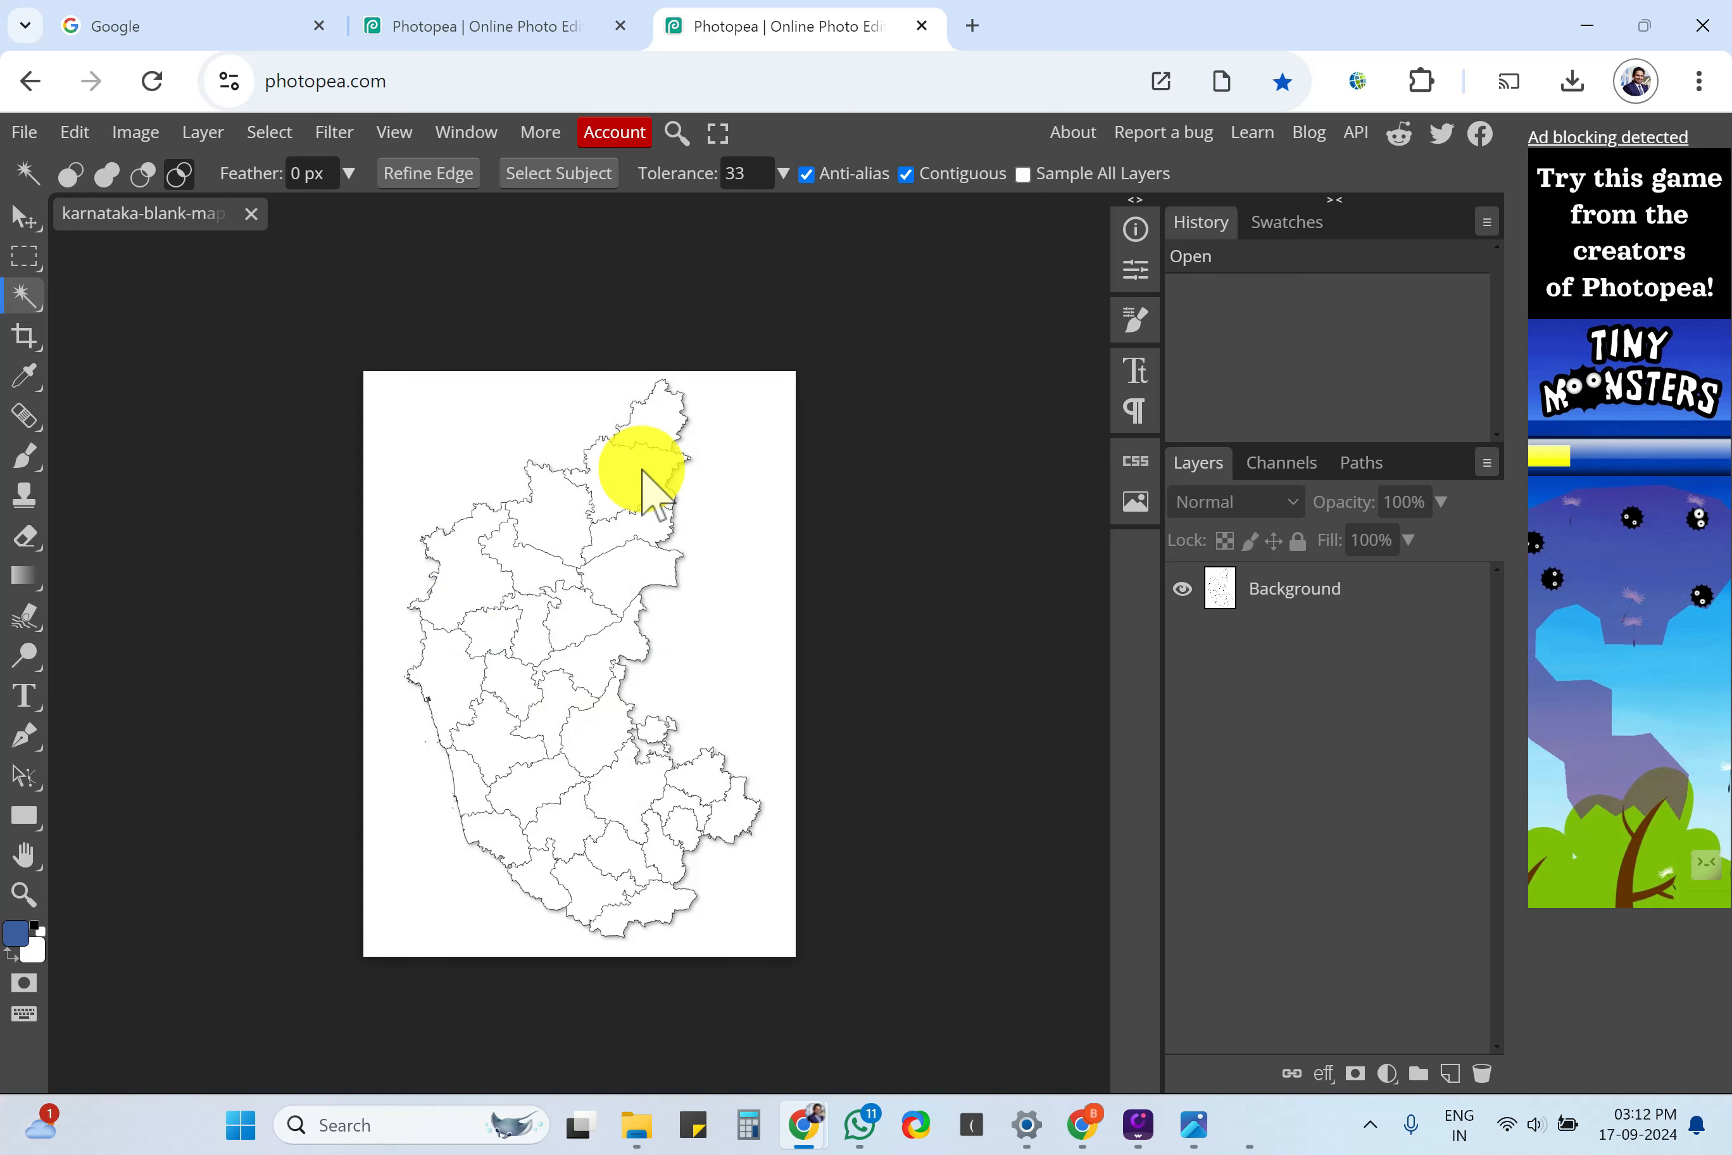
{"action": "left_click", "coordinate": [638, 487]}
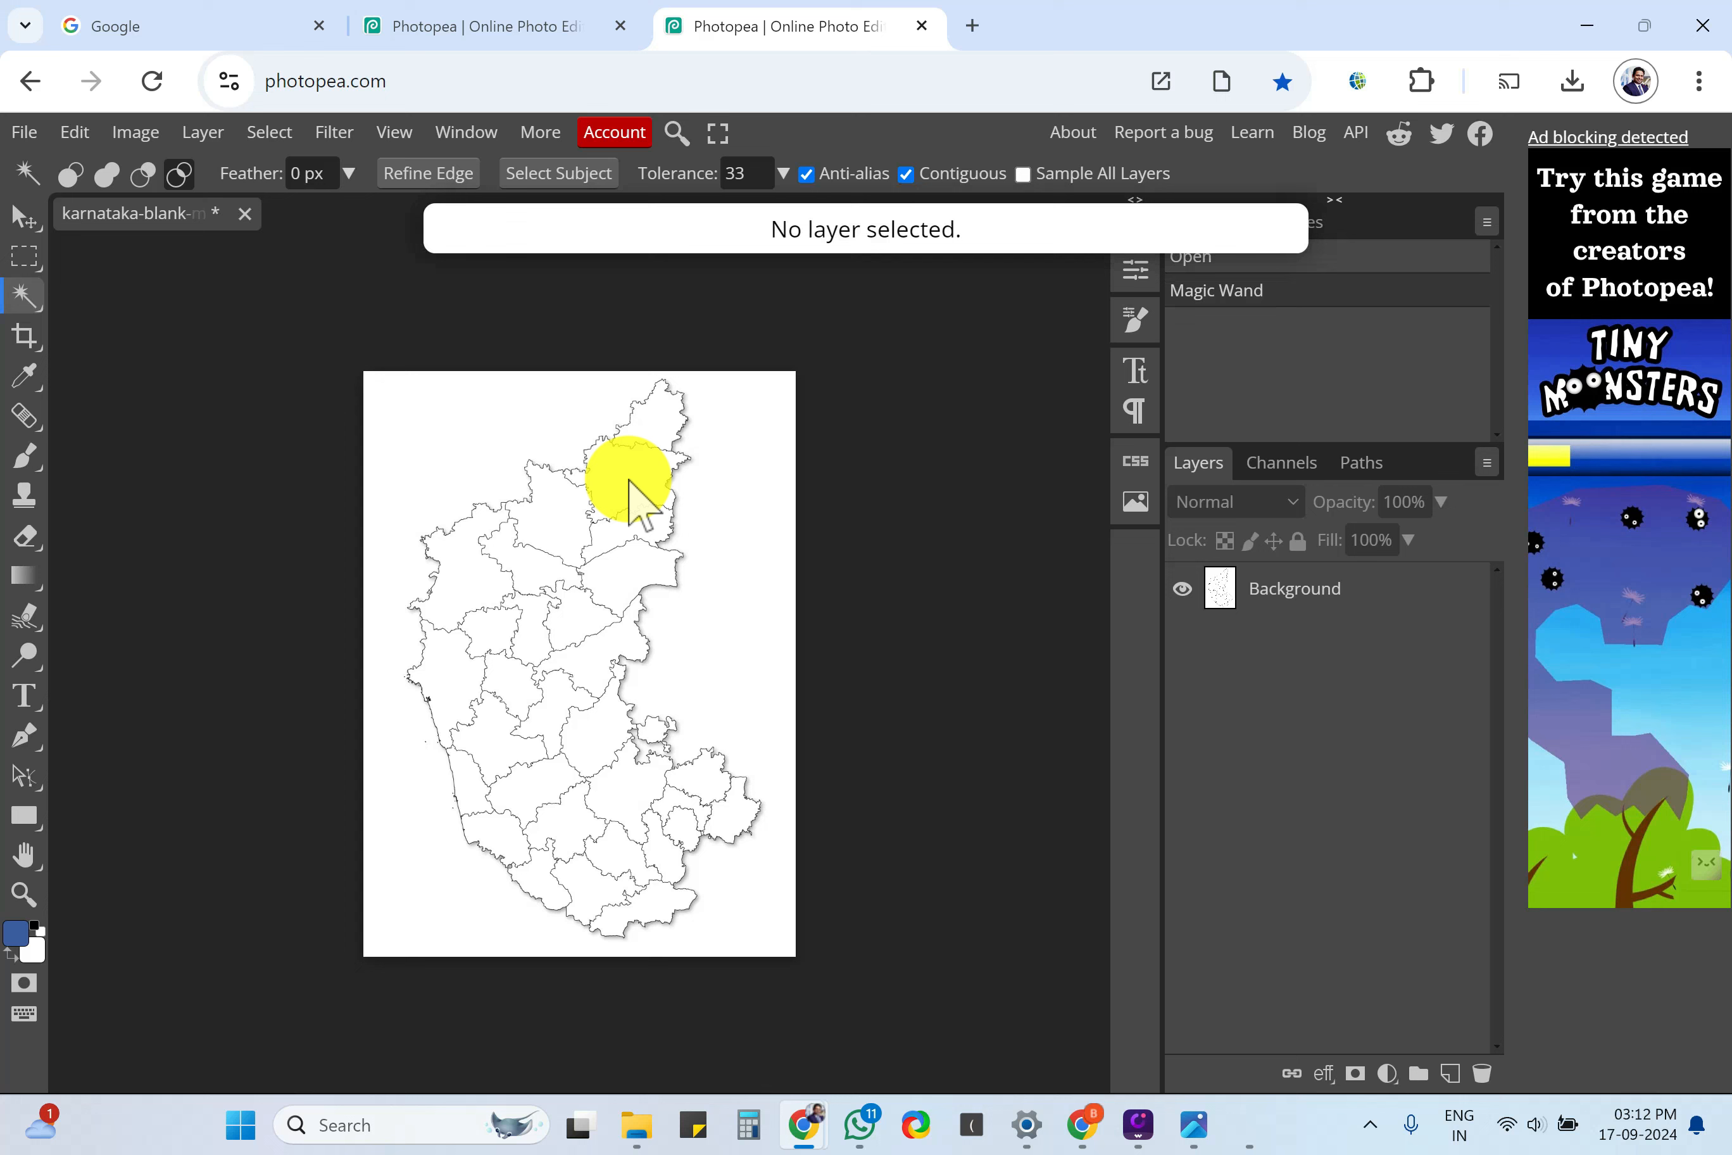
{"action": "left_click", "coordinate": [629, 481]}
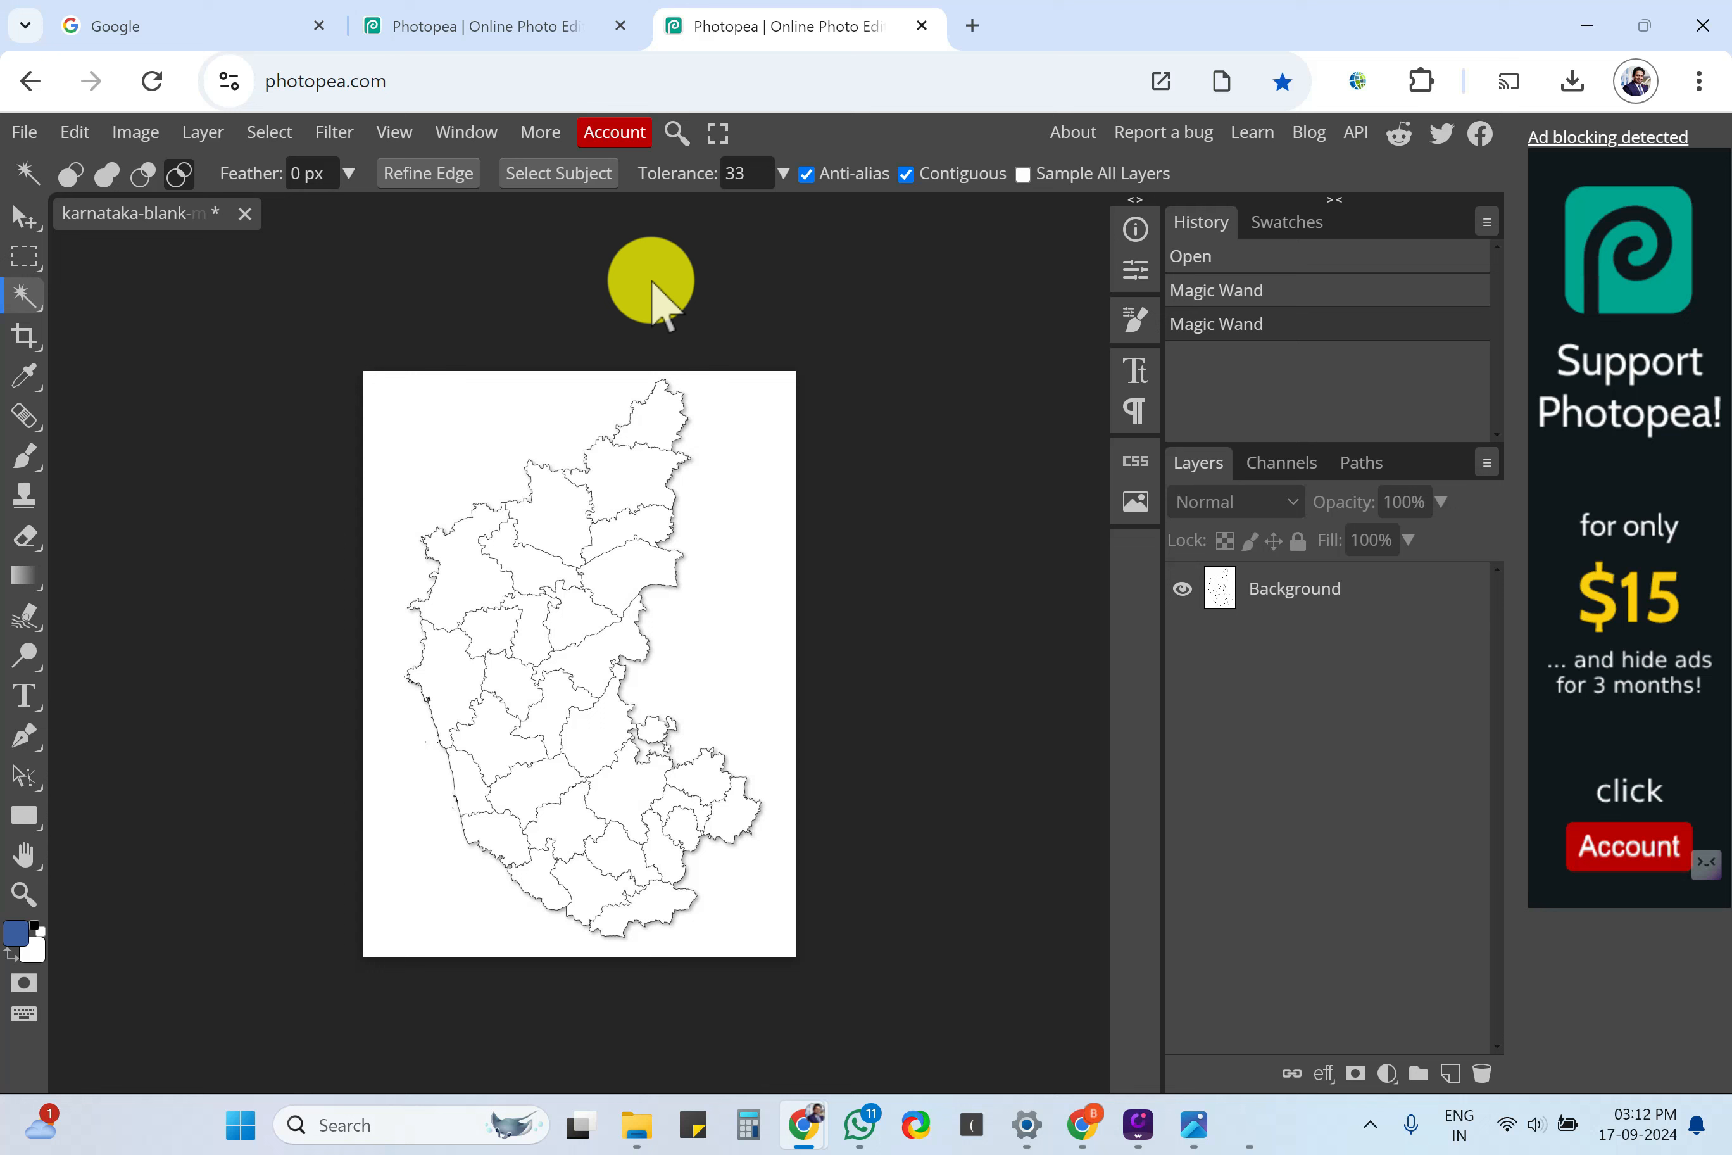
{"action": "mouse_move", "coordinate": [657, 321]}
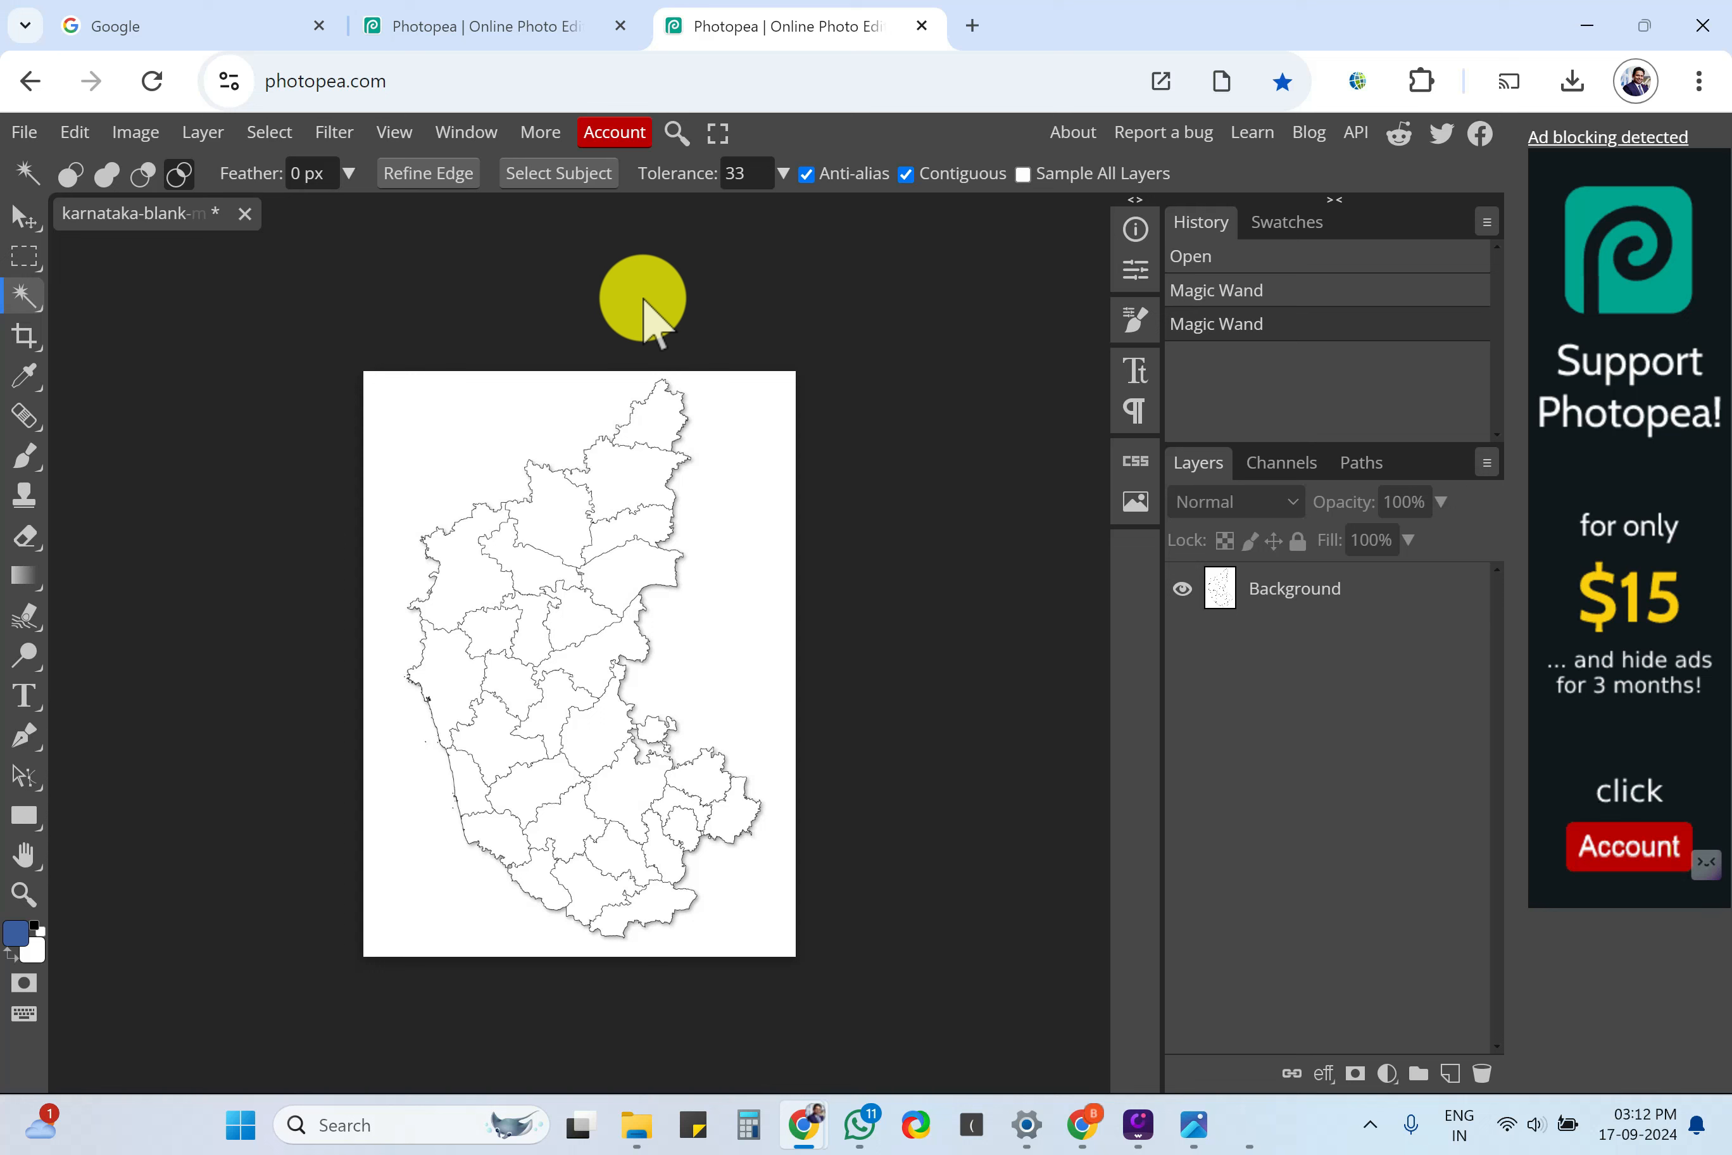
{"action": "mouse_move", "coordinate": [33, 303]}
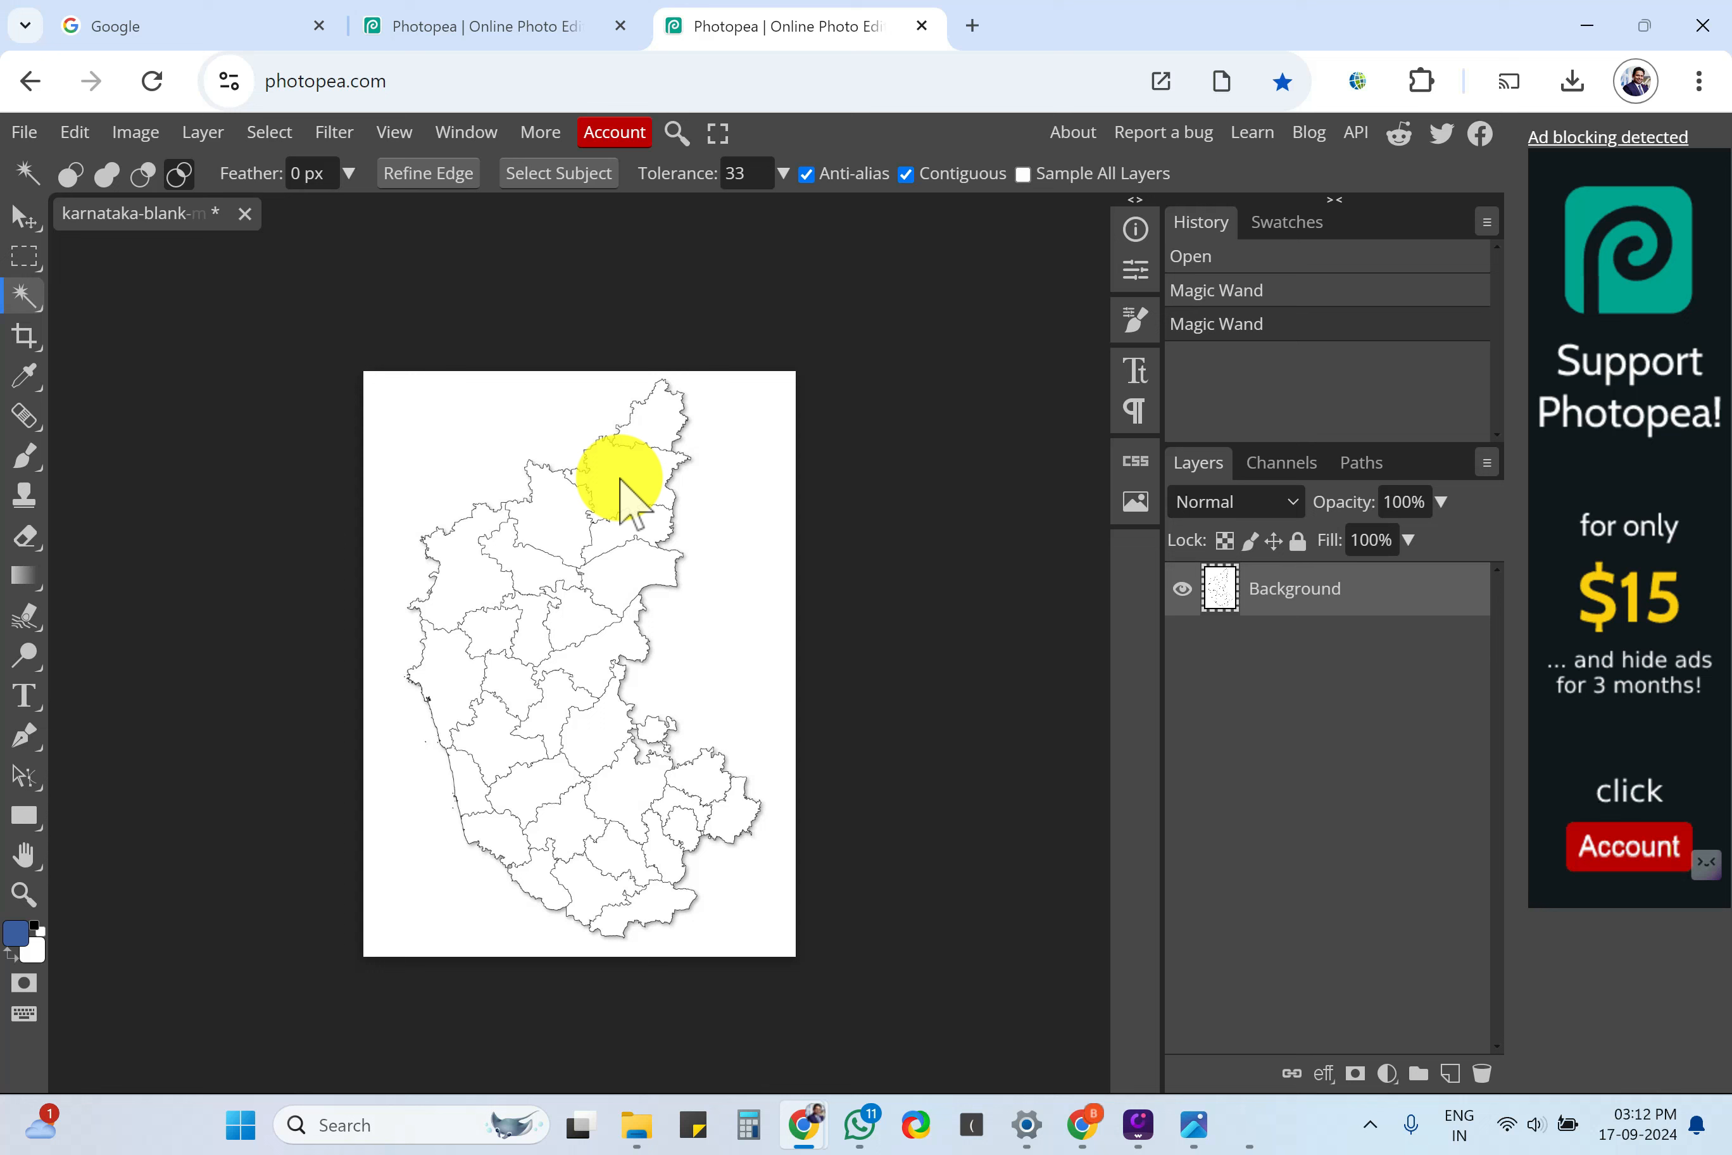
Magic-wand select the north-western district after trying two northern ones.
{"action": "left_click", "coordinate": [660, 430]}
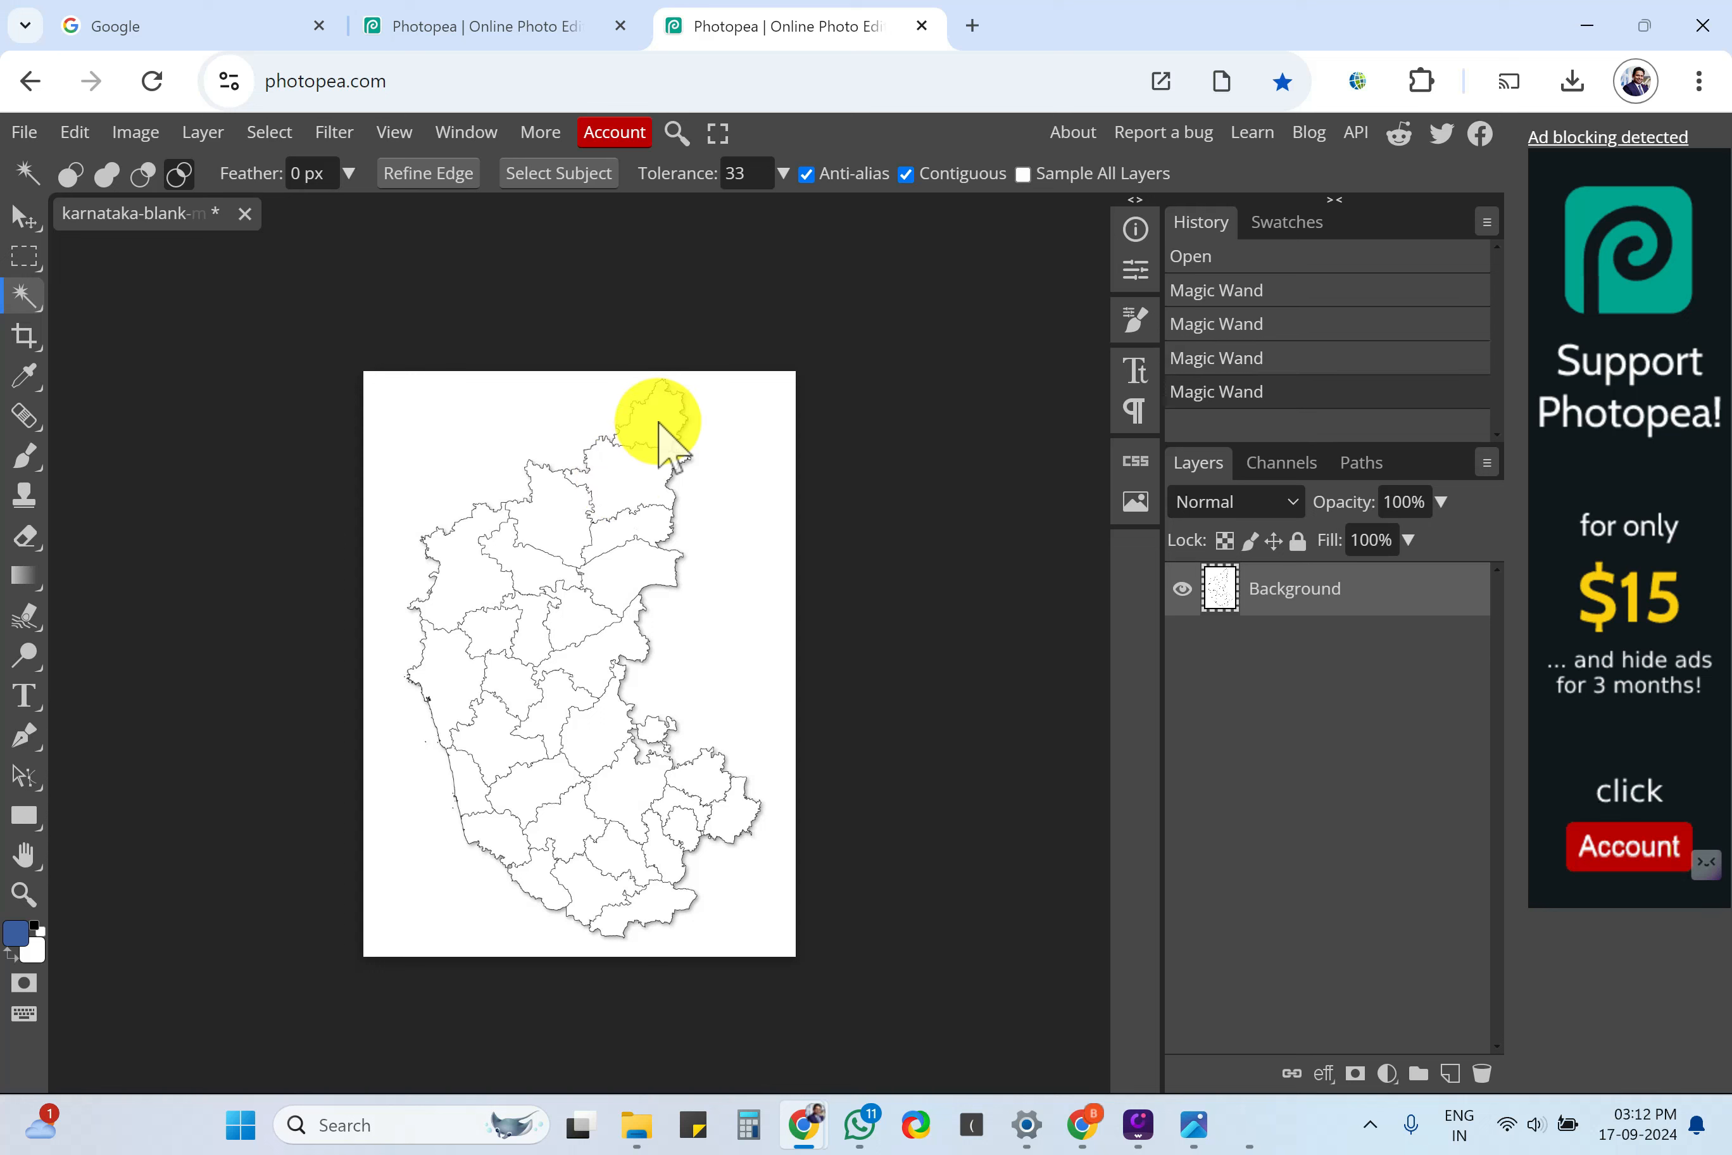
{"action": "left_click", "coordinate": [625, 564]}
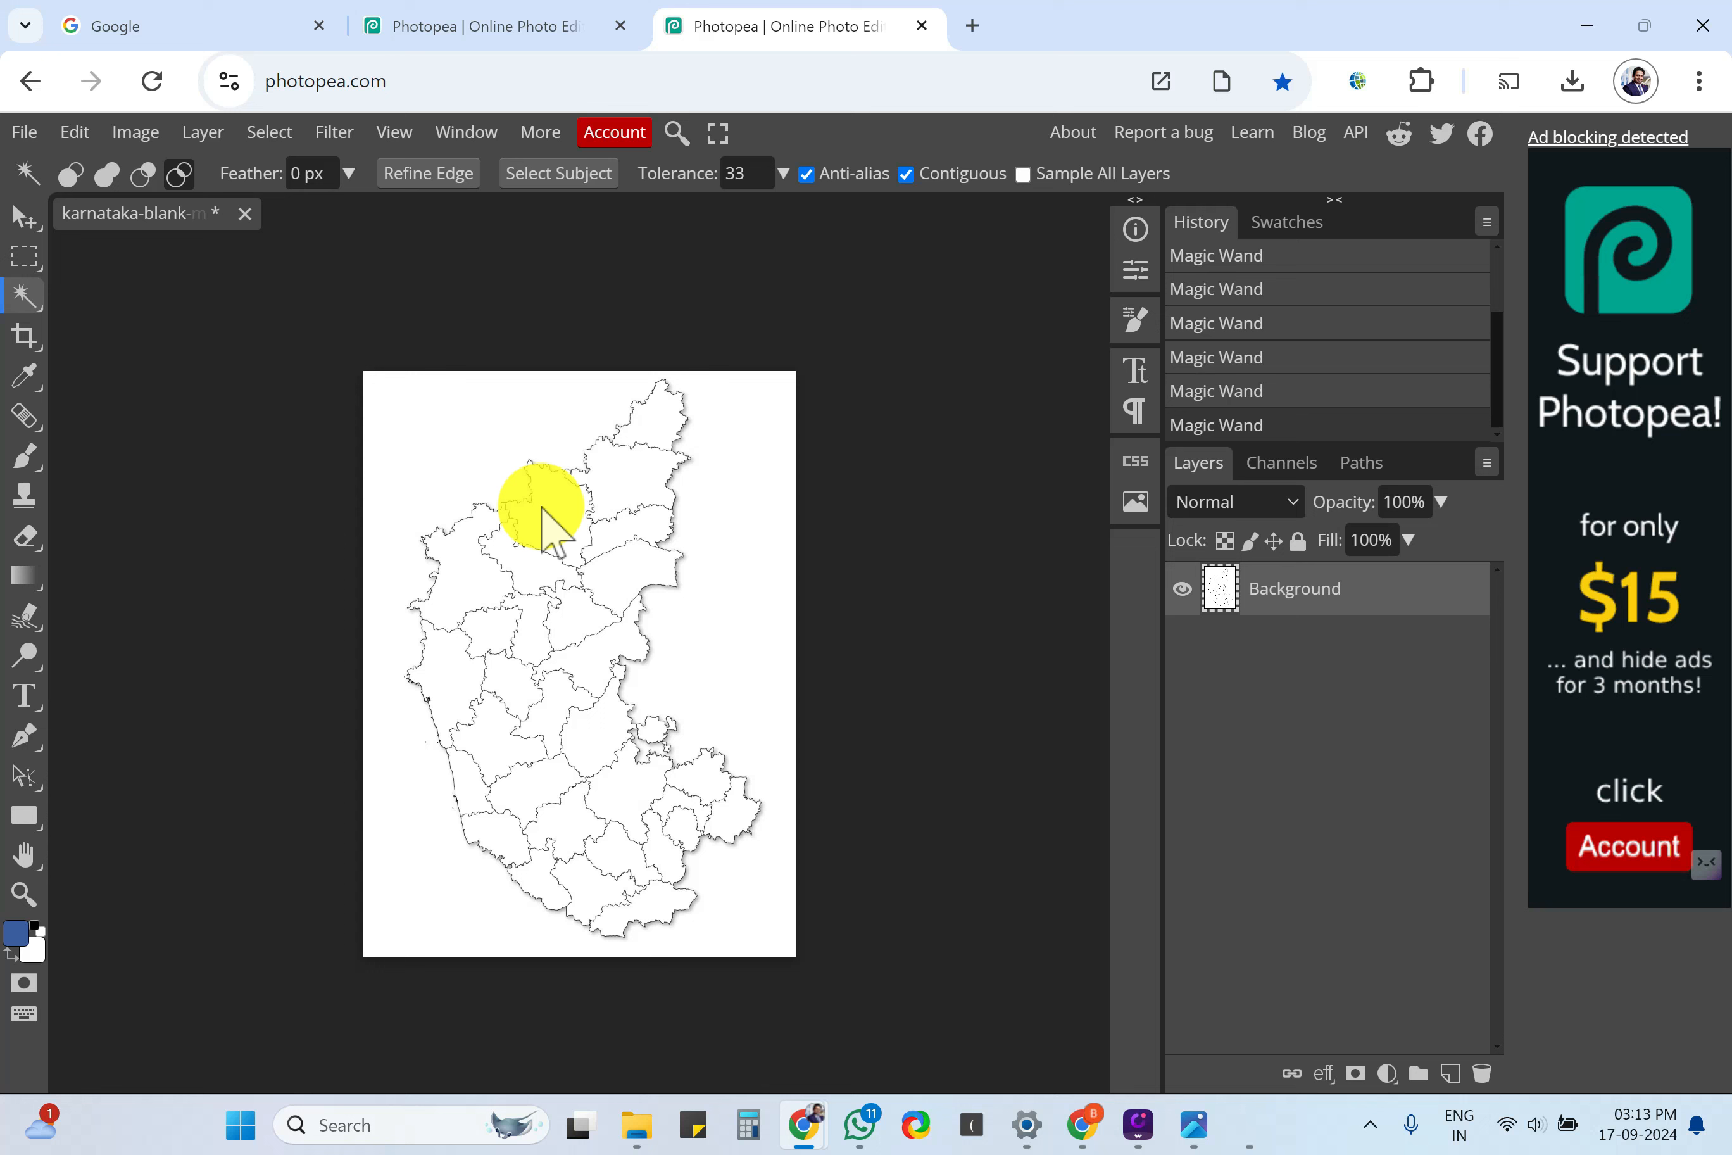
{"action": "left_click", "coordinate": [524, 586]}
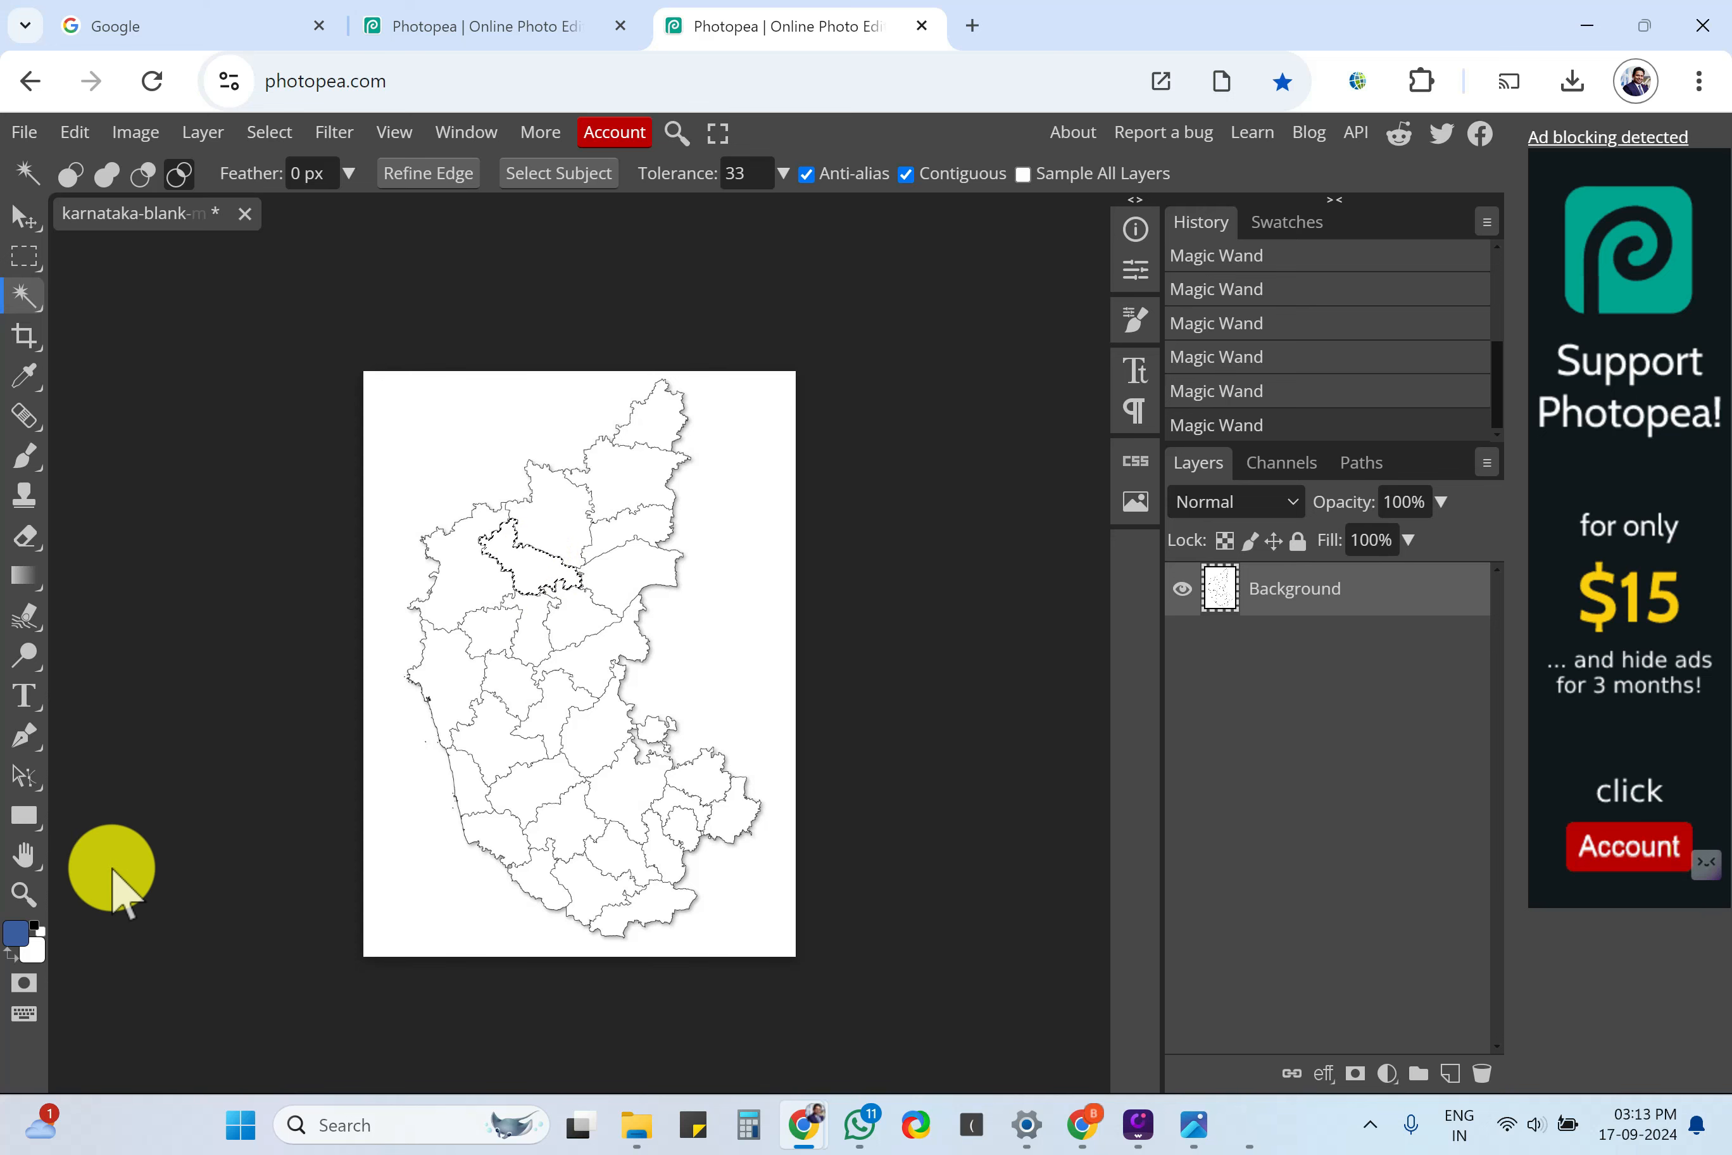
Set the foreground colour to bright mint green #00ffc3.
{"action": "left_click", "coordinate": [17, 935]}
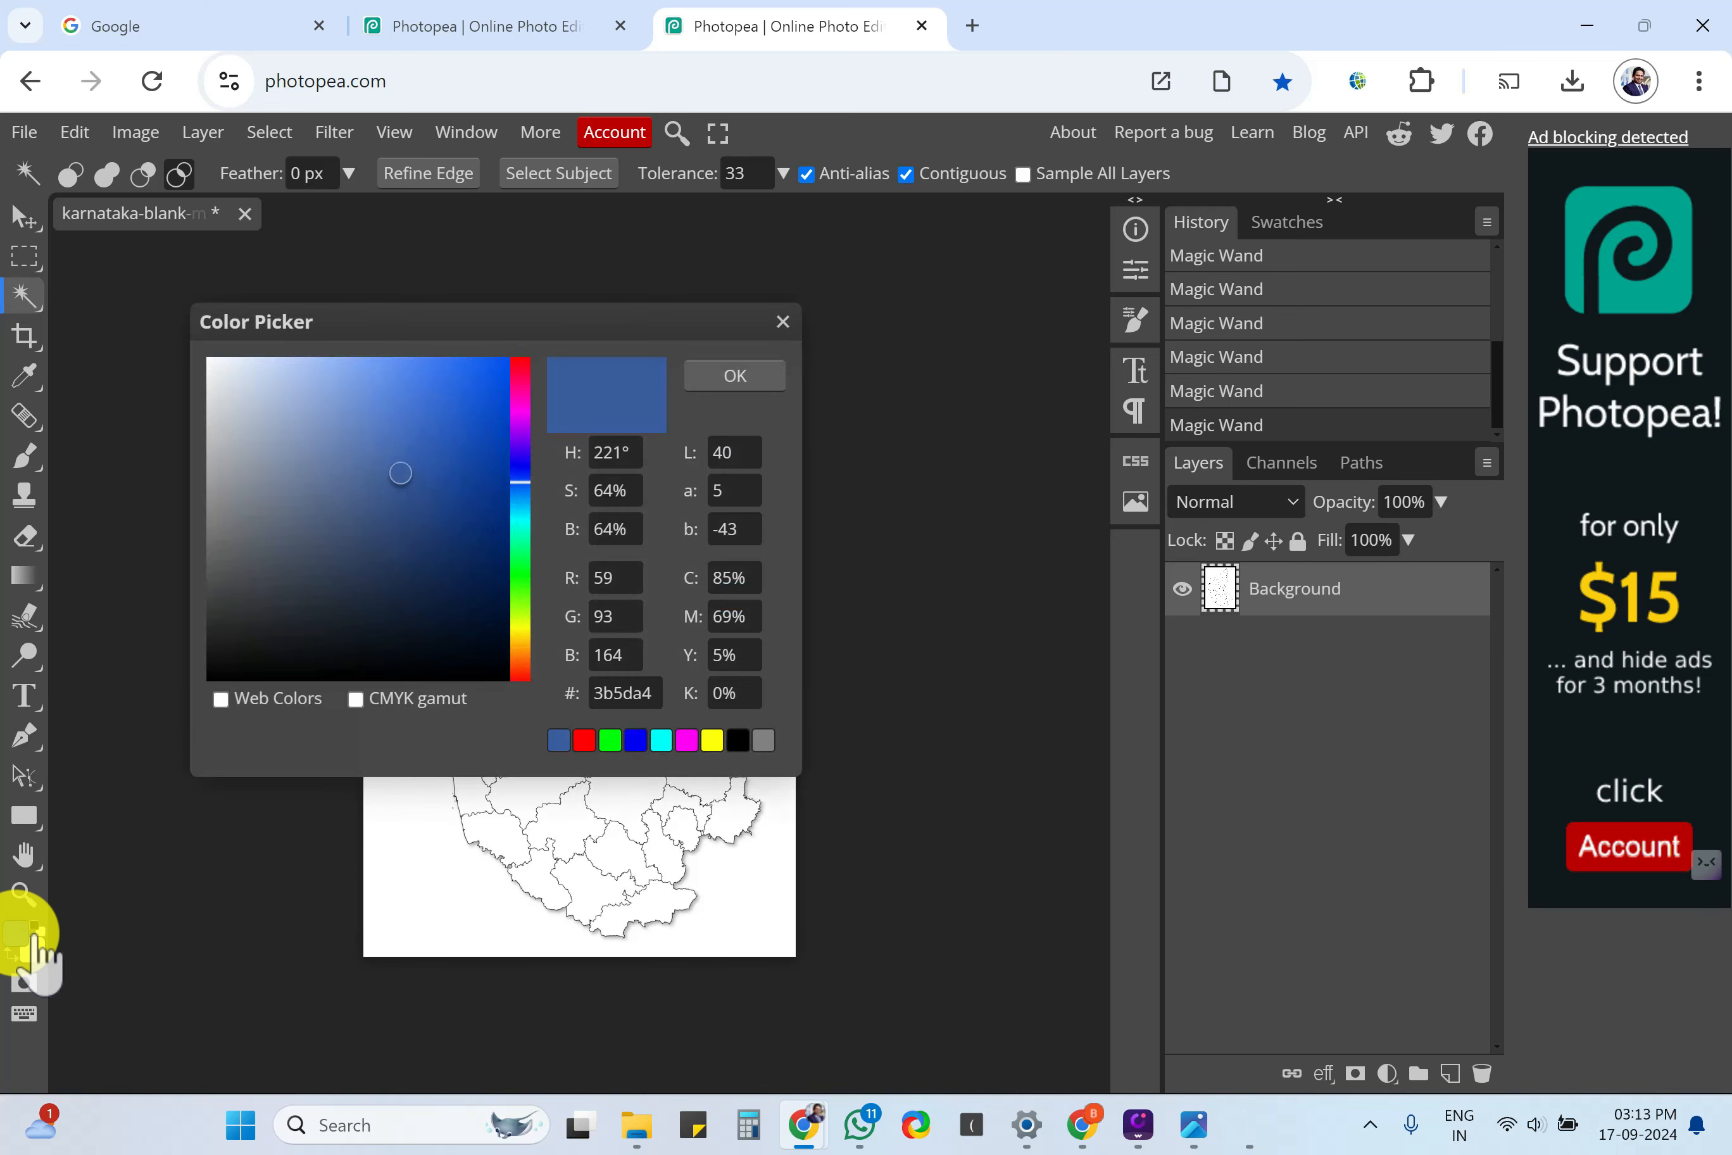
{"action": "left_click", "coordinate": [522, 612]}
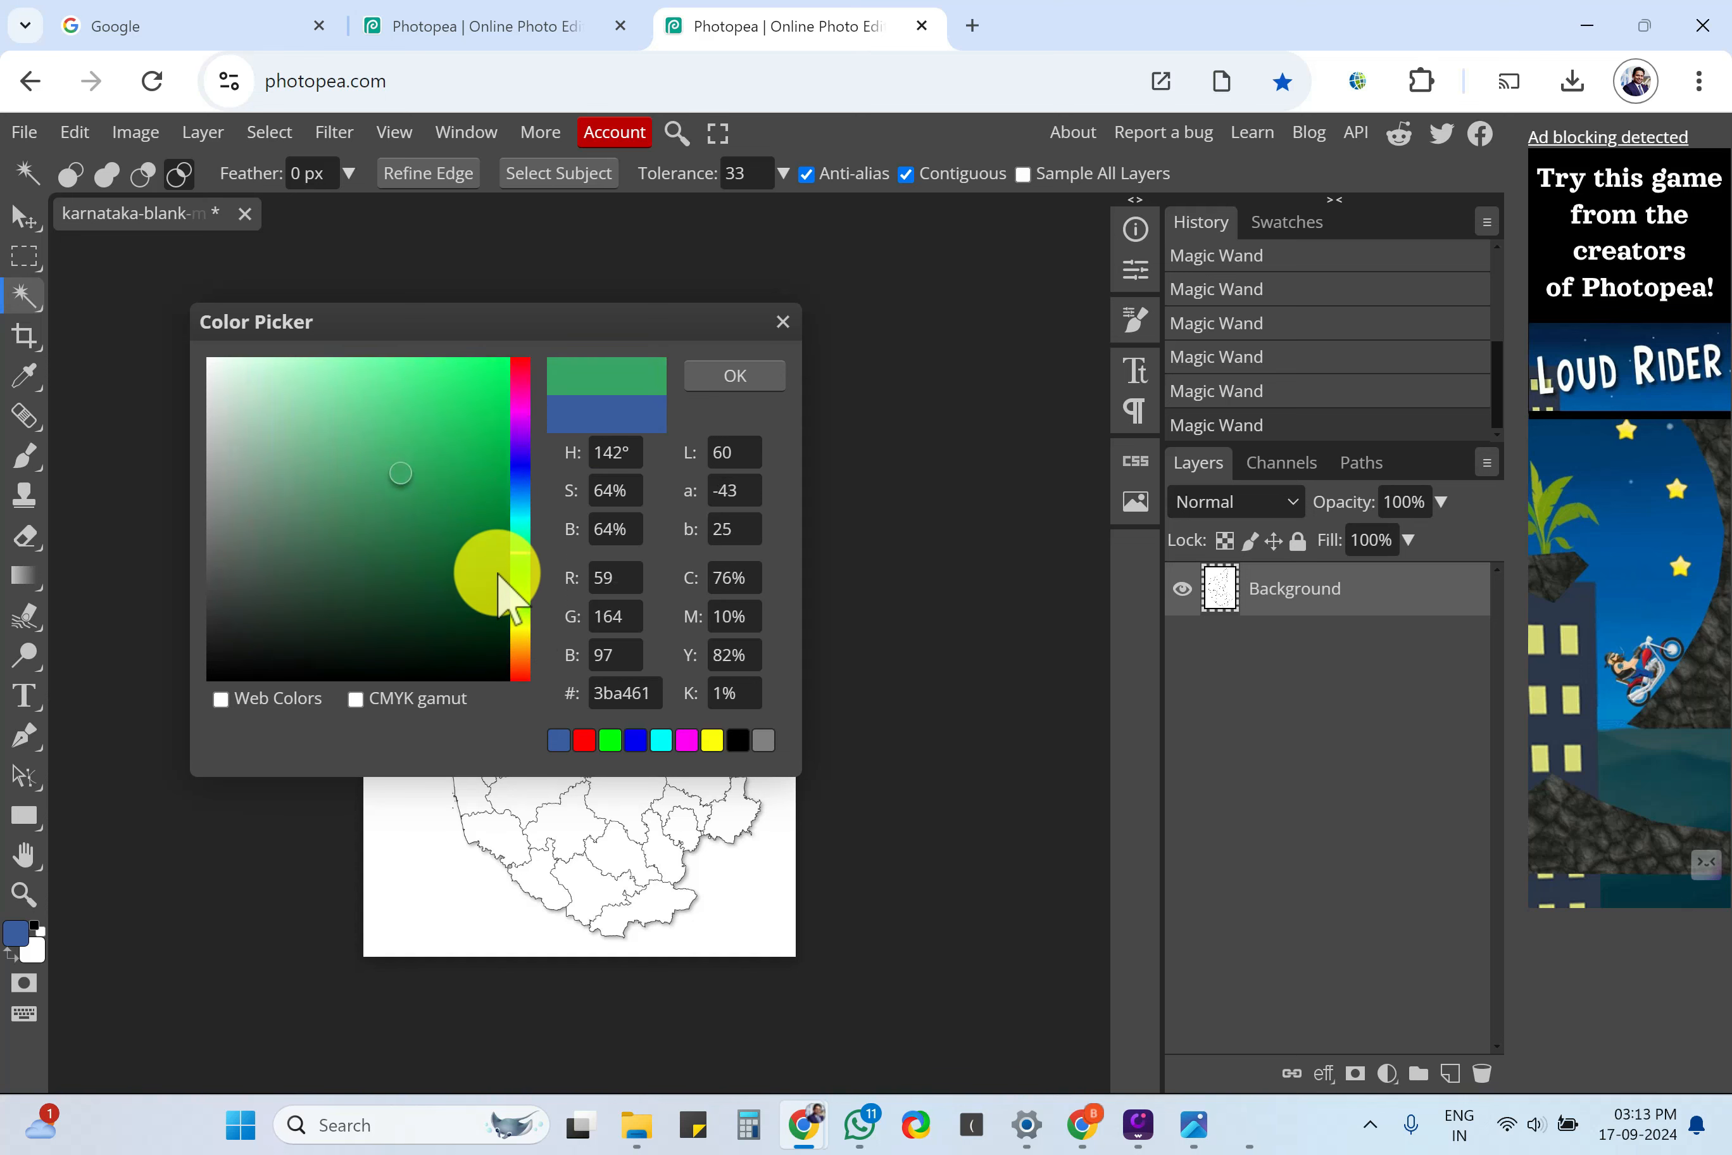
{"action": "left_click", "coordinate": [447, 414]}
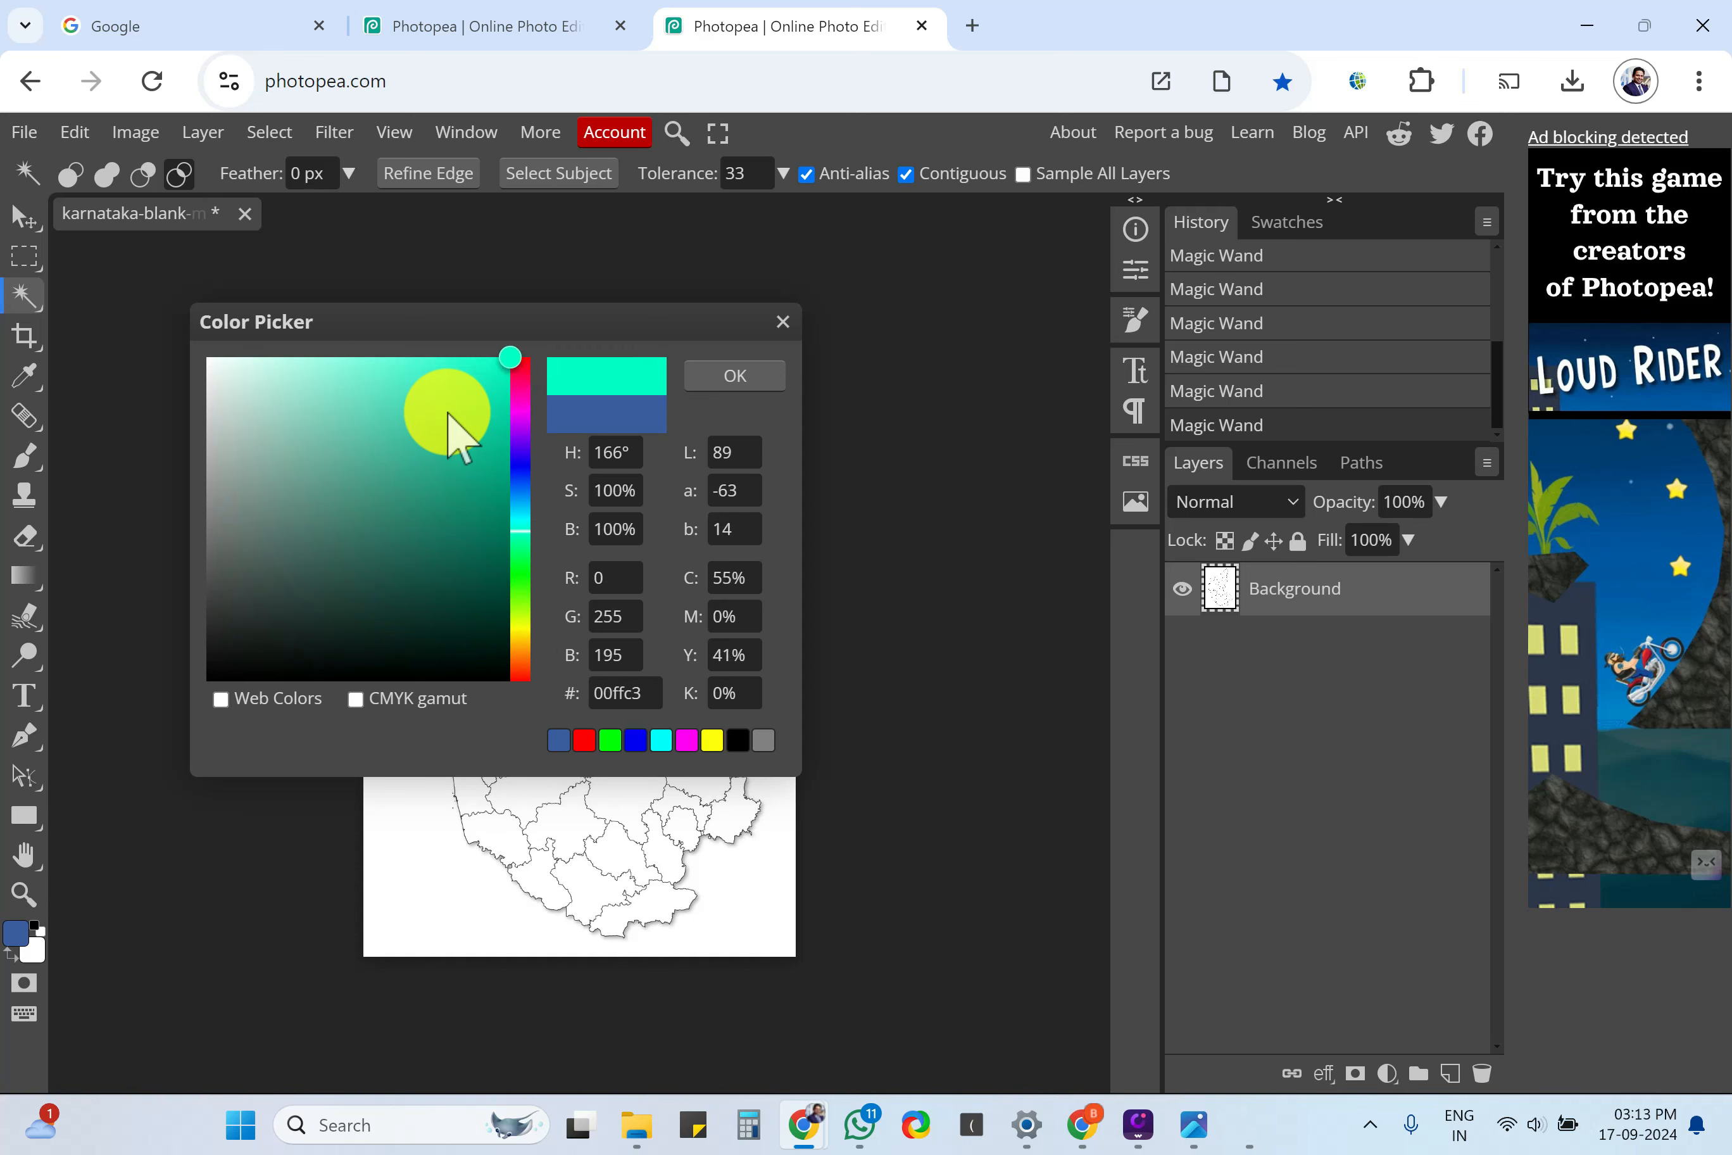
{"action": "left_click", "coordinate": [731, 374]}
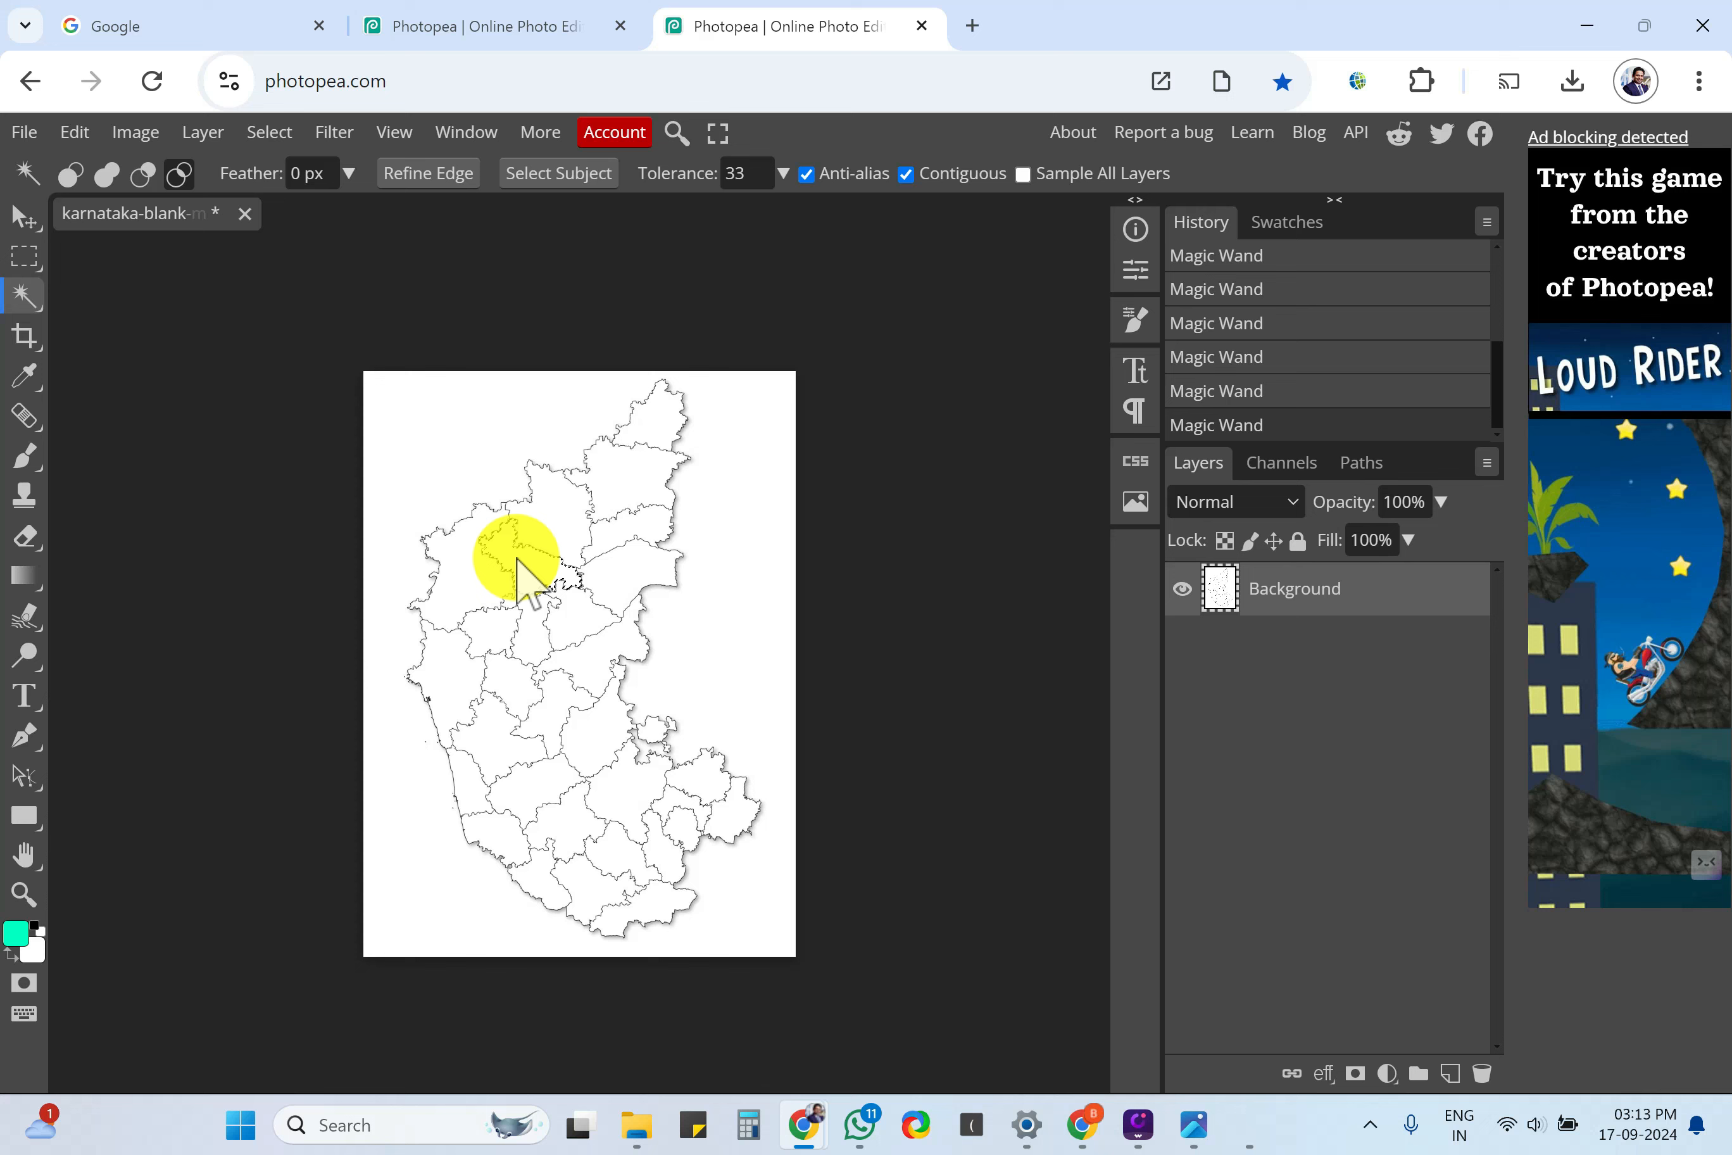
Fill the north-western district selection with the mint green foreground colour.
{"action": "right_click", "coordinate": [525, 568]}
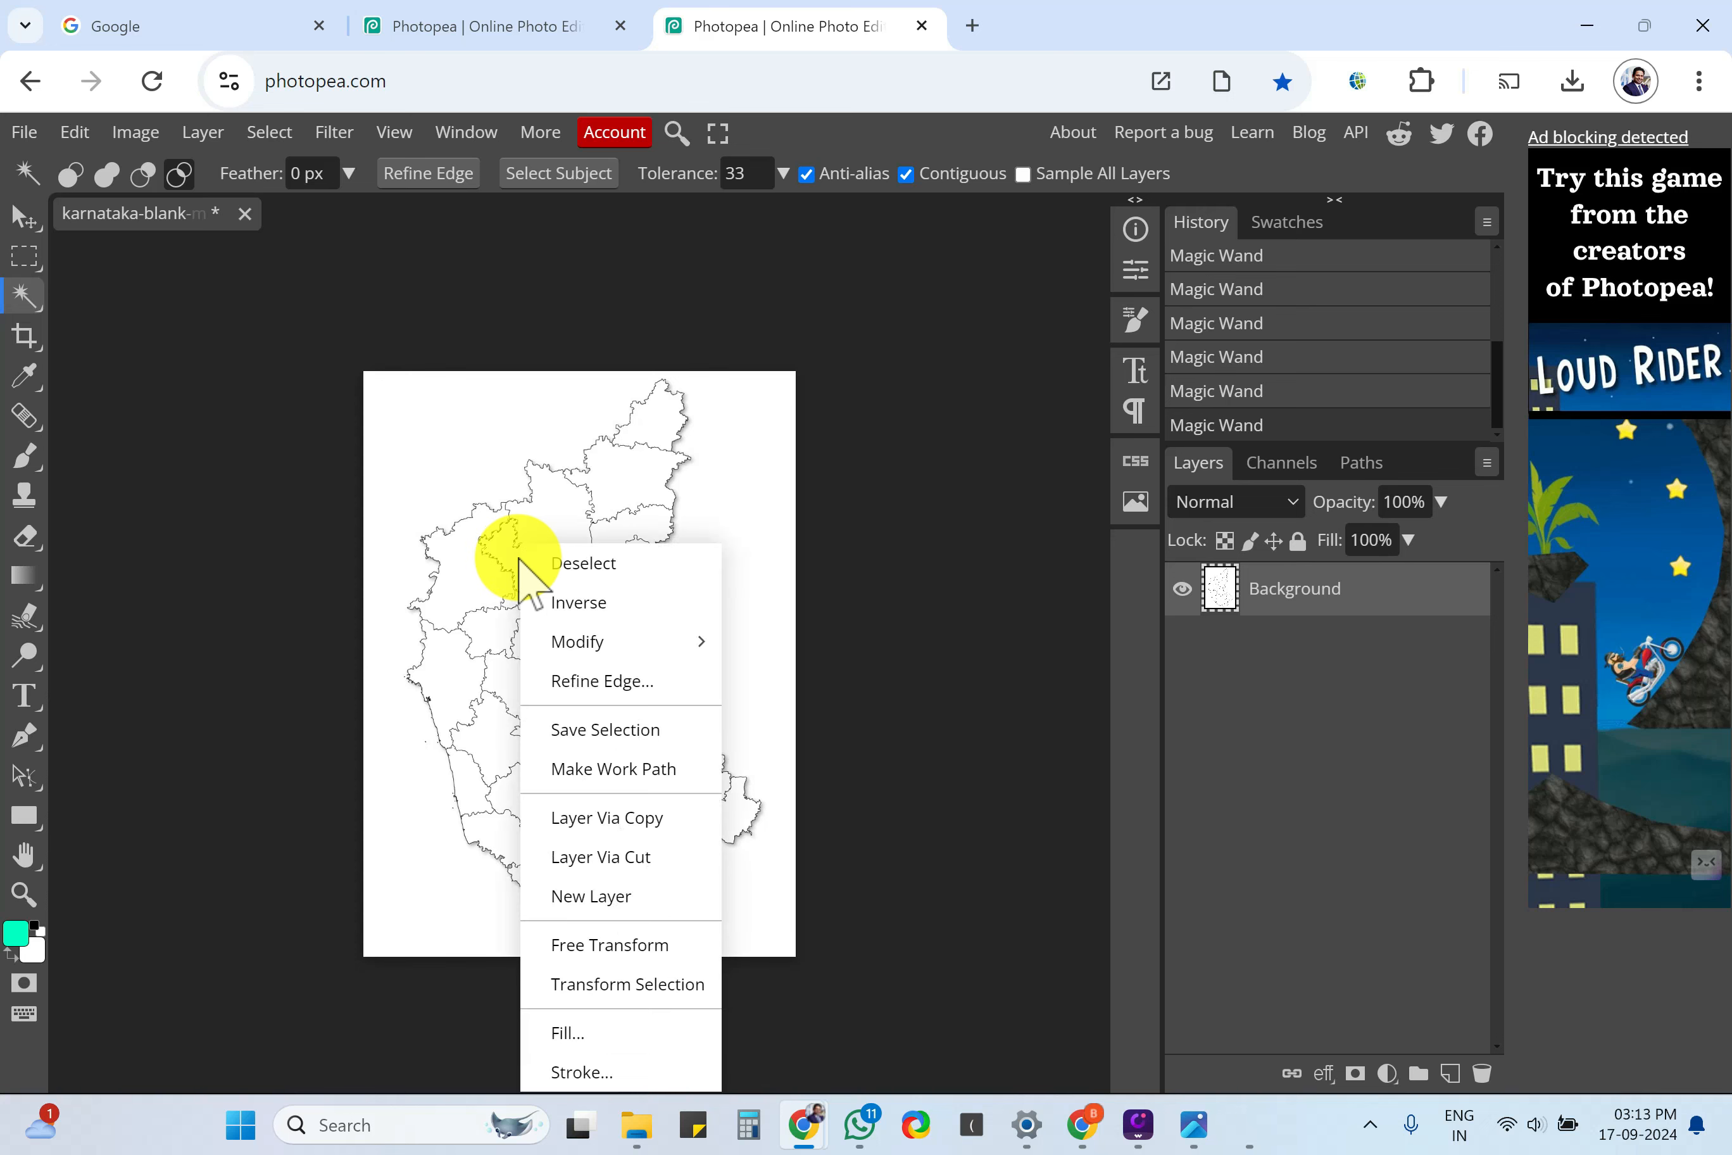
{"action": "left_click", "coordinate": [568, 1032]}
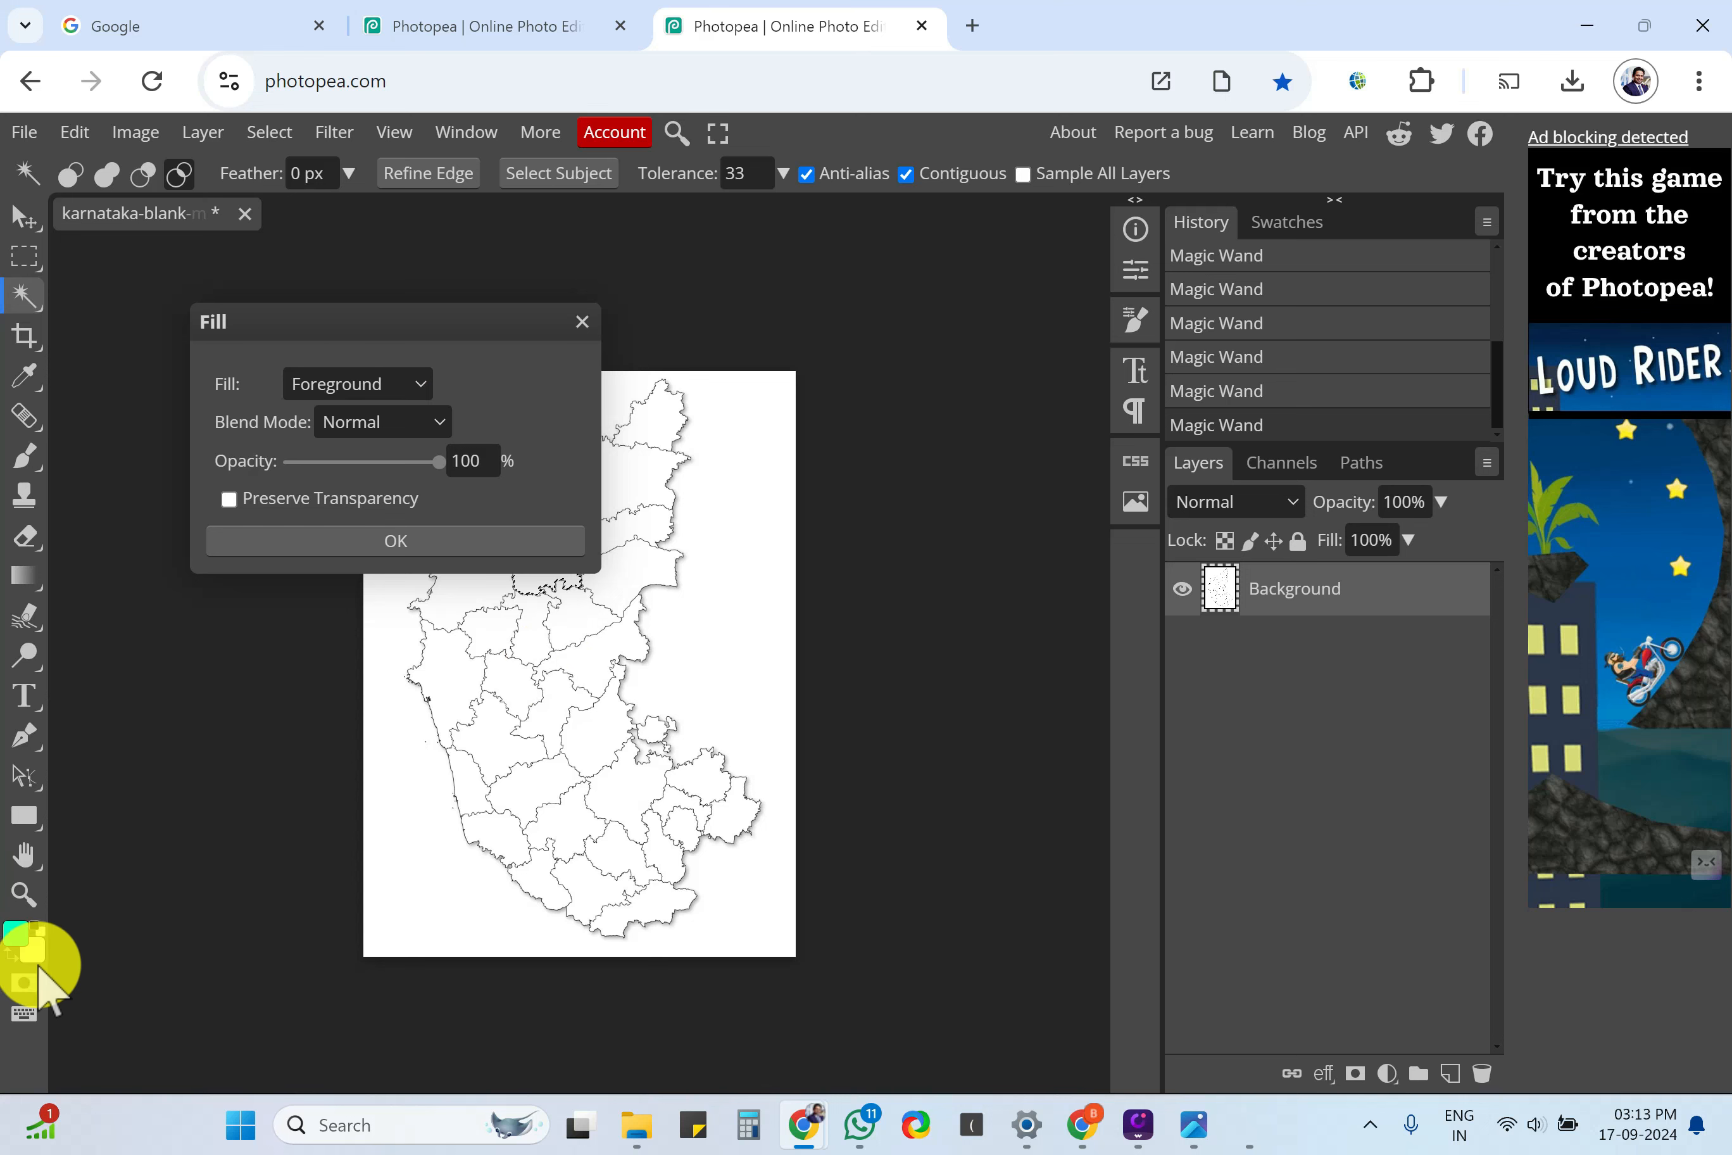
{"action": "left_click", "coordinate": [394, 541]}
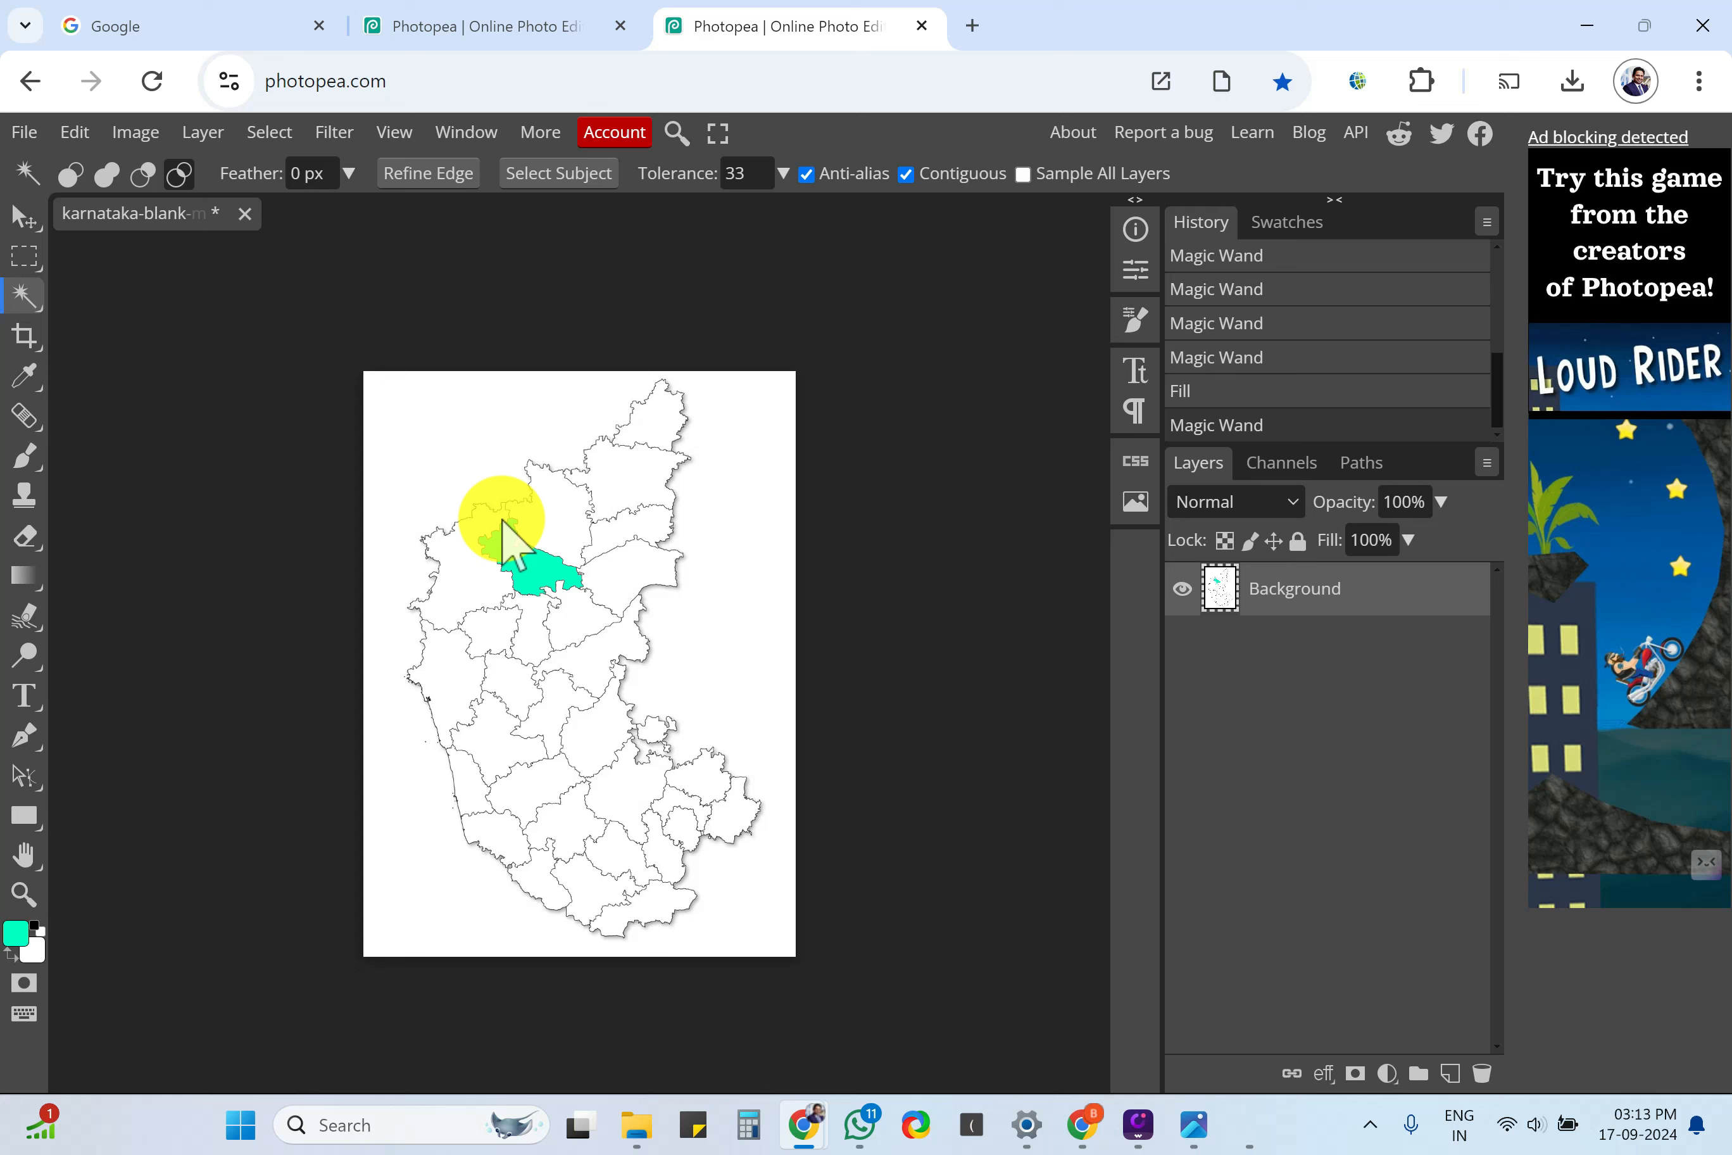
Set the foreground colour to orange #ffbd00.
{"action": "left_click", "coordinate": [663, 442]}
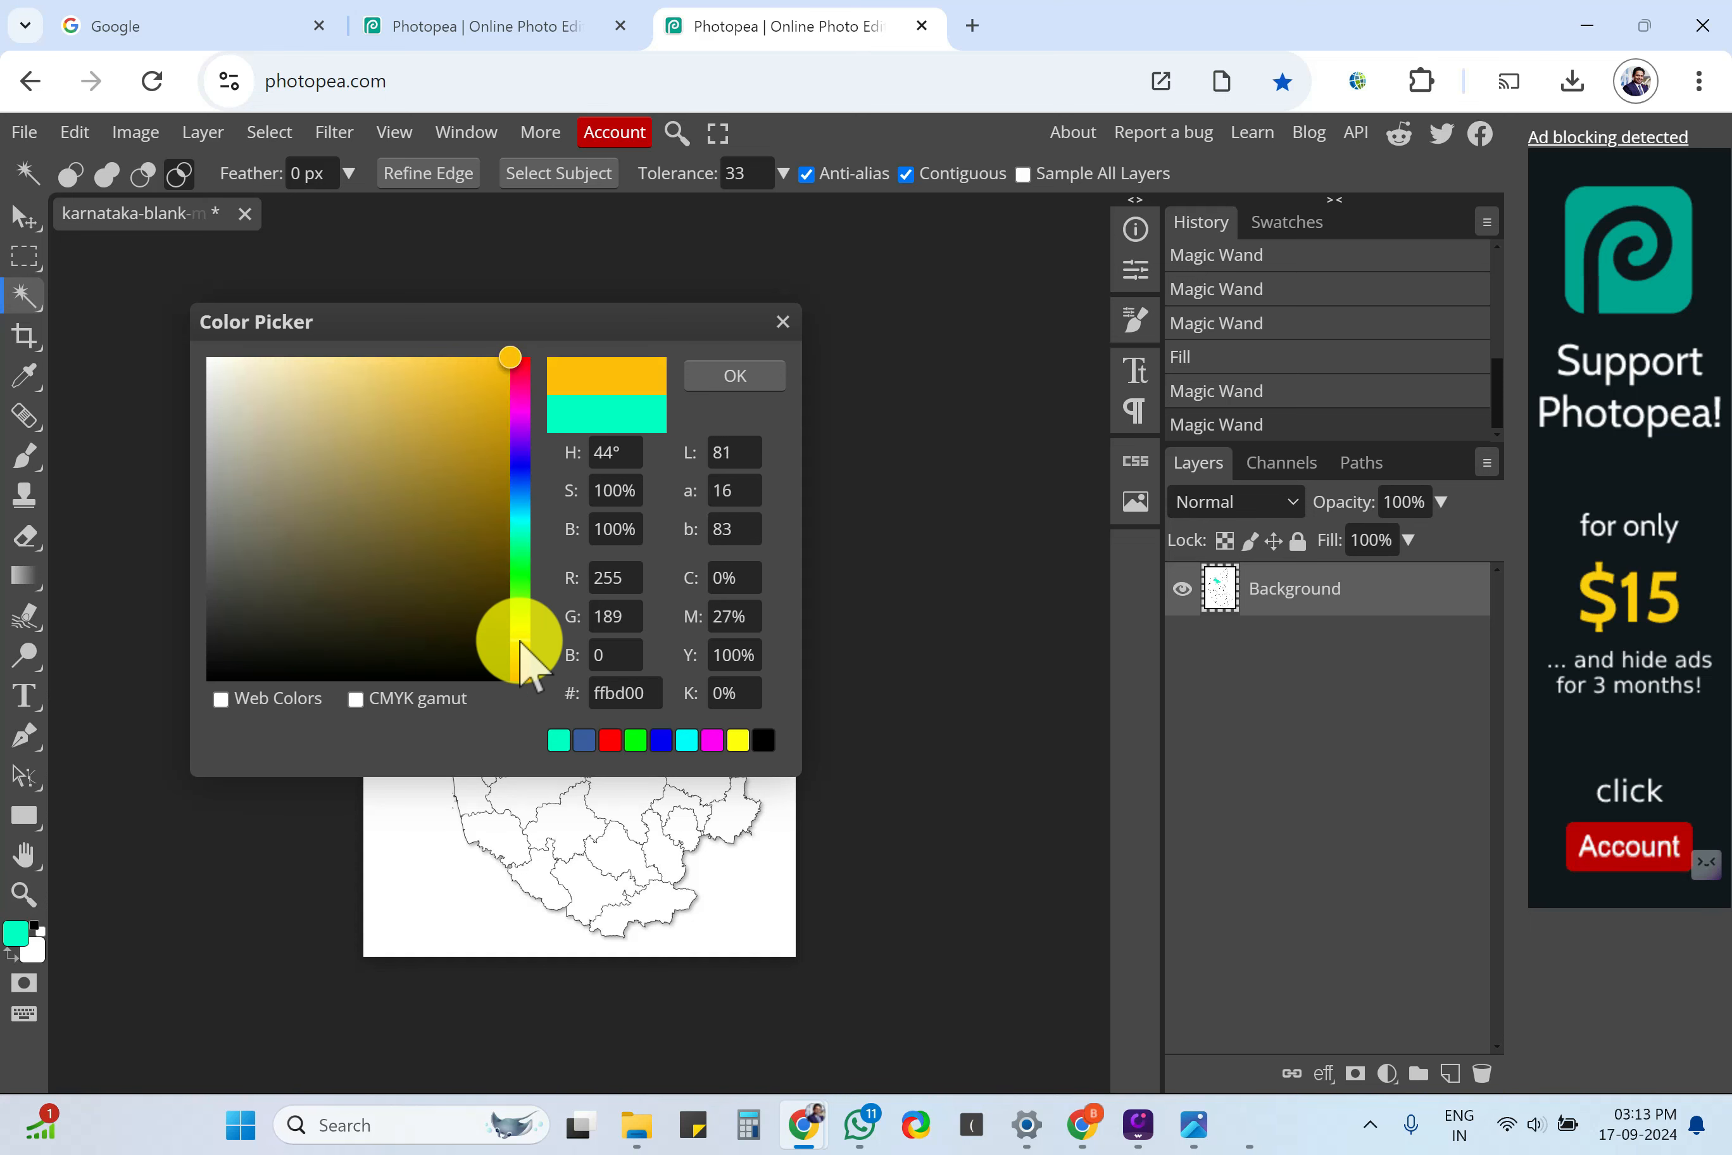
{"action": "left_click", "coordinate": [732, 376]}
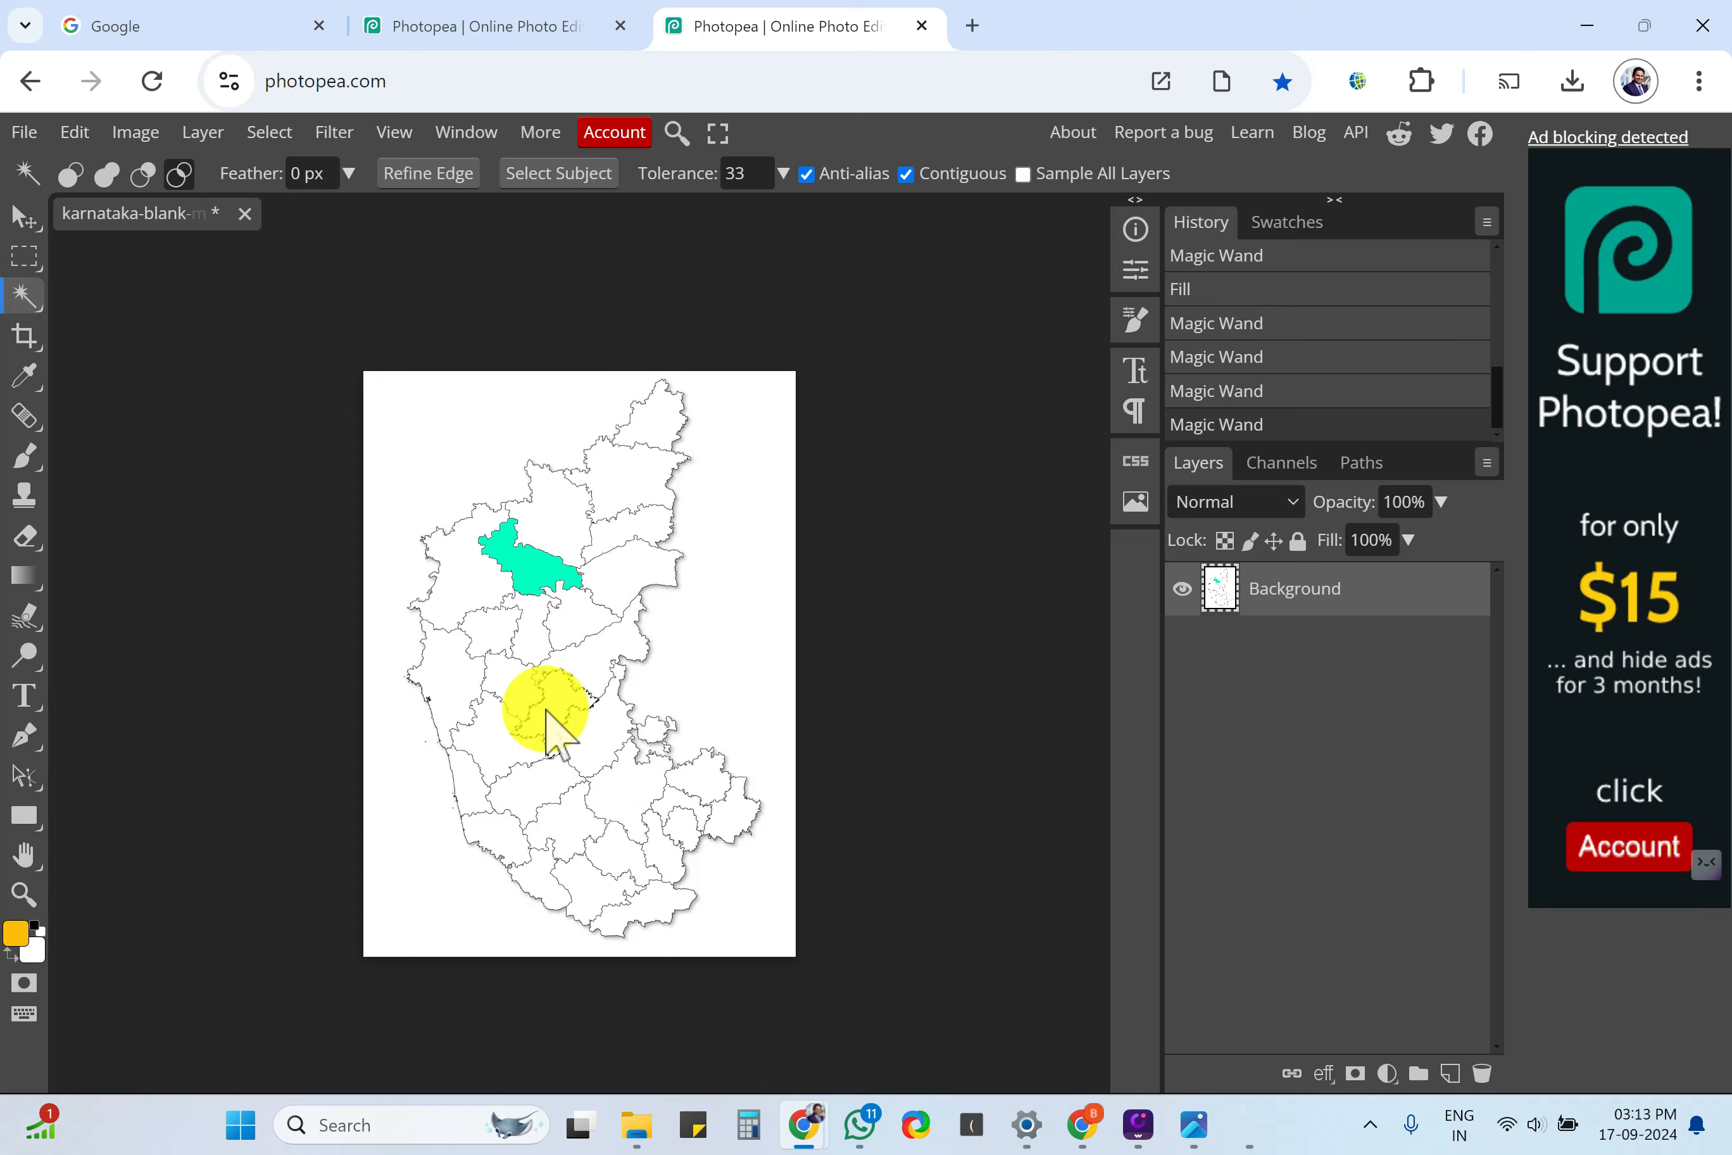
Fill the central district selection with the orange foreground colour.
{"action": "right_click", "coordinate": [549, 724]}
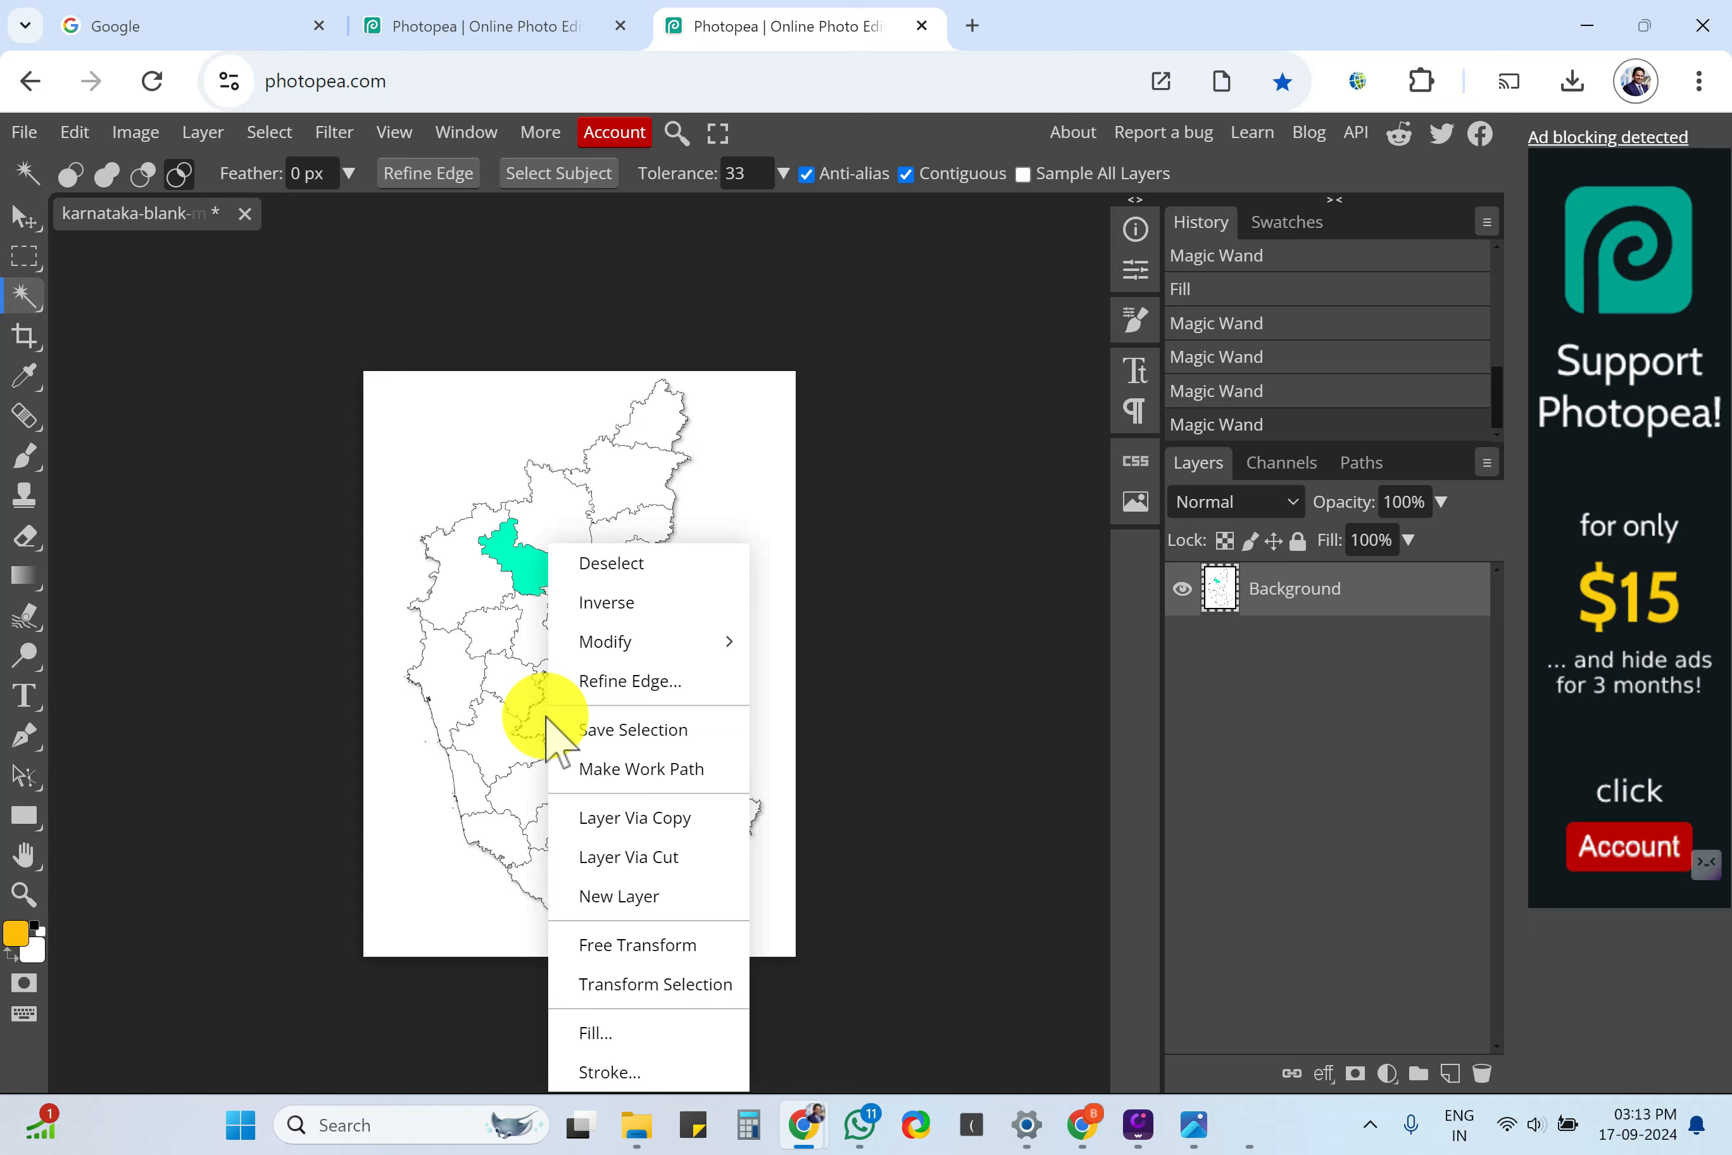
{"action": "left_click", "coordinate": [596, 1032]}
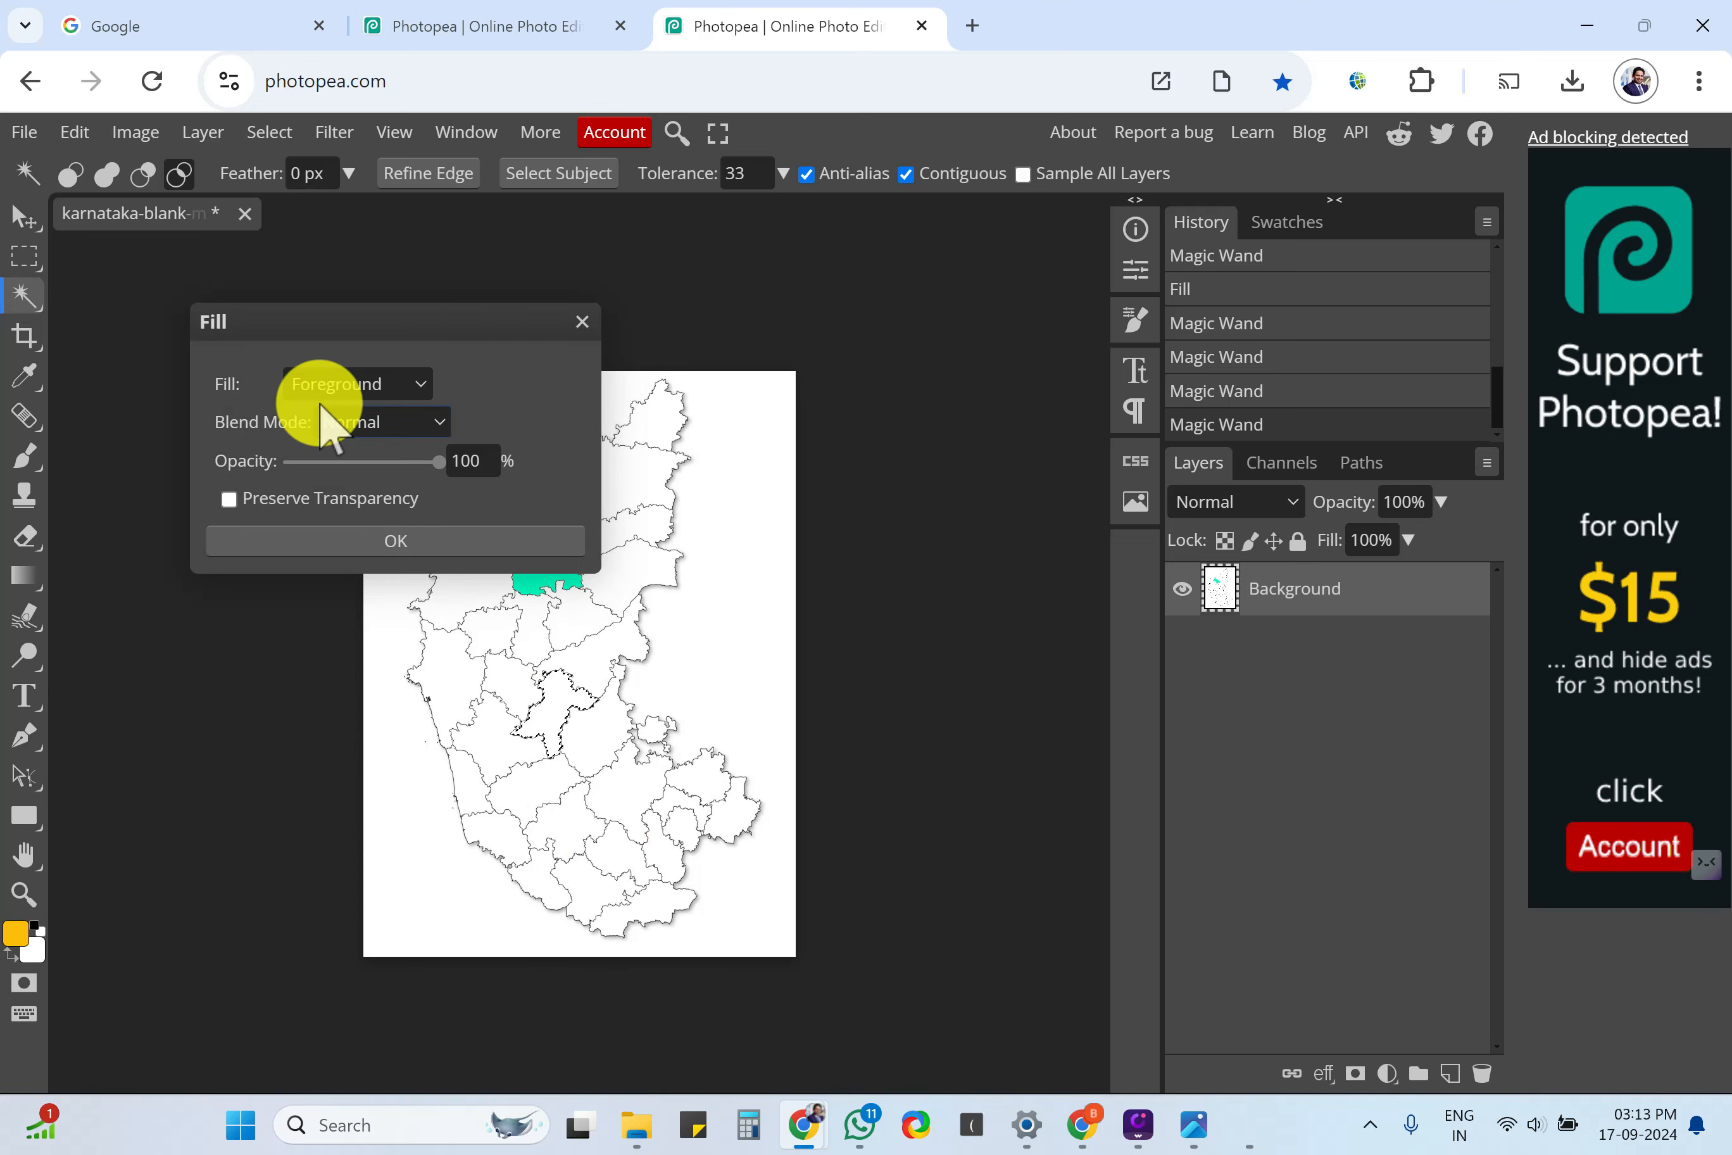
{"action": "left_click", "coordinate": [356, 383]}
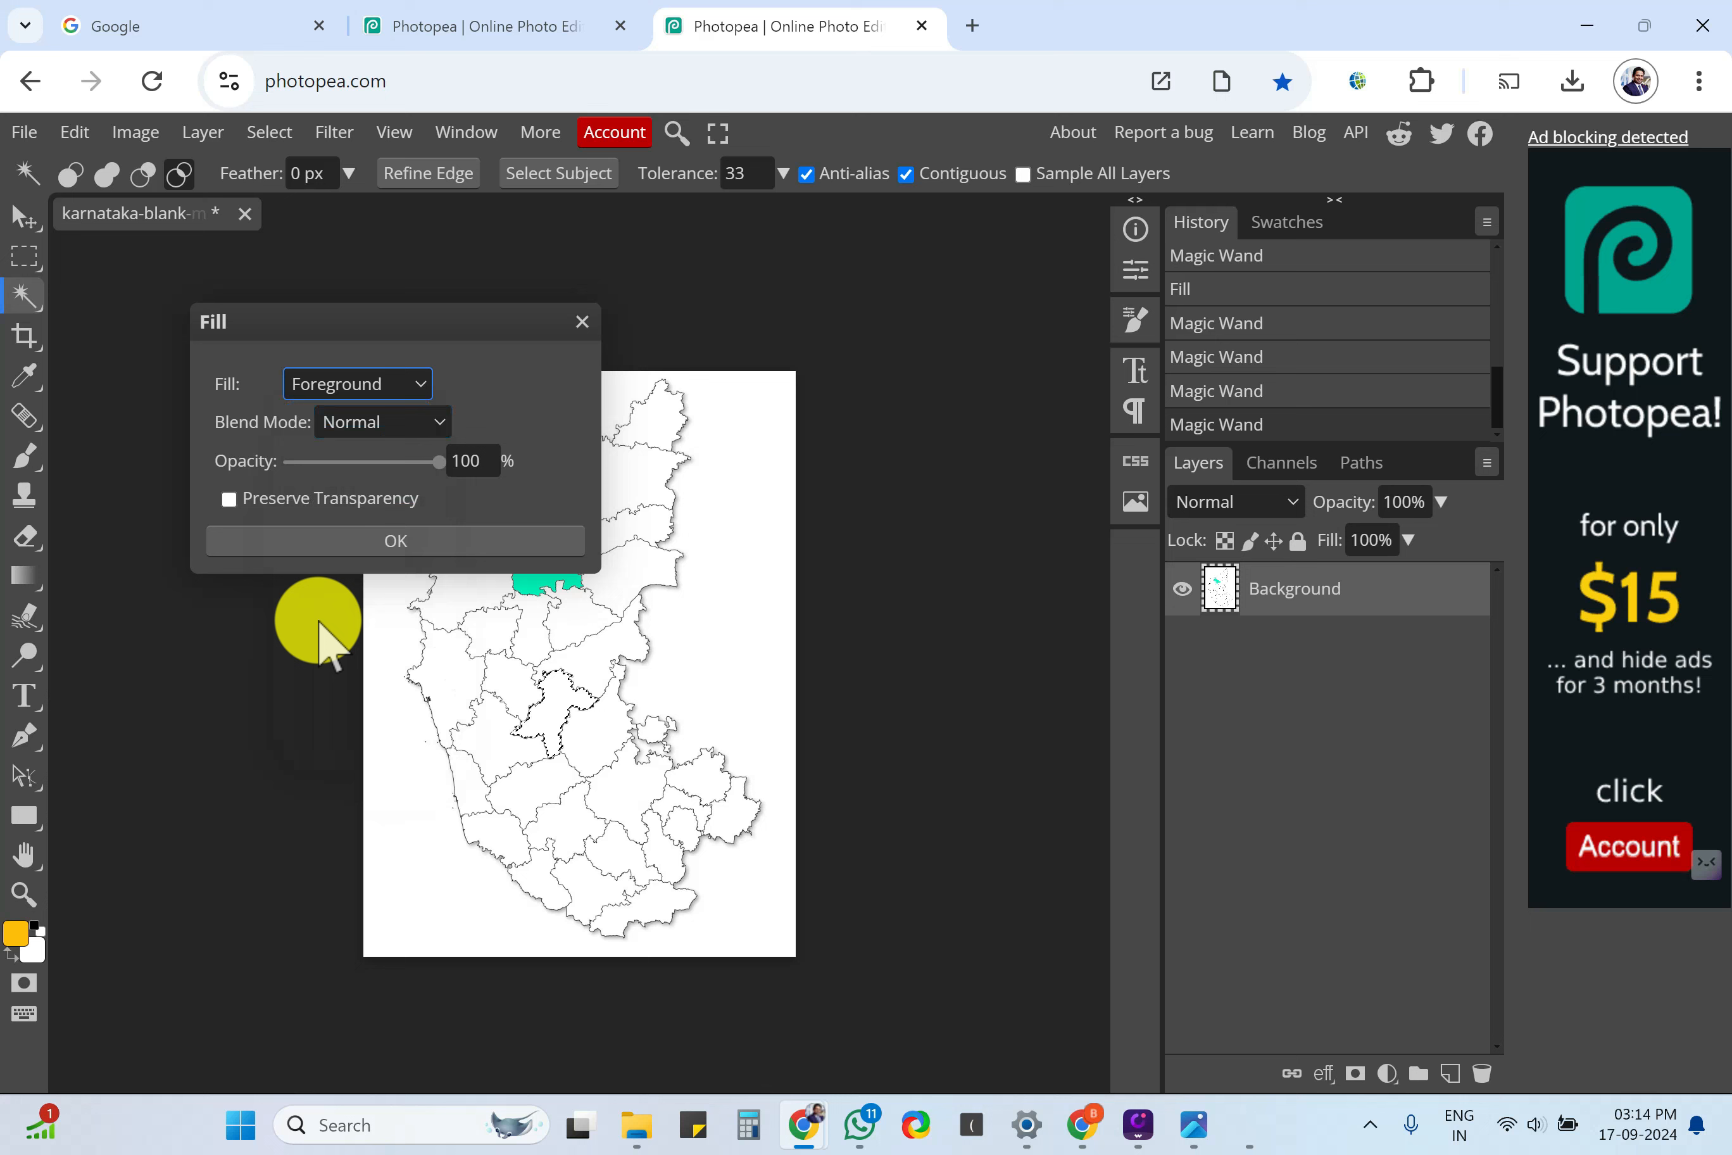
{"action": "mouse_move", "coordinate": [50, 967]}
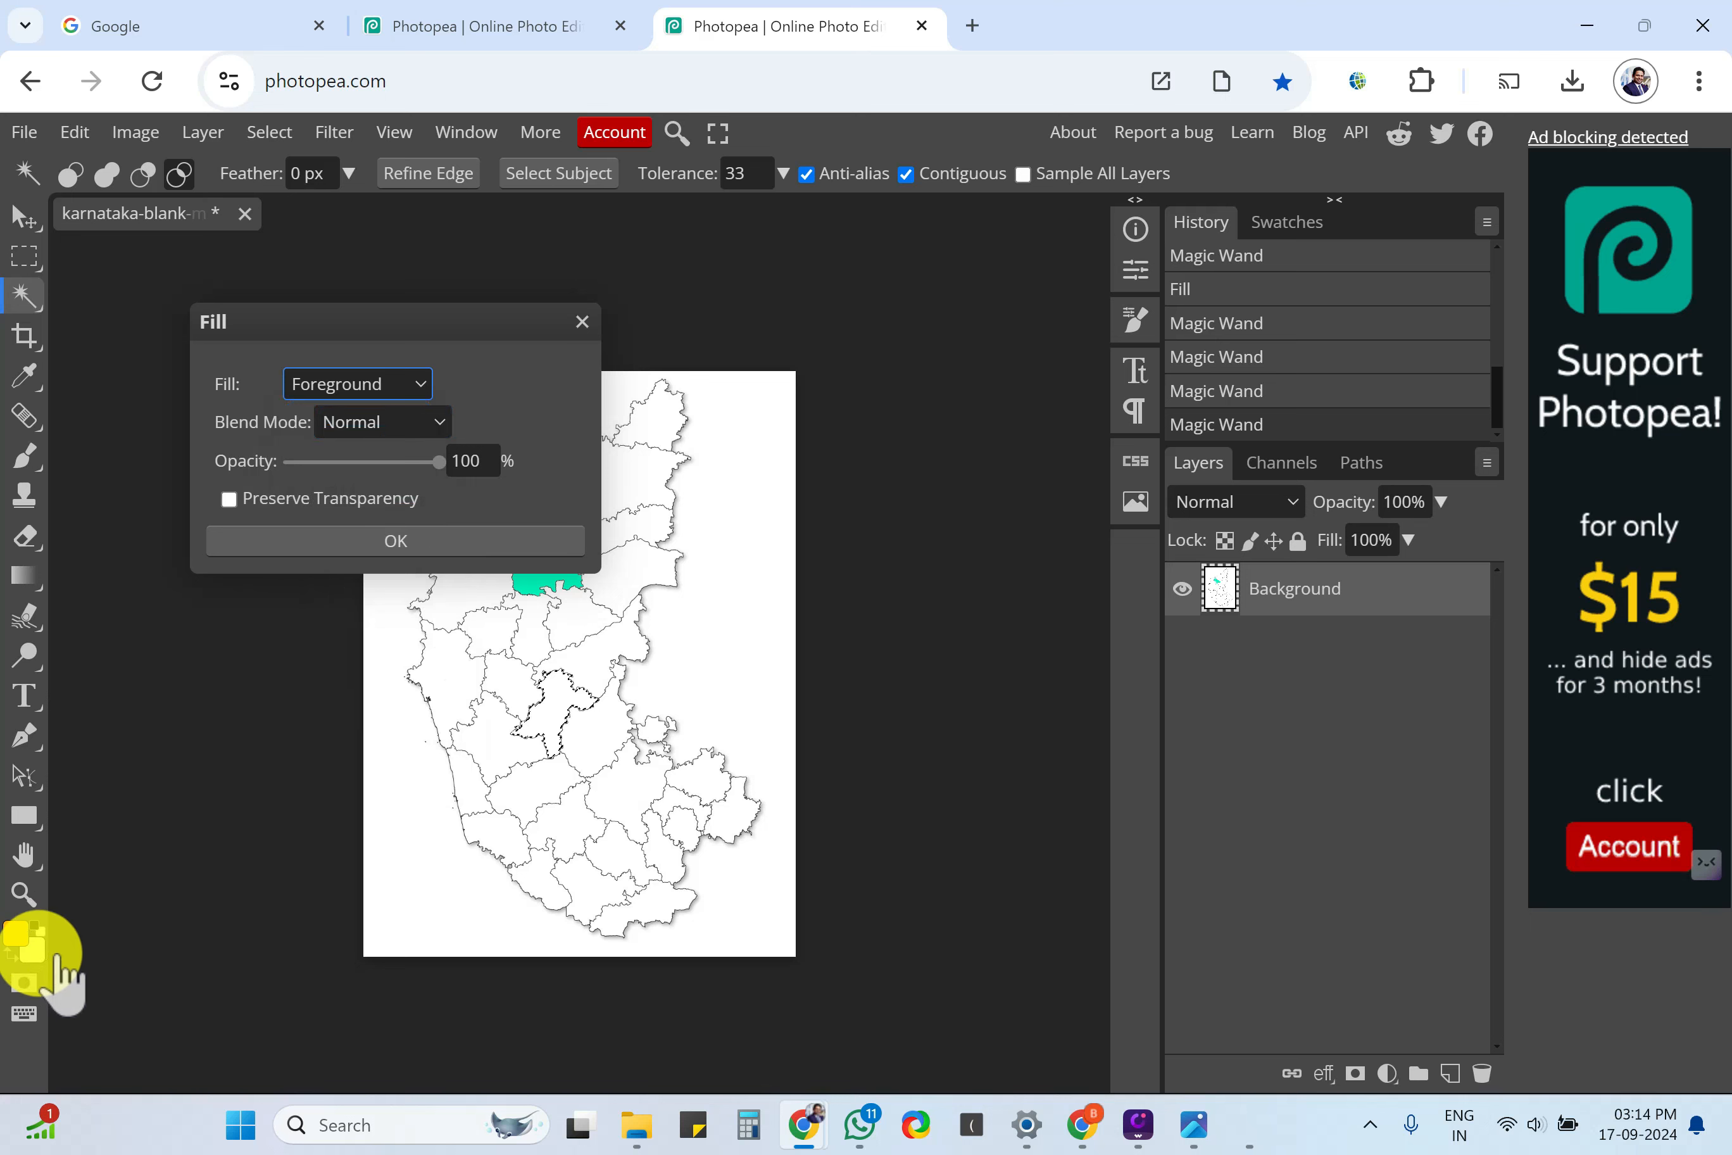
{"action": "left_click", "coordinate": [358, 384]}
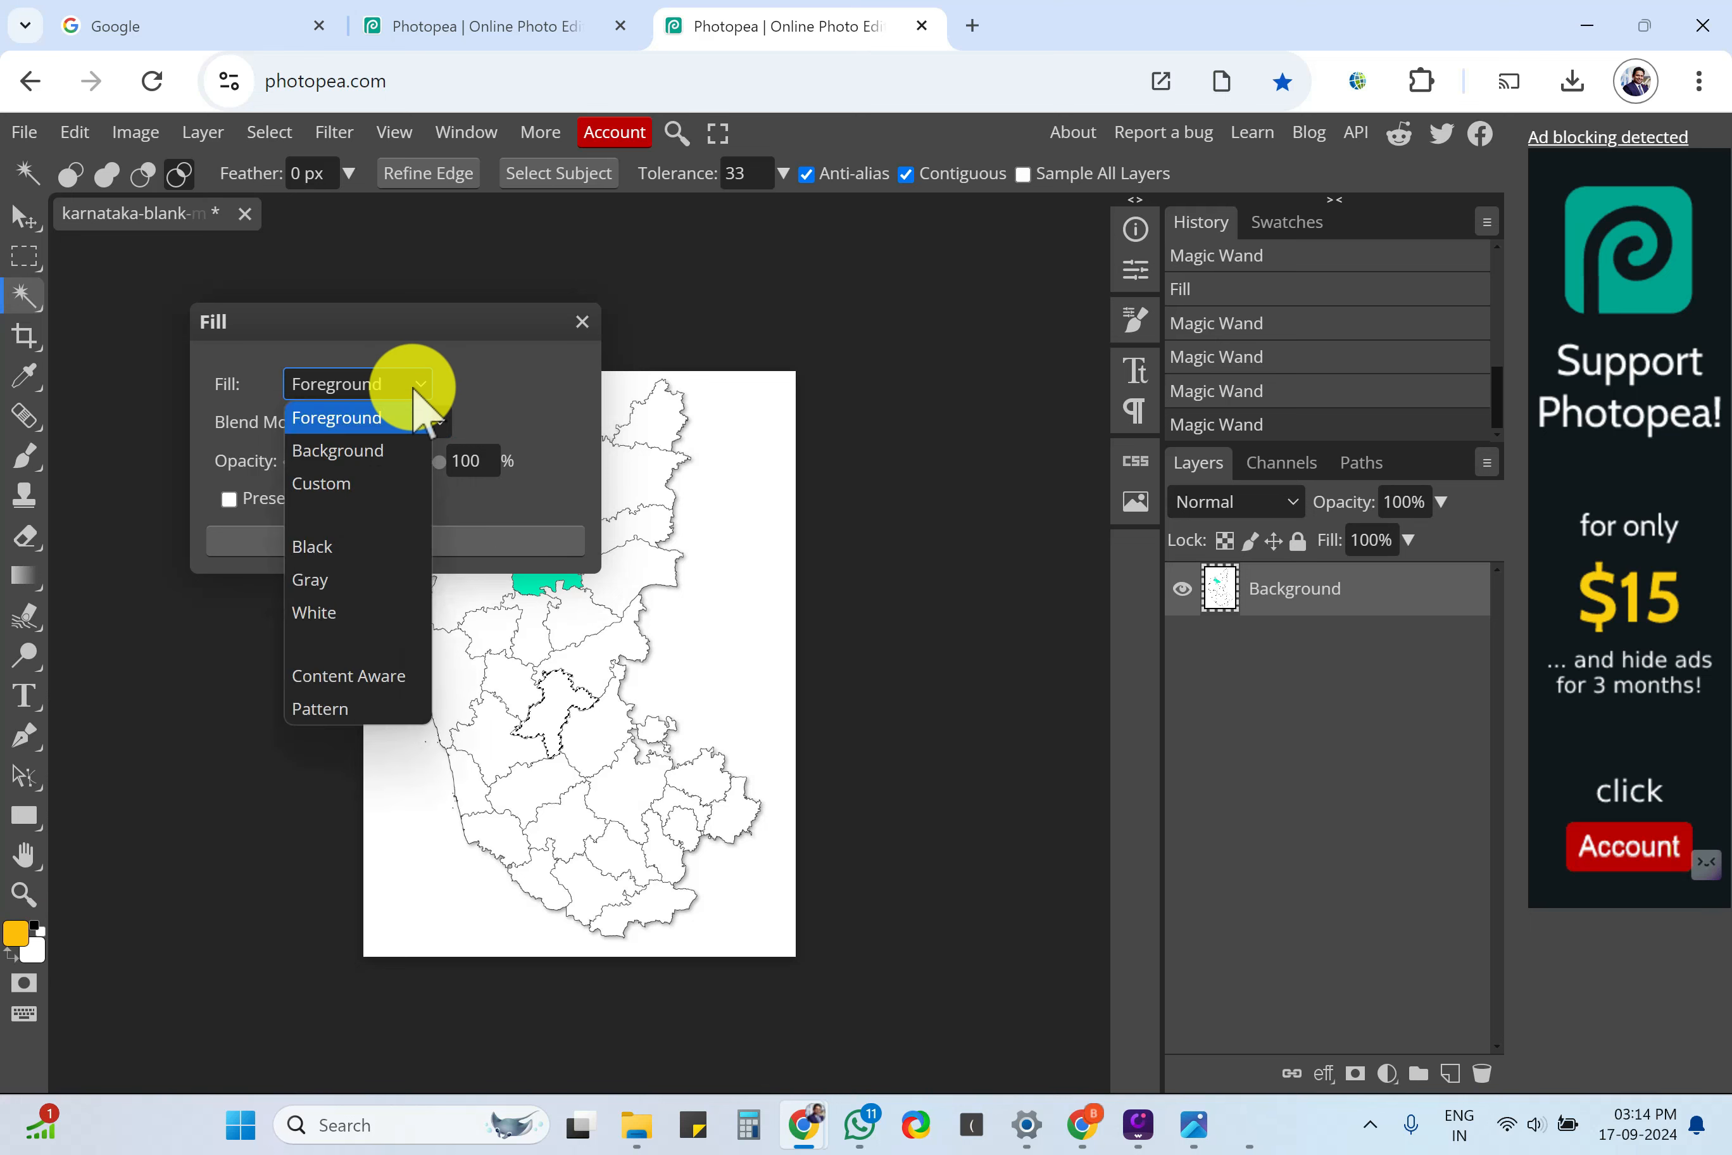
{"action": "left_click", "coordinate": [336, 416]}
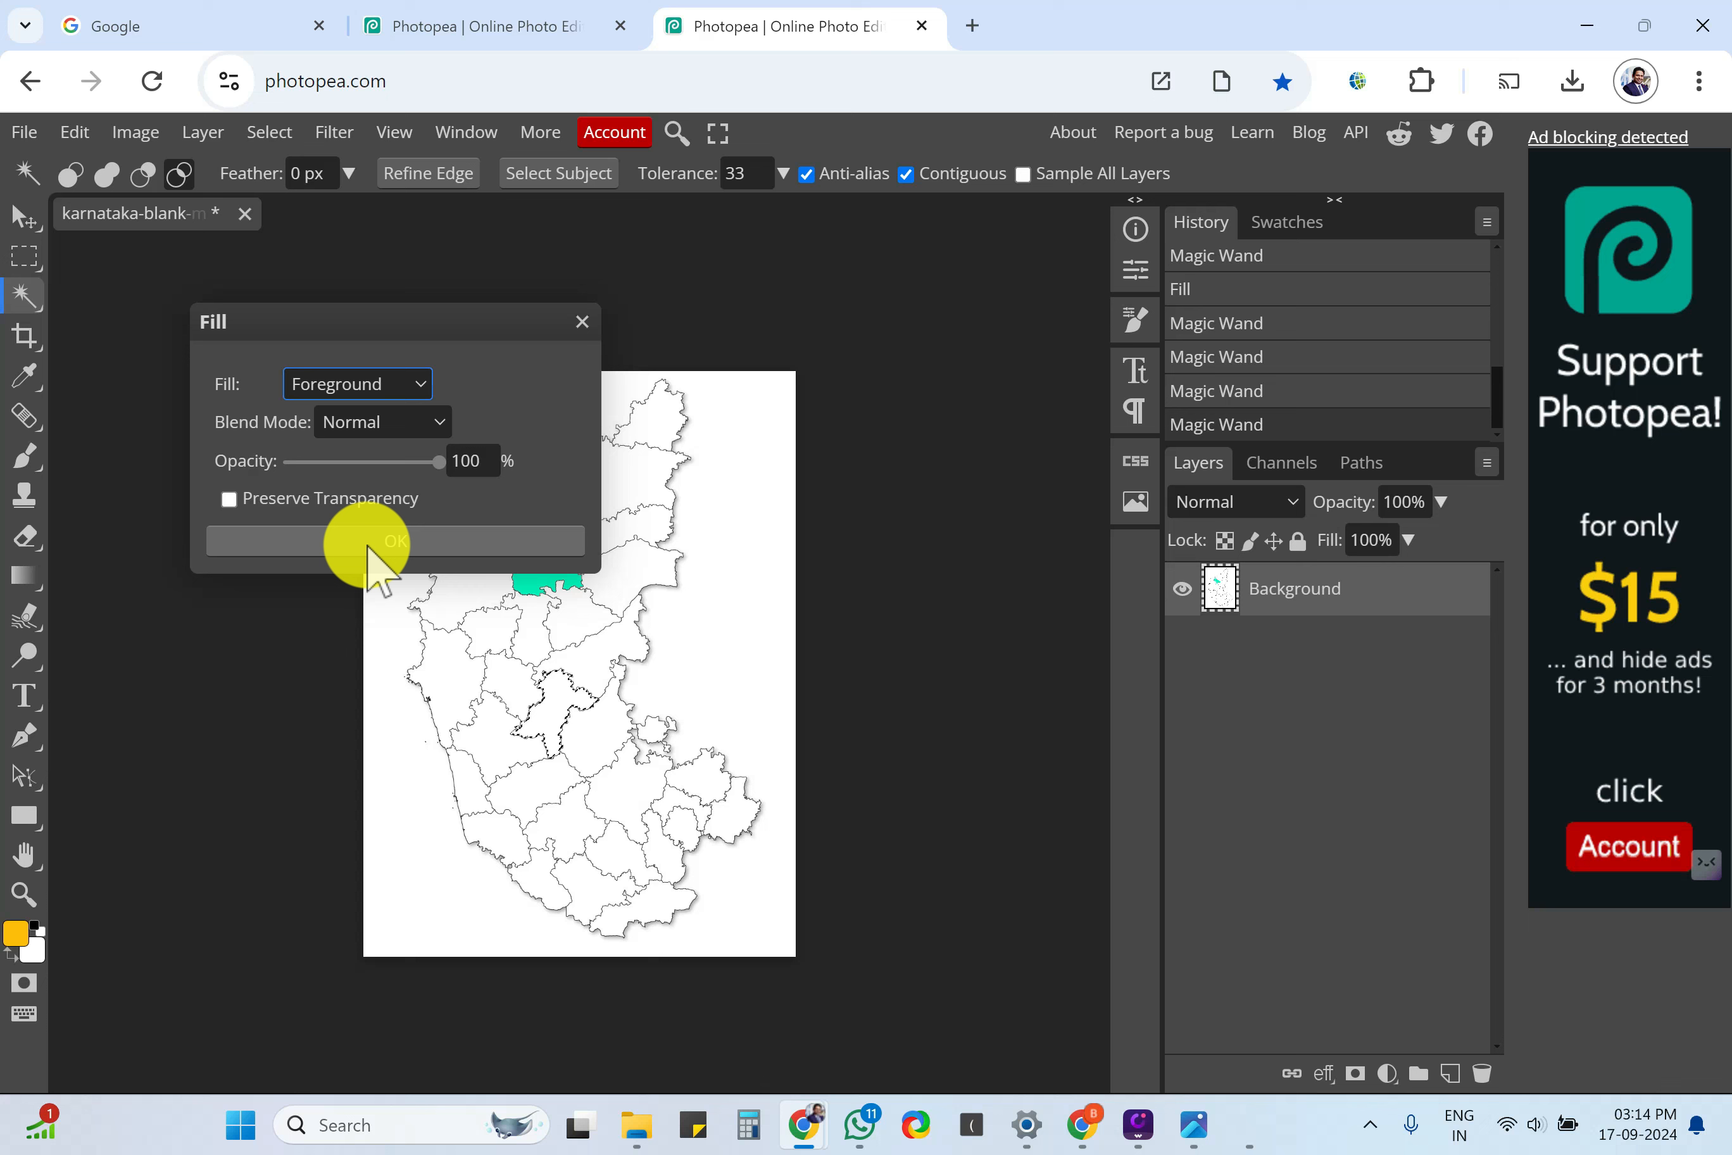
{"action": "left_click", "coordinate": [393, 541]}
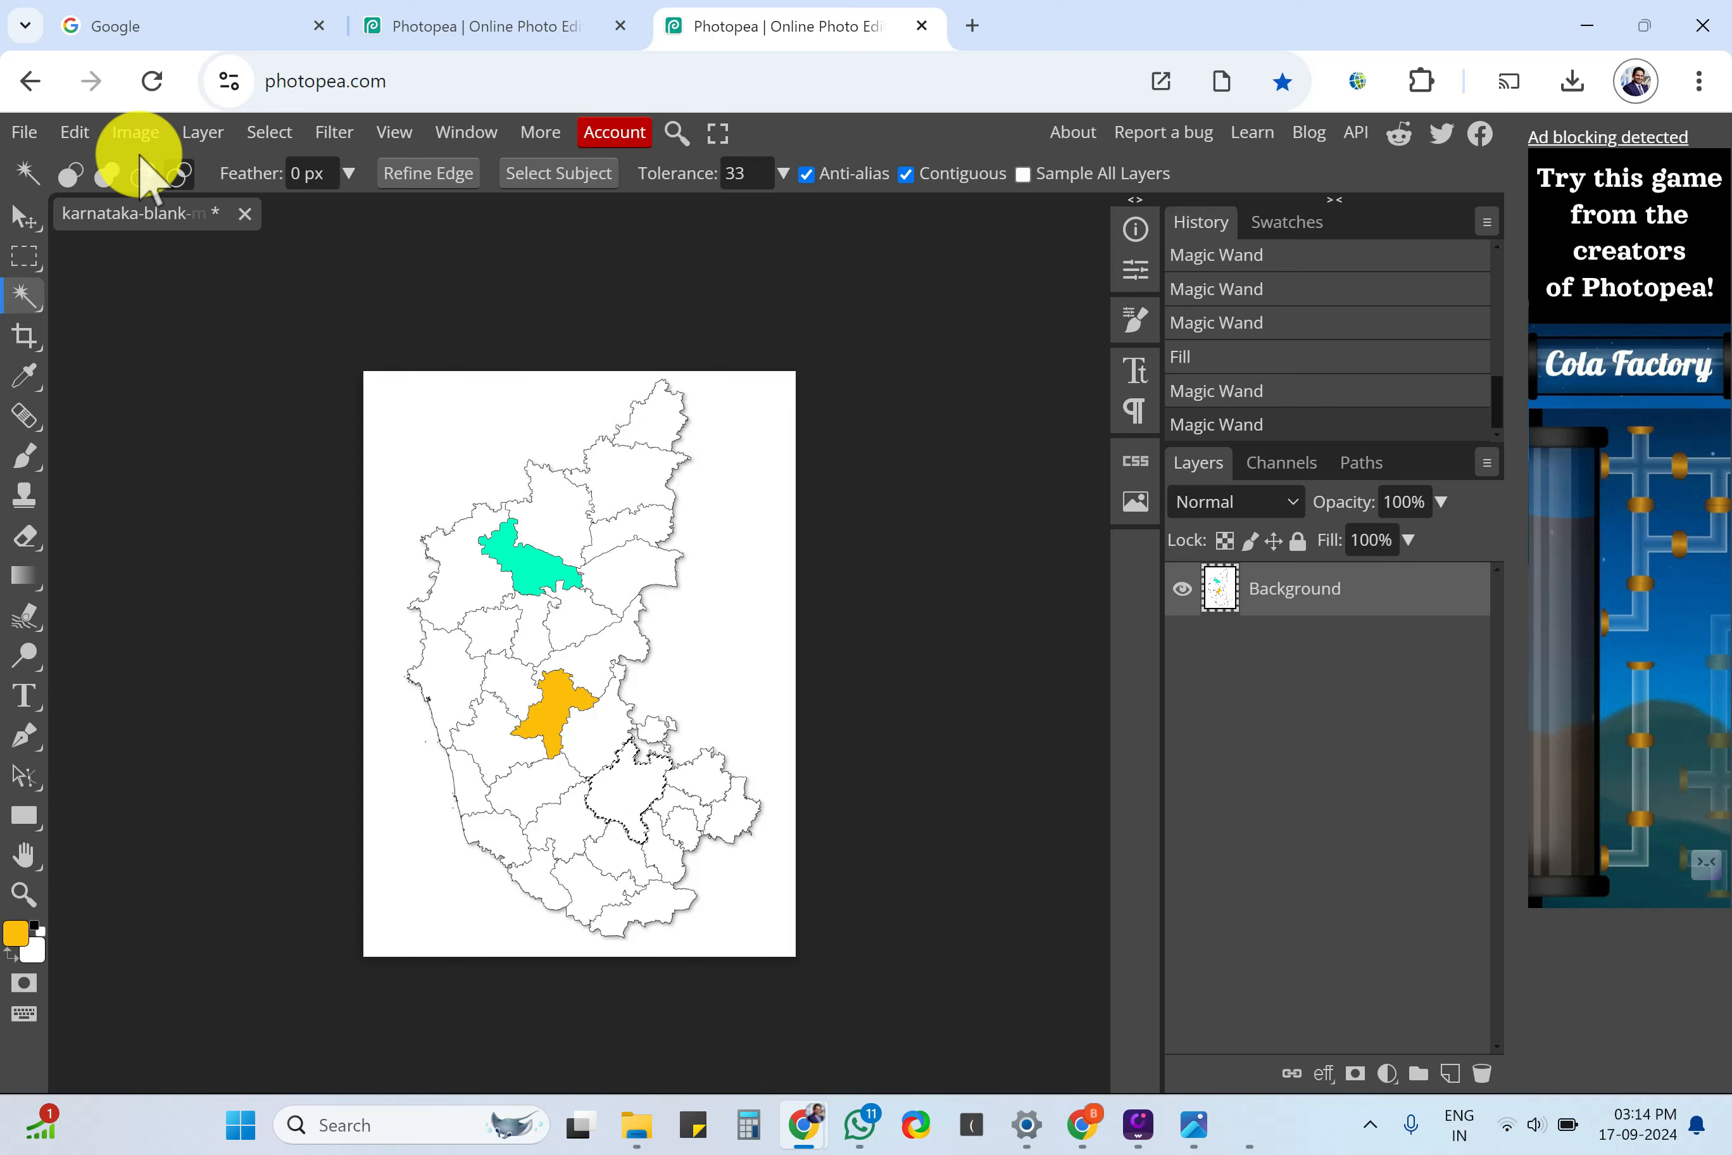
Start a PNG export via File > Export as, reaching the Save for web window.
{"action": "left_click", "coordinate": [23, 132]}
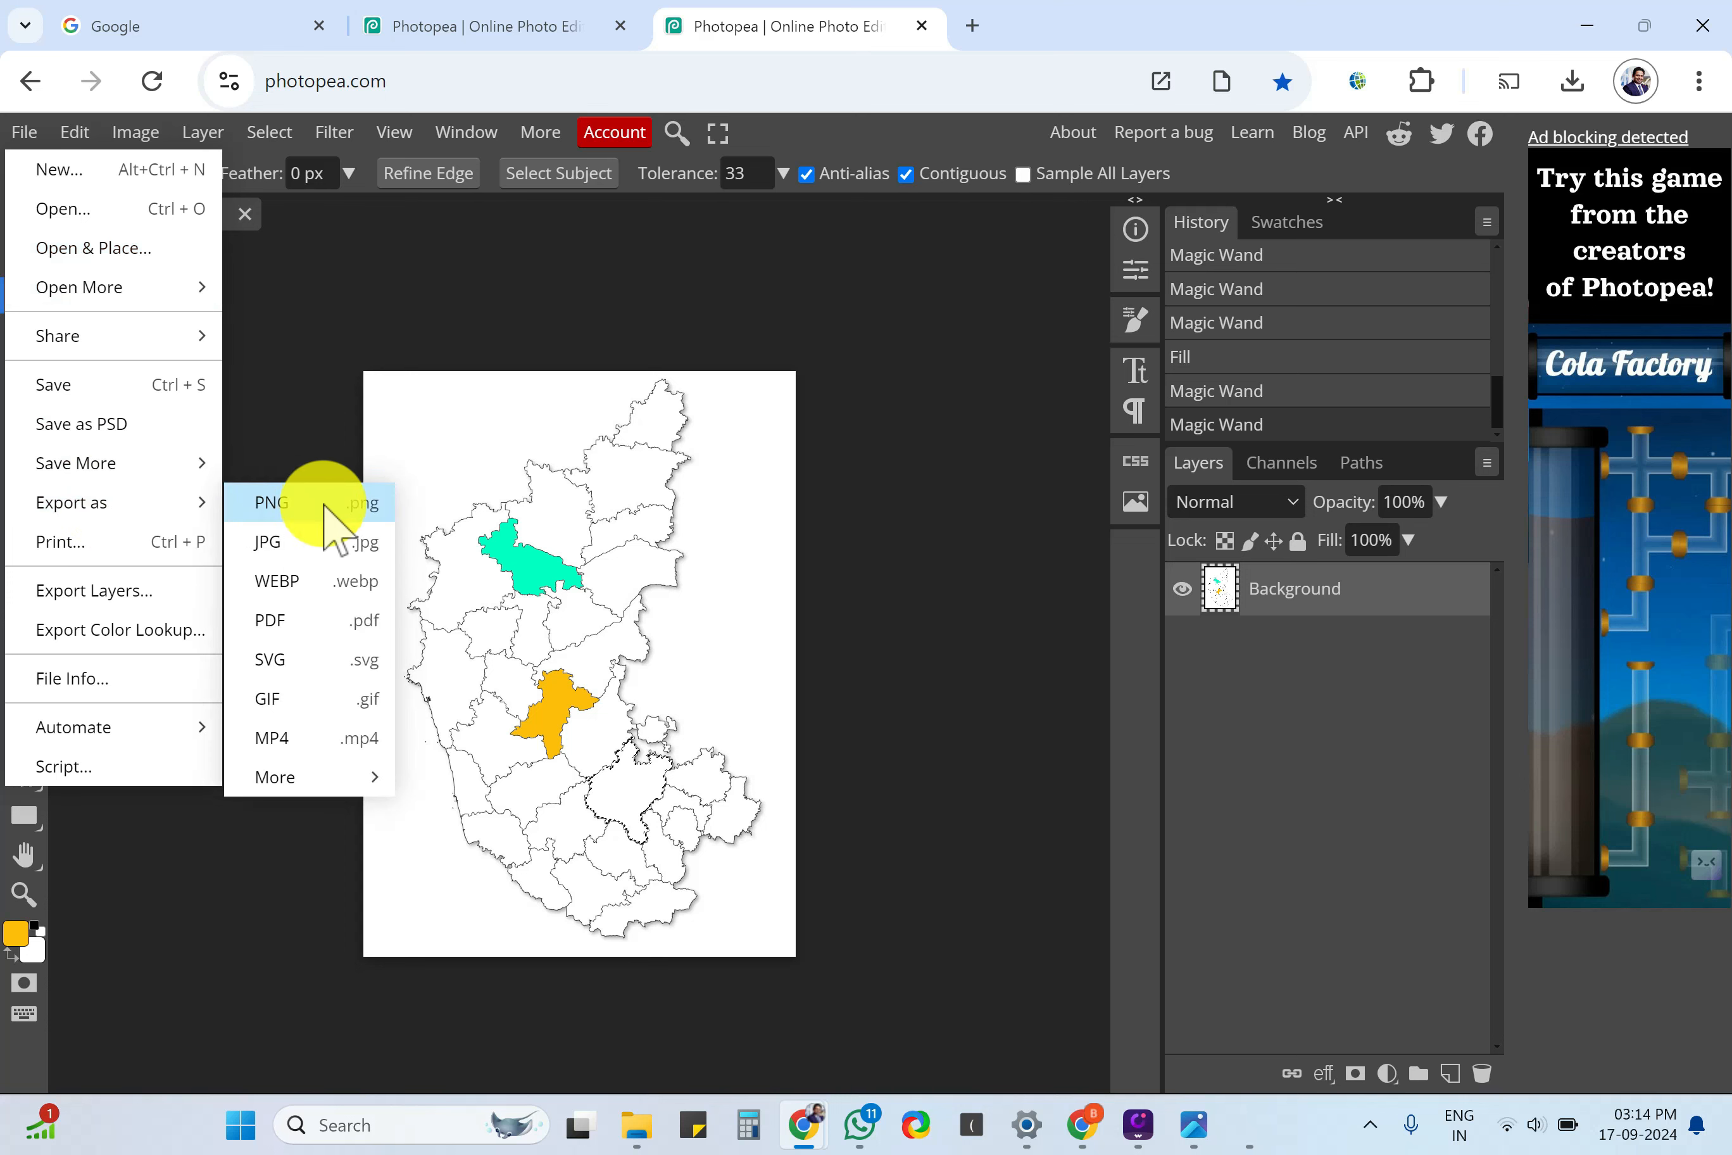
{"action": "mouse_move", "coordinate": [304, 547]}
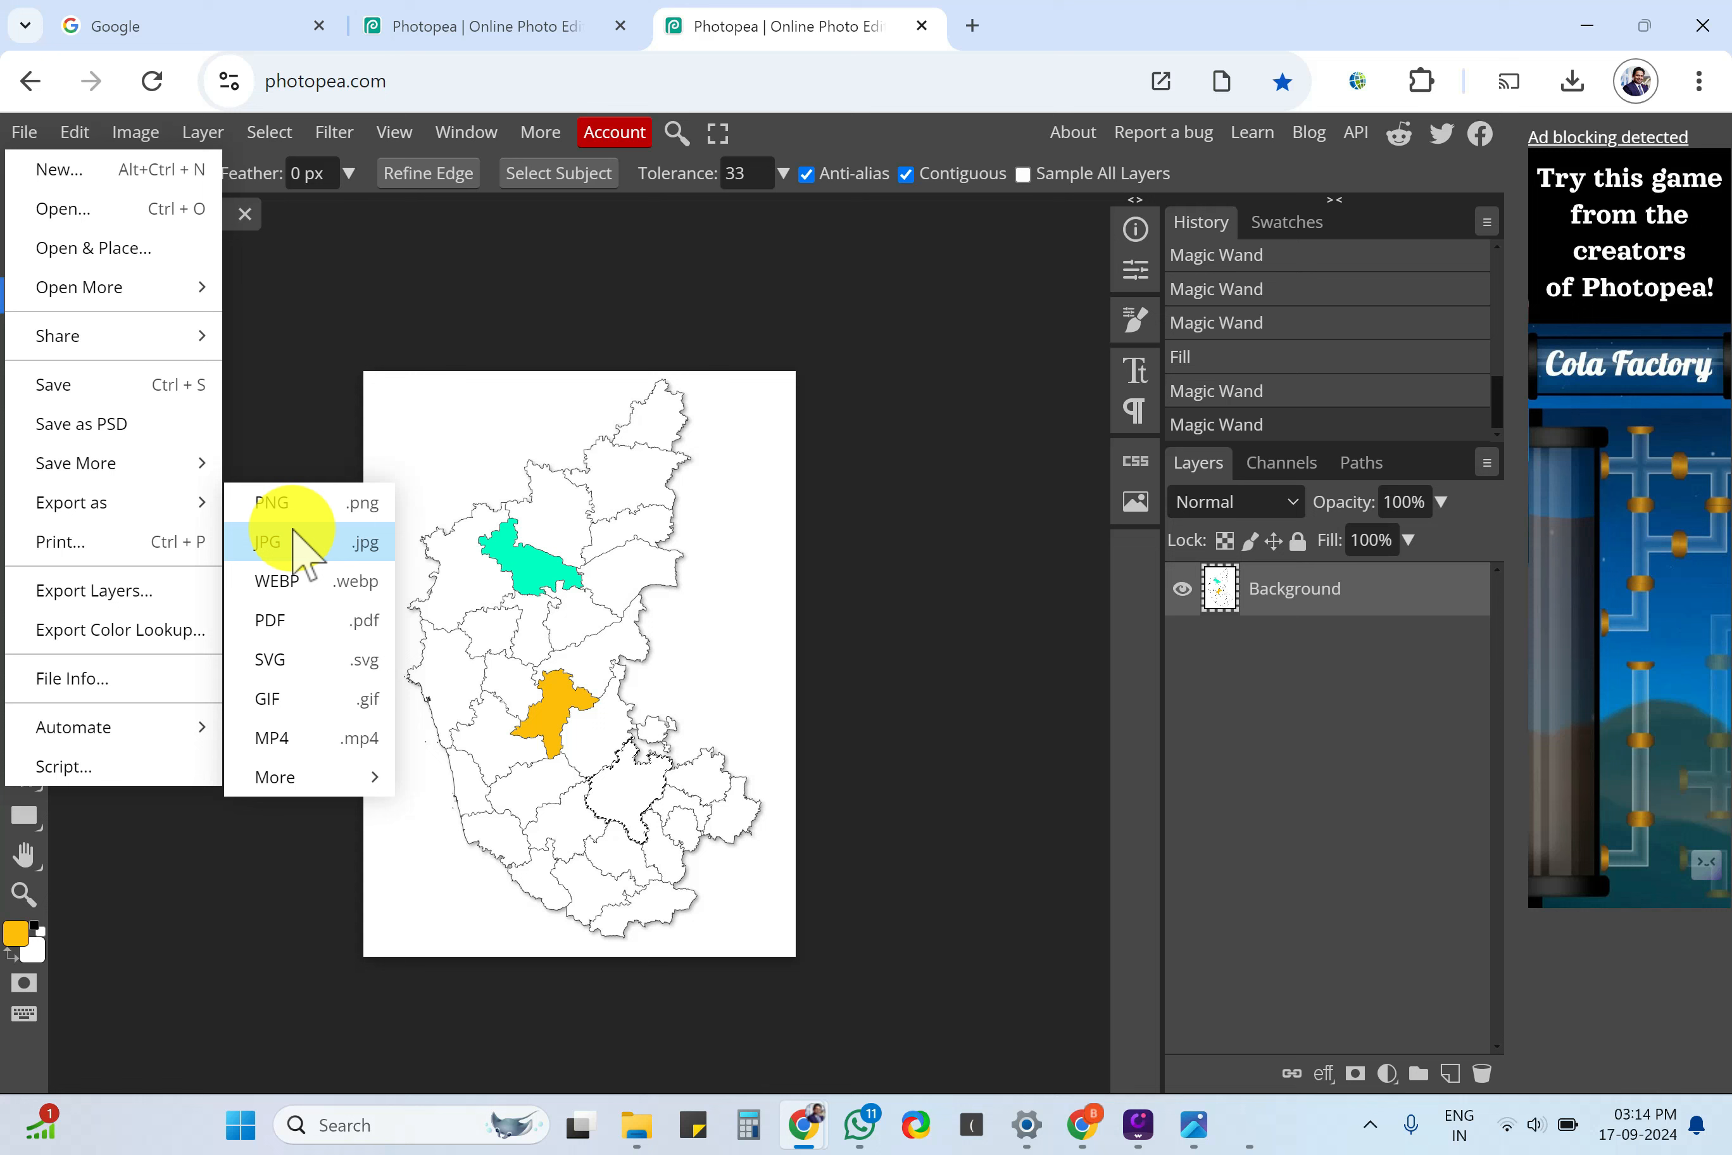
{"action": "left_click", "coordinate": [276, 778]}
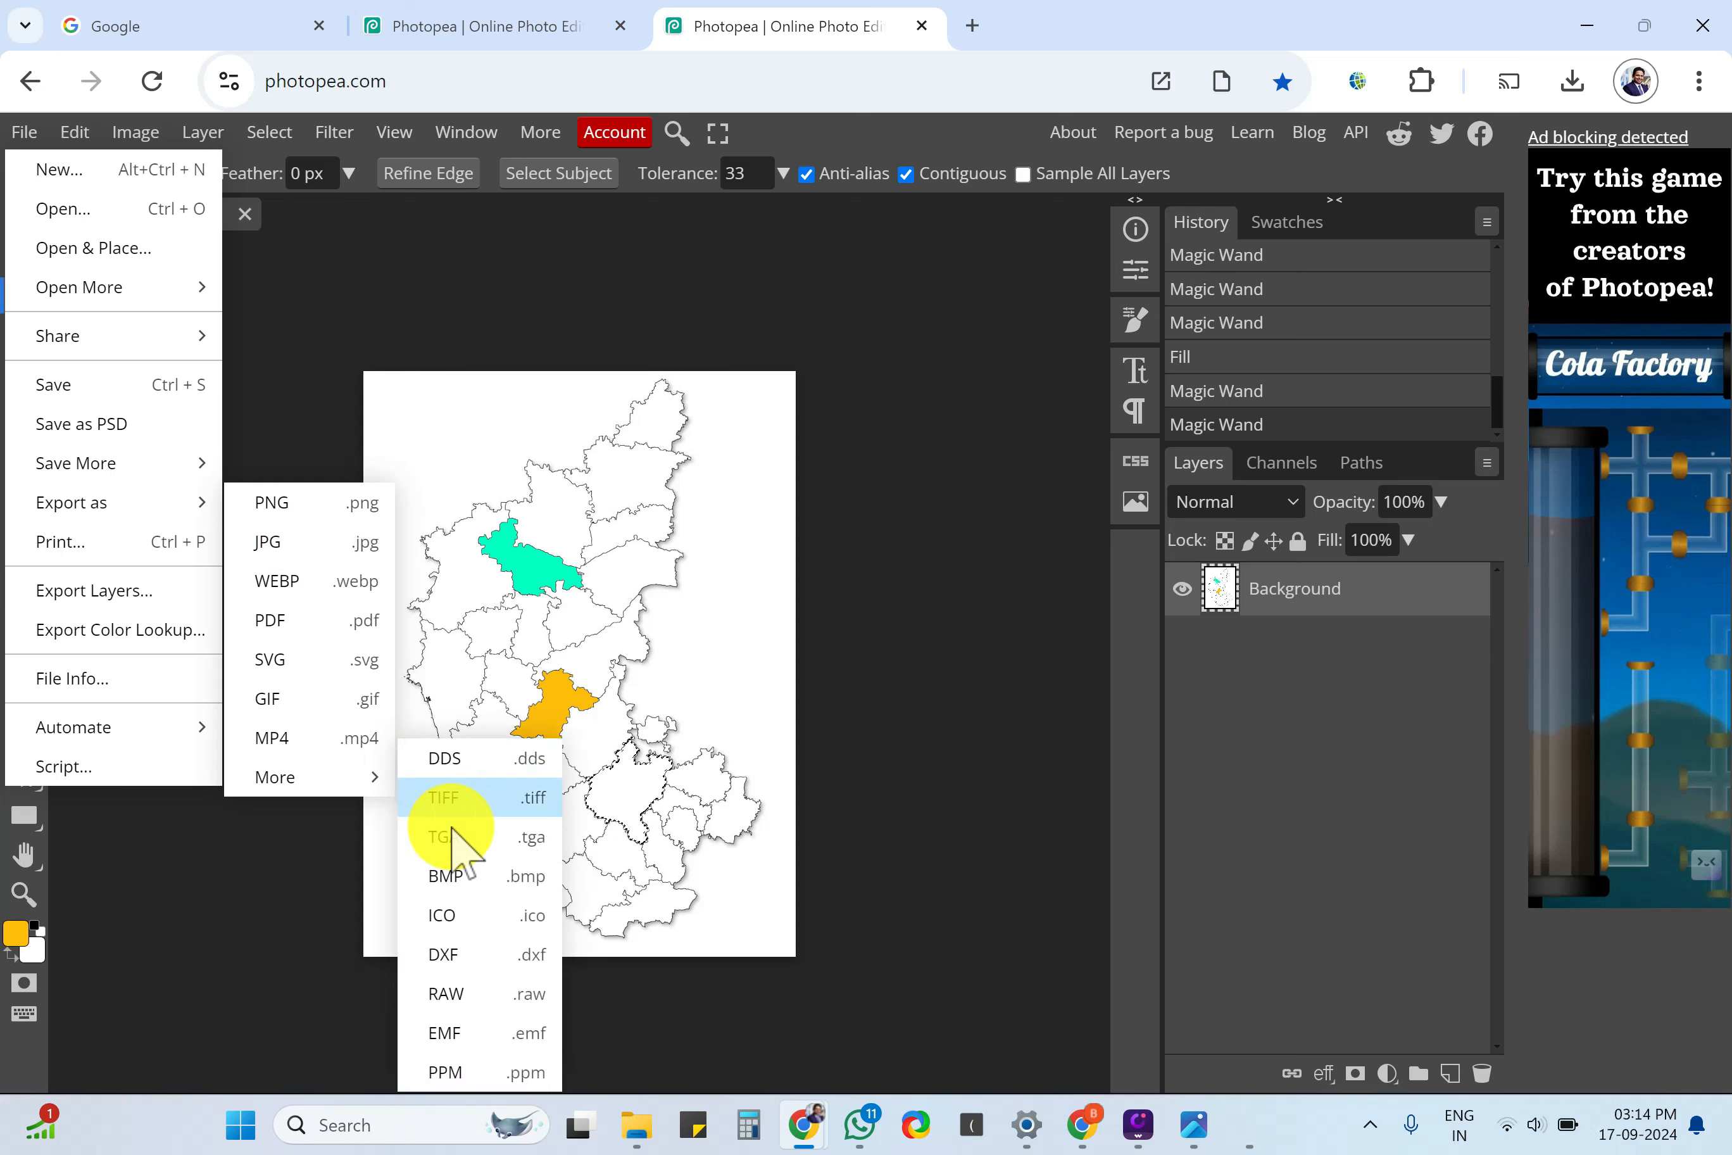
{"action": "mouse_move", "coordinate": [459, 802]}
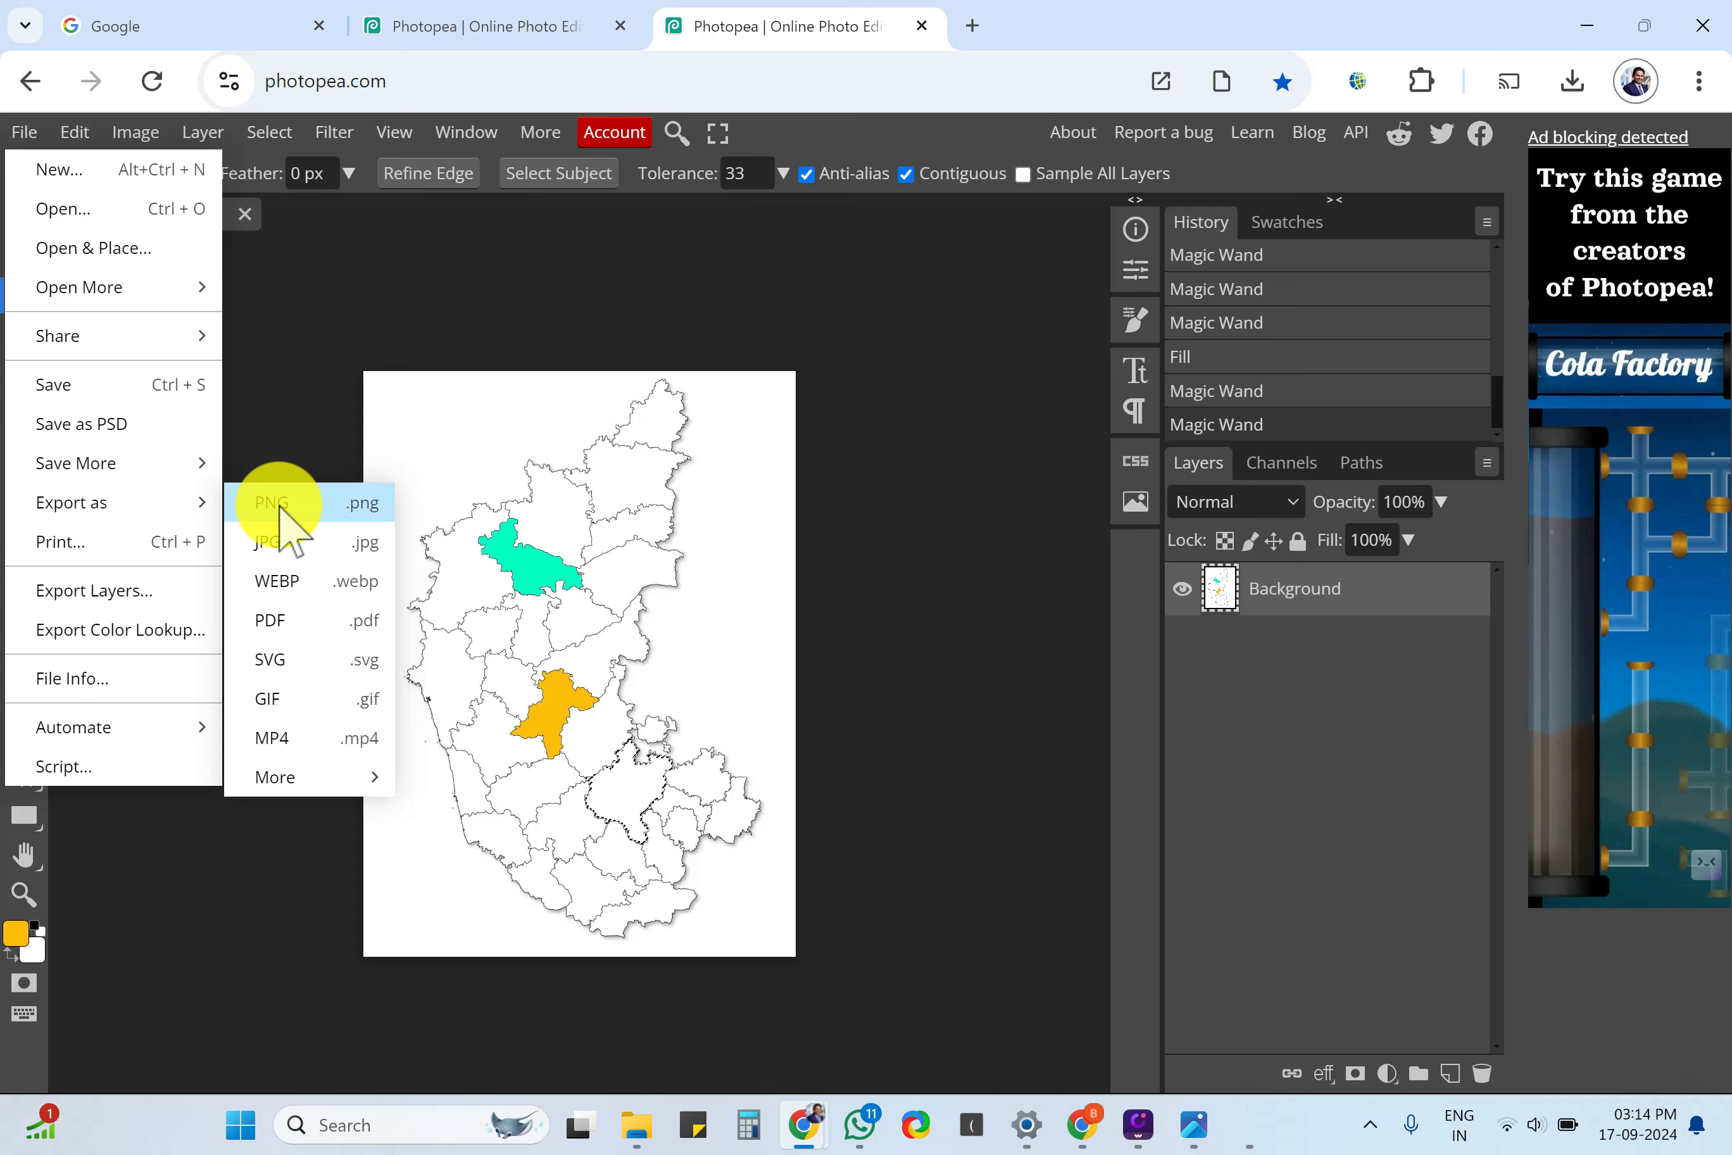
{"action": "left_click", "coordinate": [271, 503]}
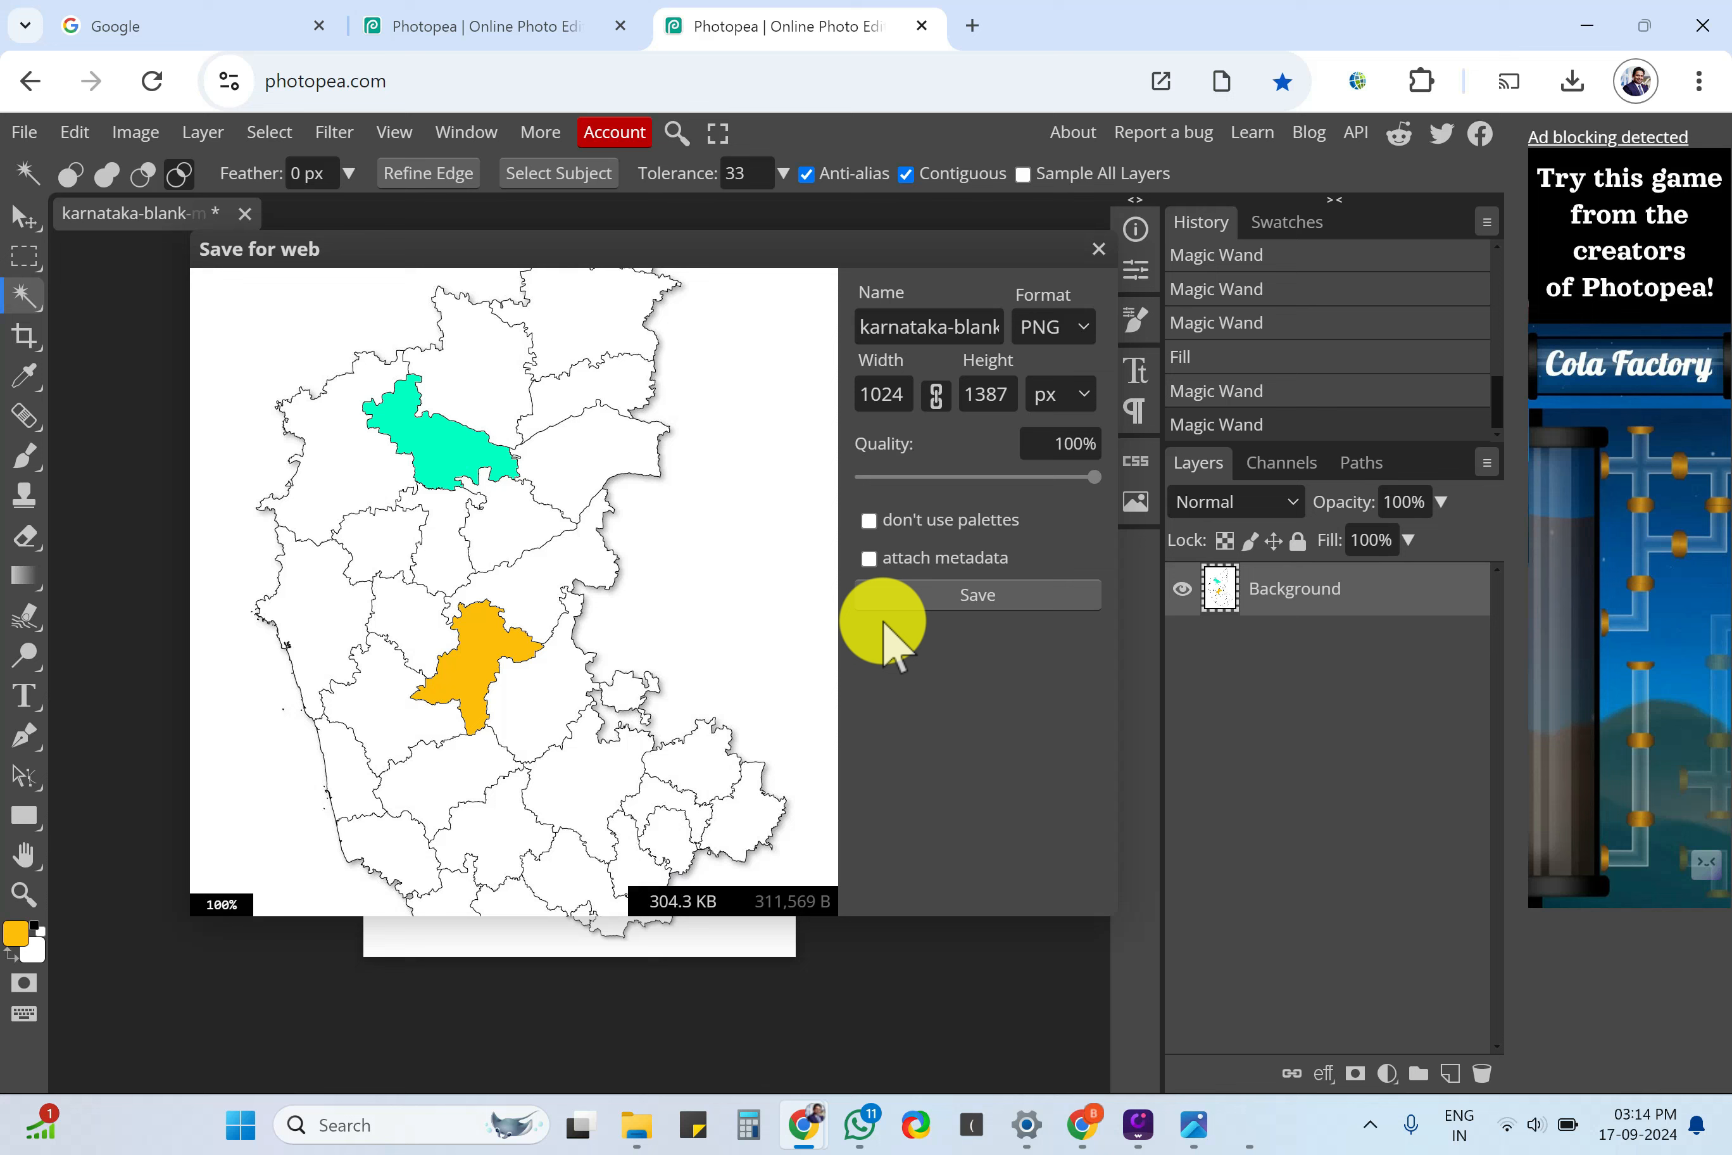
Save the coloured map as karnataka-blank-map.png and view it in Windows Photos.
{"action": "left_click", "coordinate": [975, 595]}
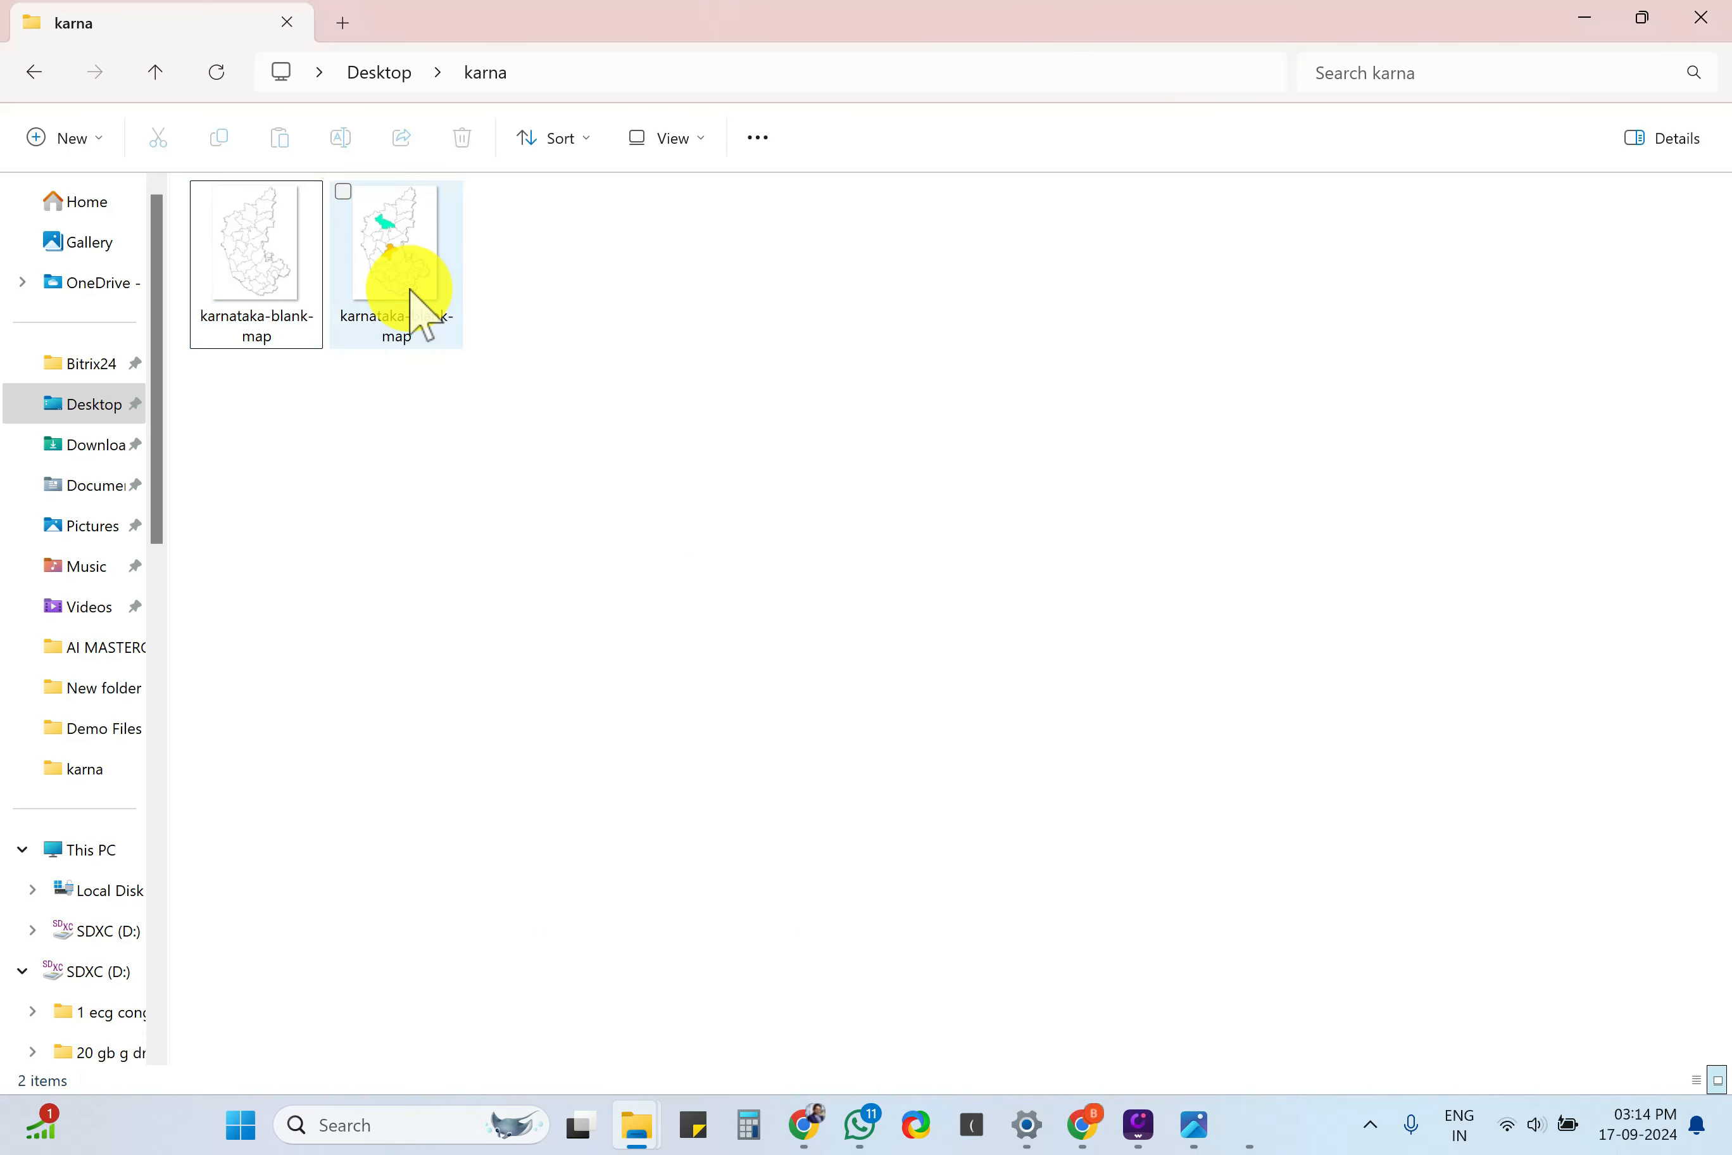
{"action": "double_click", "coordinate": [394, 248]}
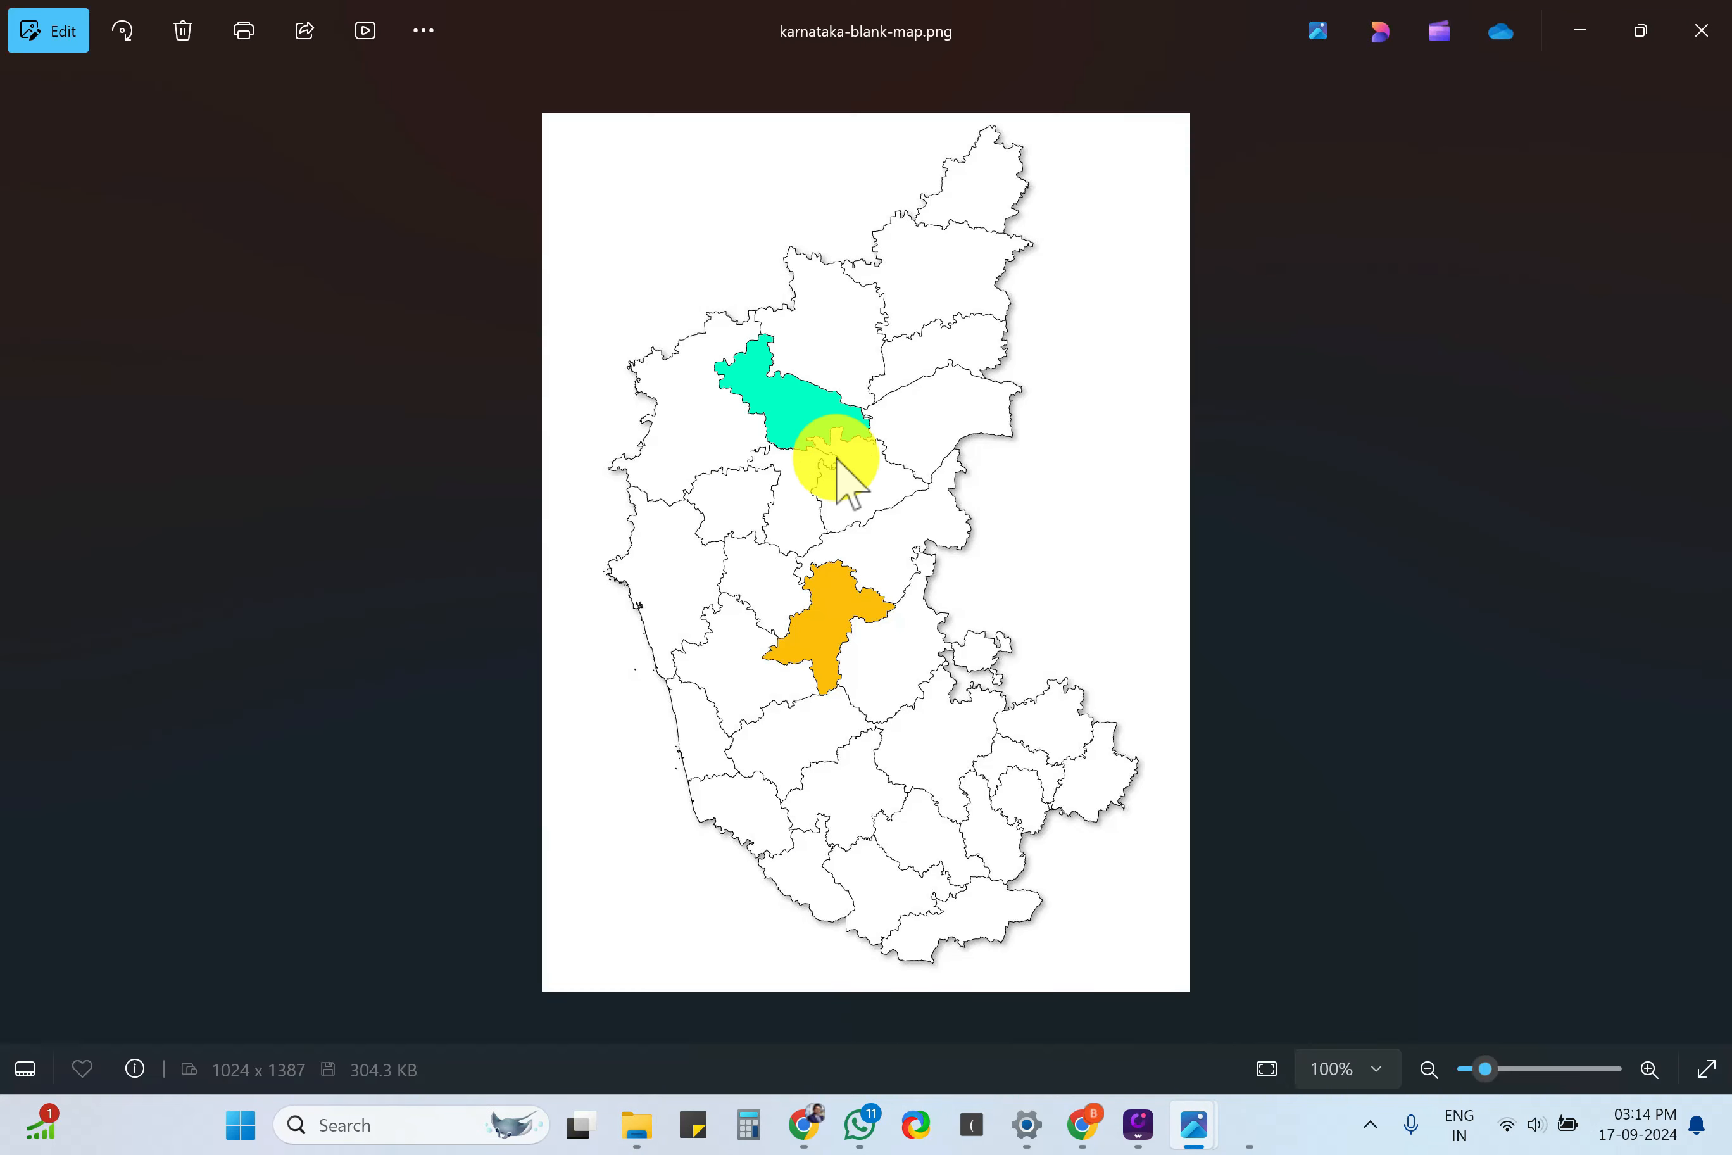
{"action": "mouse_move", "coordinate": [822, 690]}
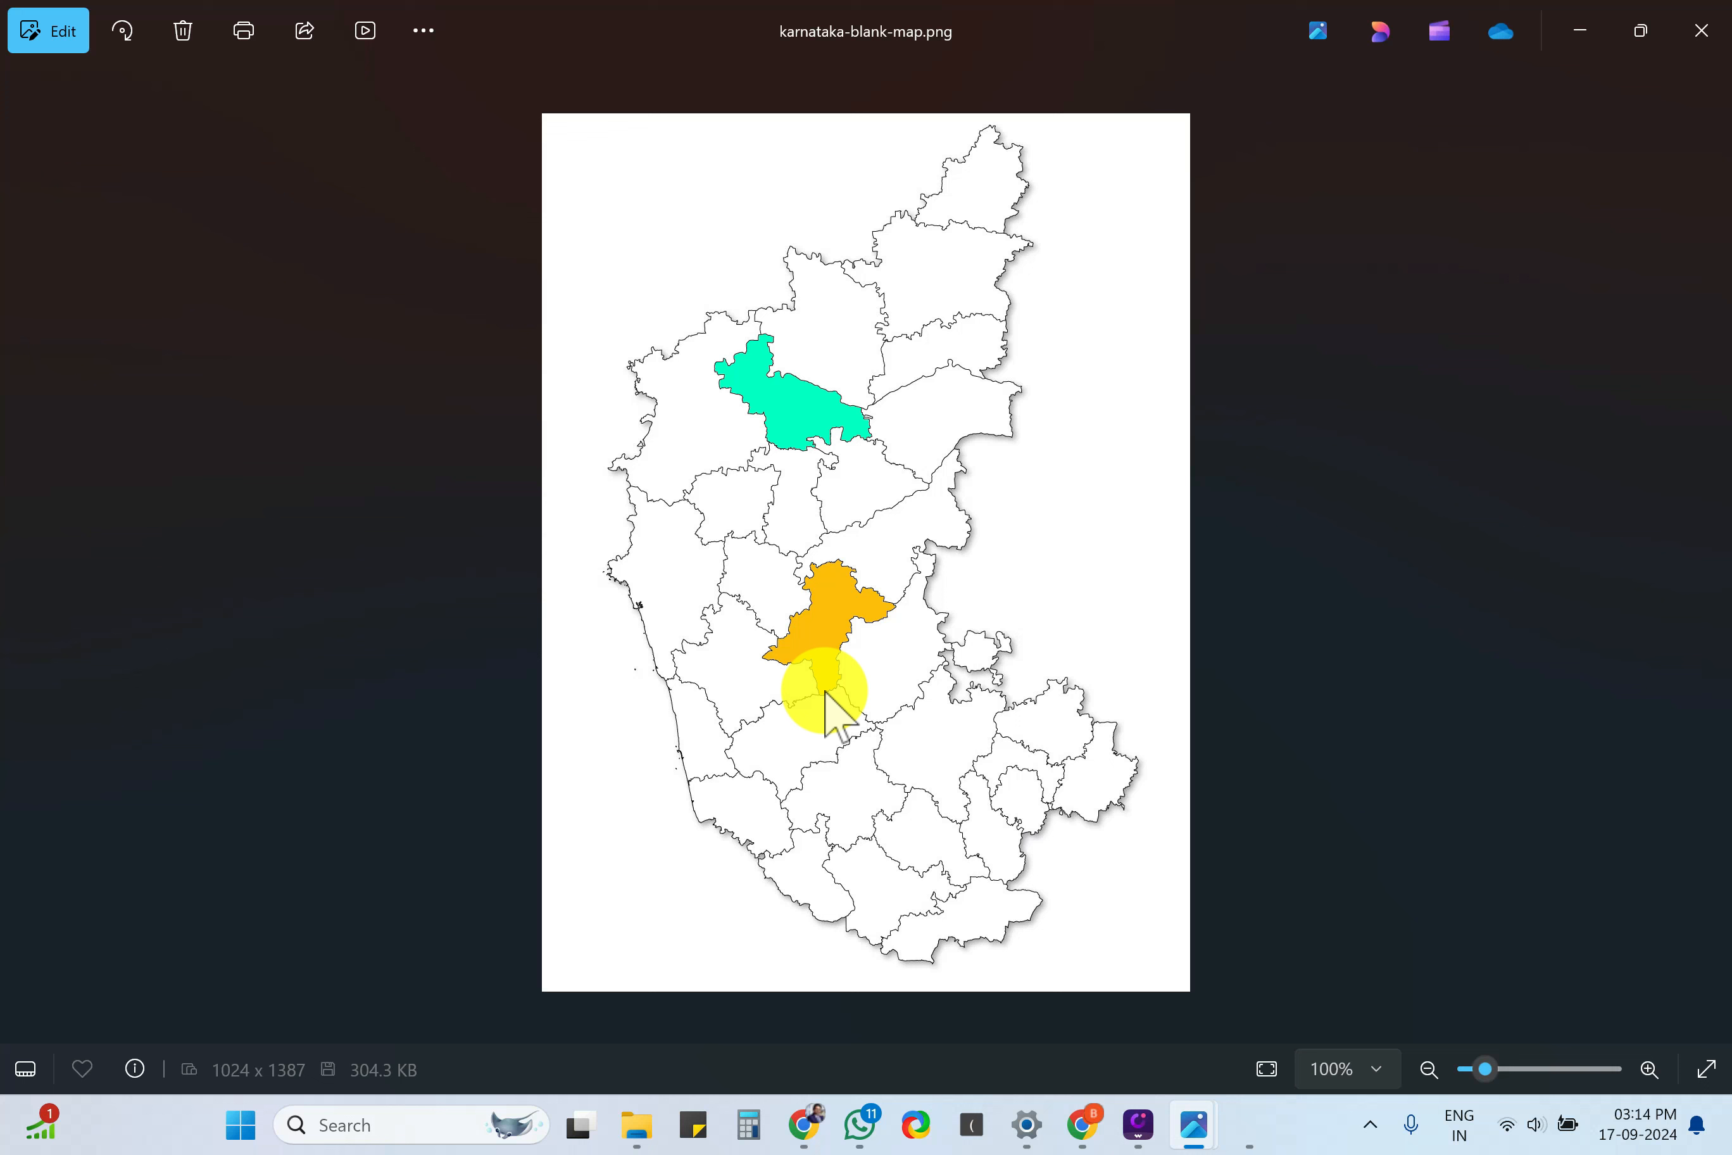